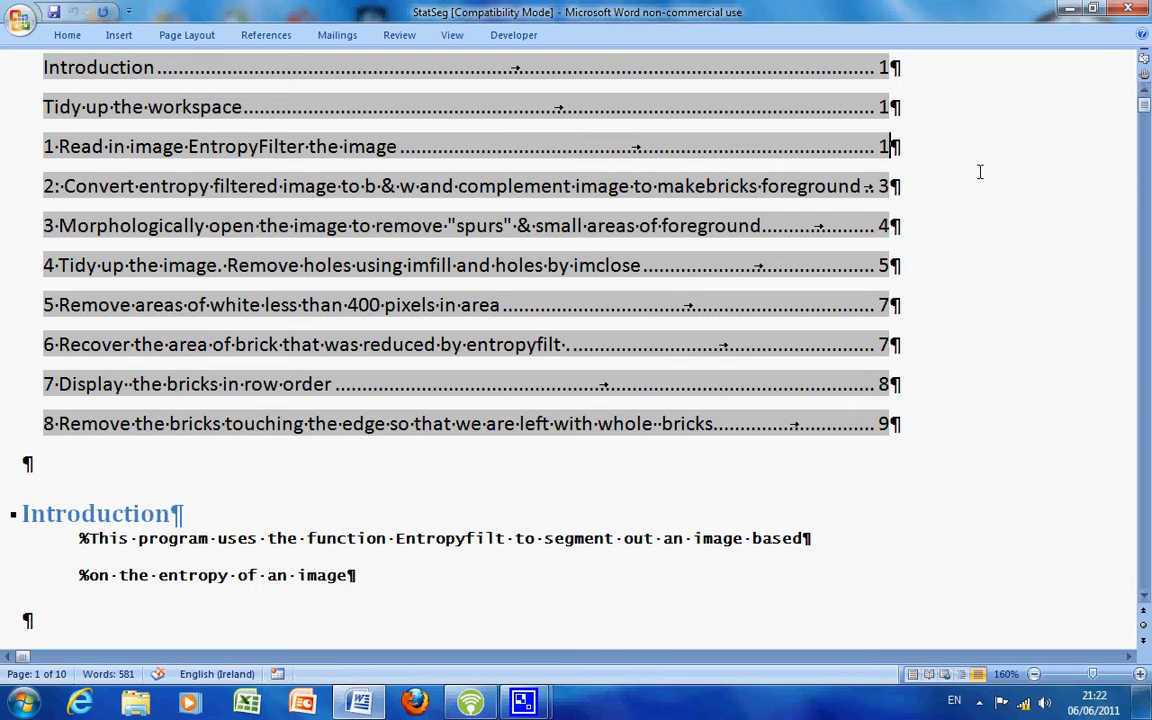
pyautogui.moveTo(982, 240)
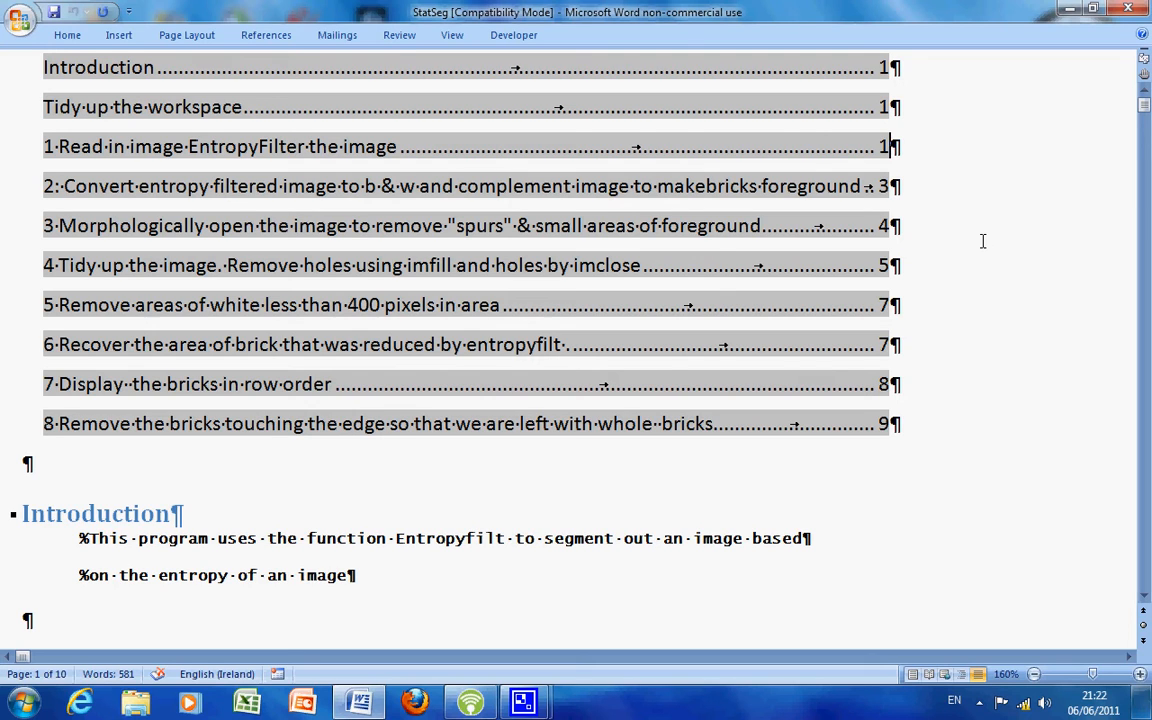
pyautogui.moveTo(248, 288)
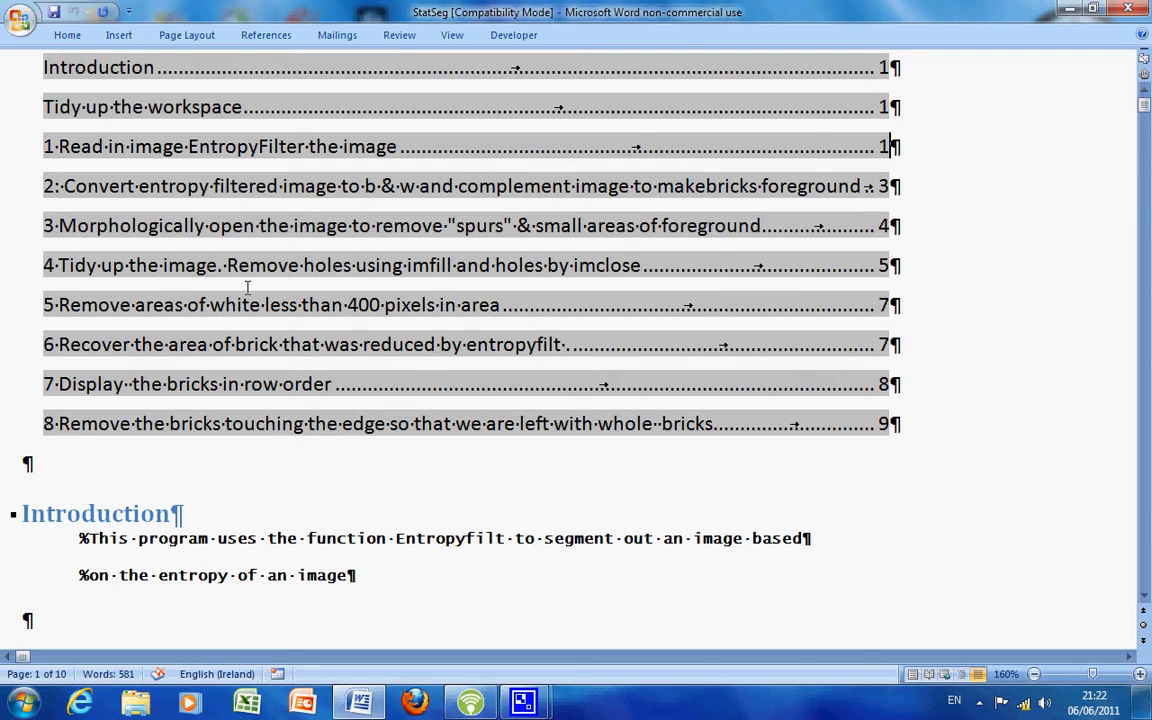
pyautogui.moveTo(170, 264)
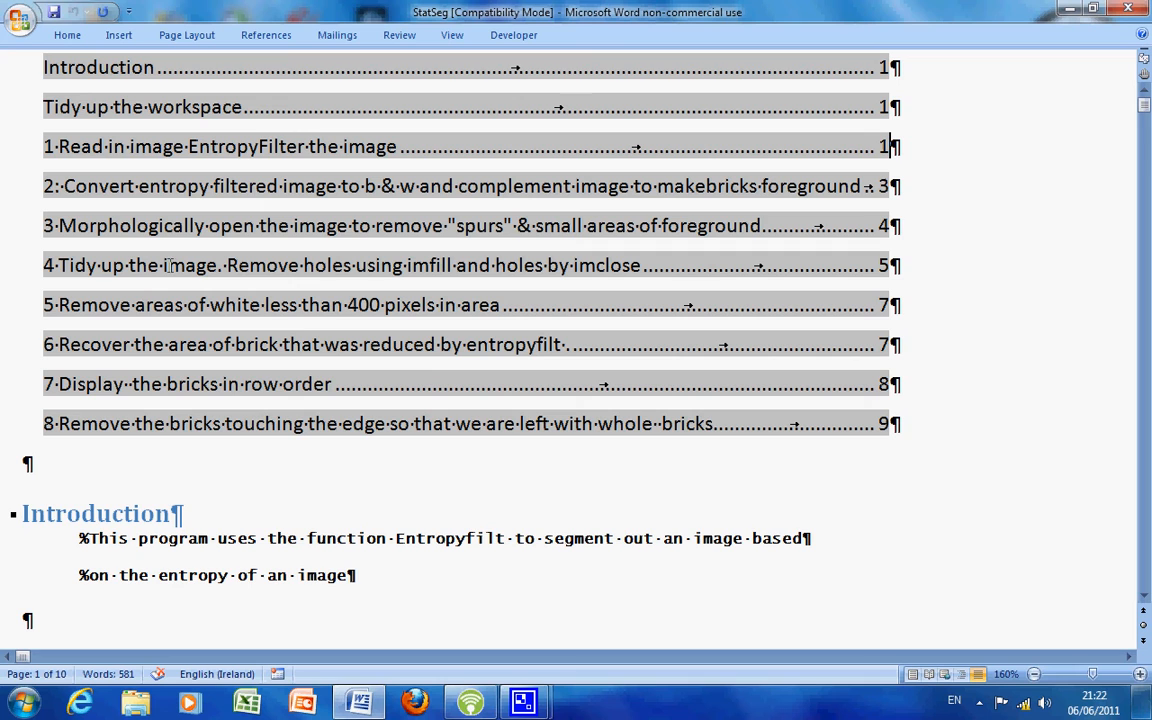
pyautogui.moveTo(520, 448)
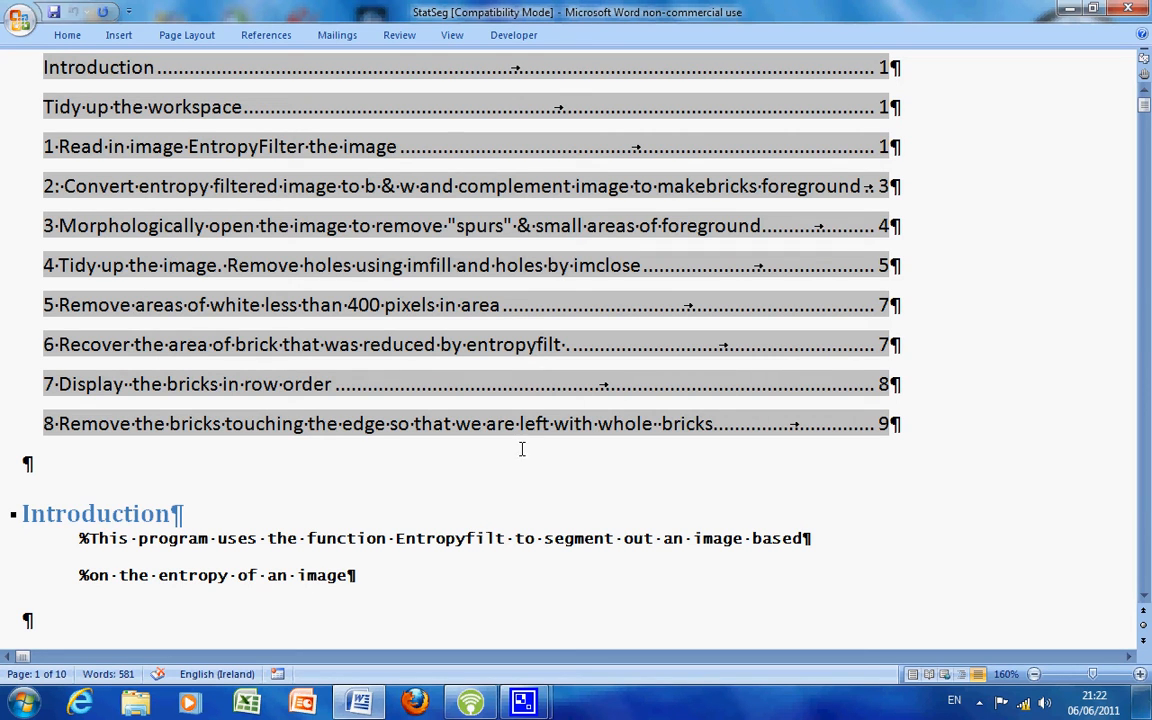
# Step: Scroll past the Introduction to the Tidy up the workspace code and section 1's entropy-filter code
pyautogui.scroll(-3)
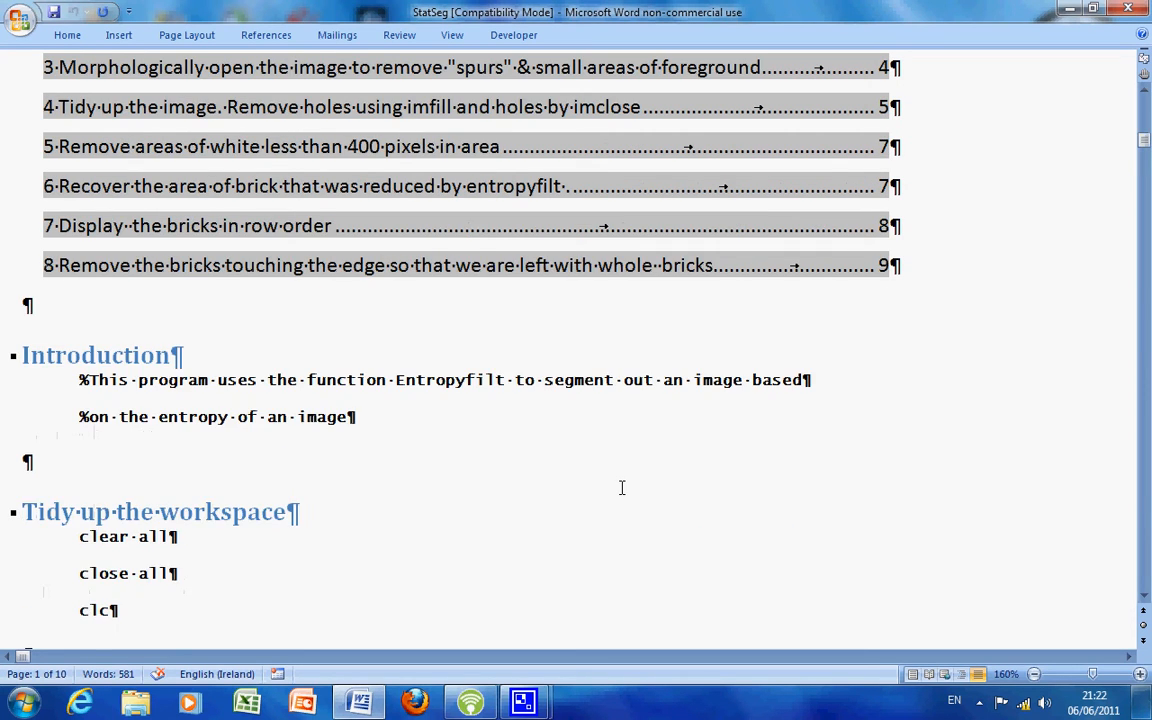
pyautogui.scroll(-3)
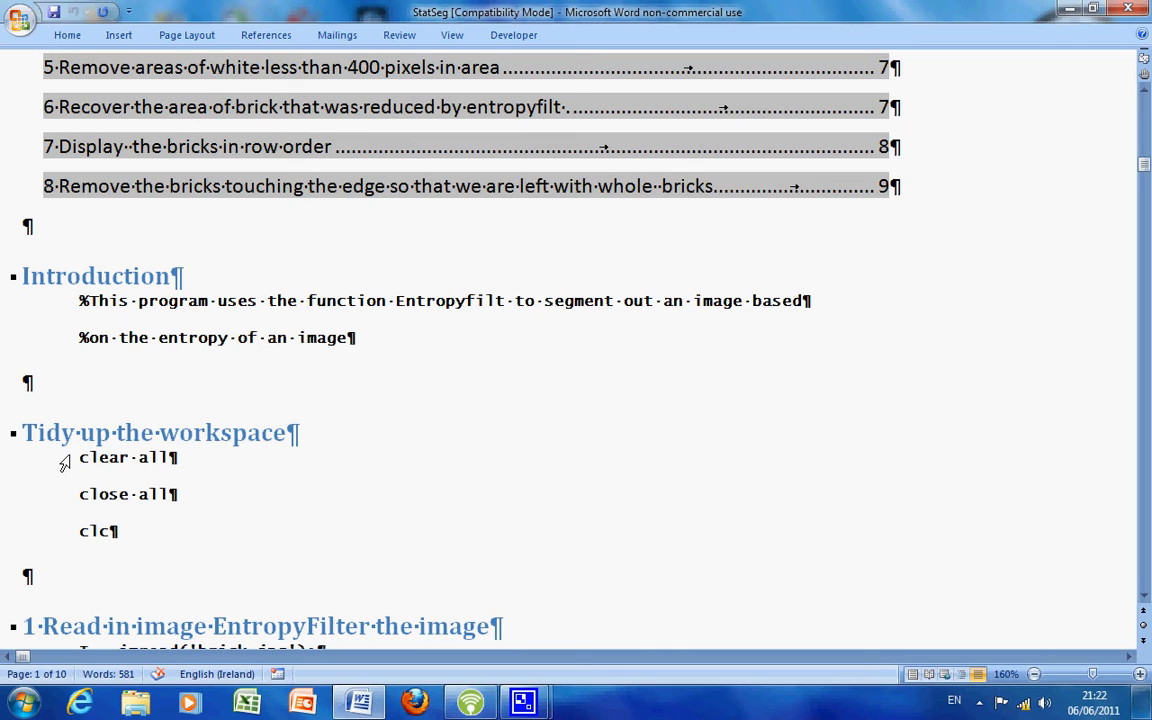
pyautogui.moveTo(156, 476)
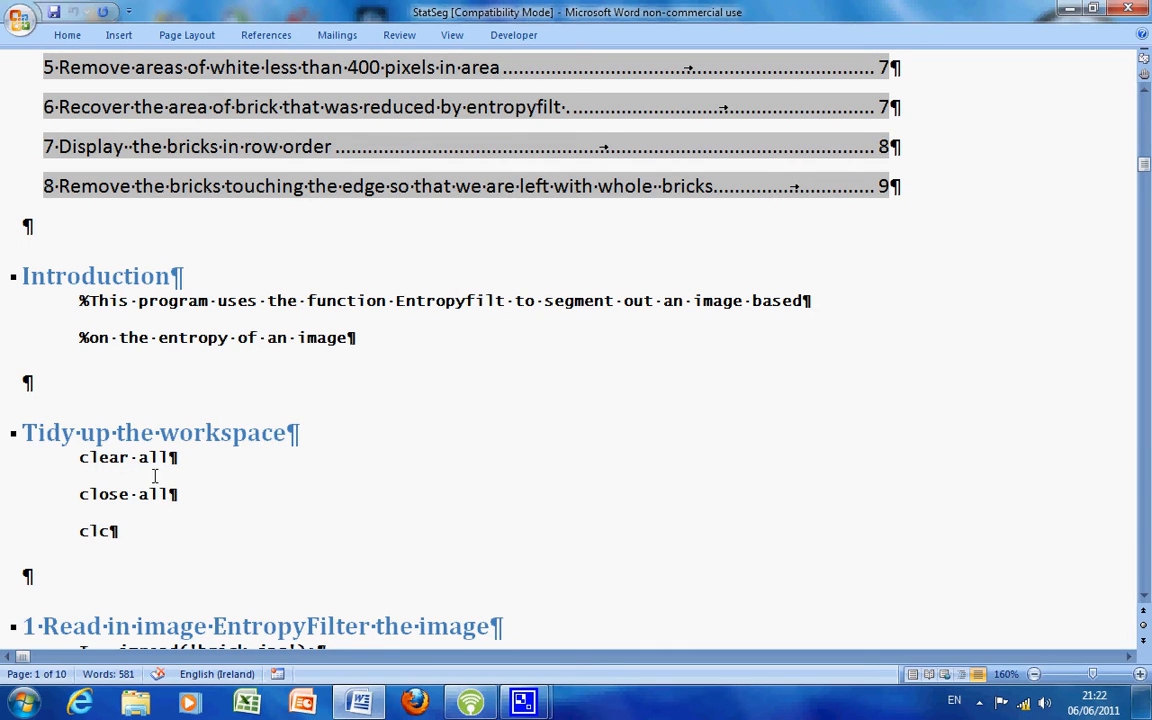
pyautogui.moveTo(124, 508)
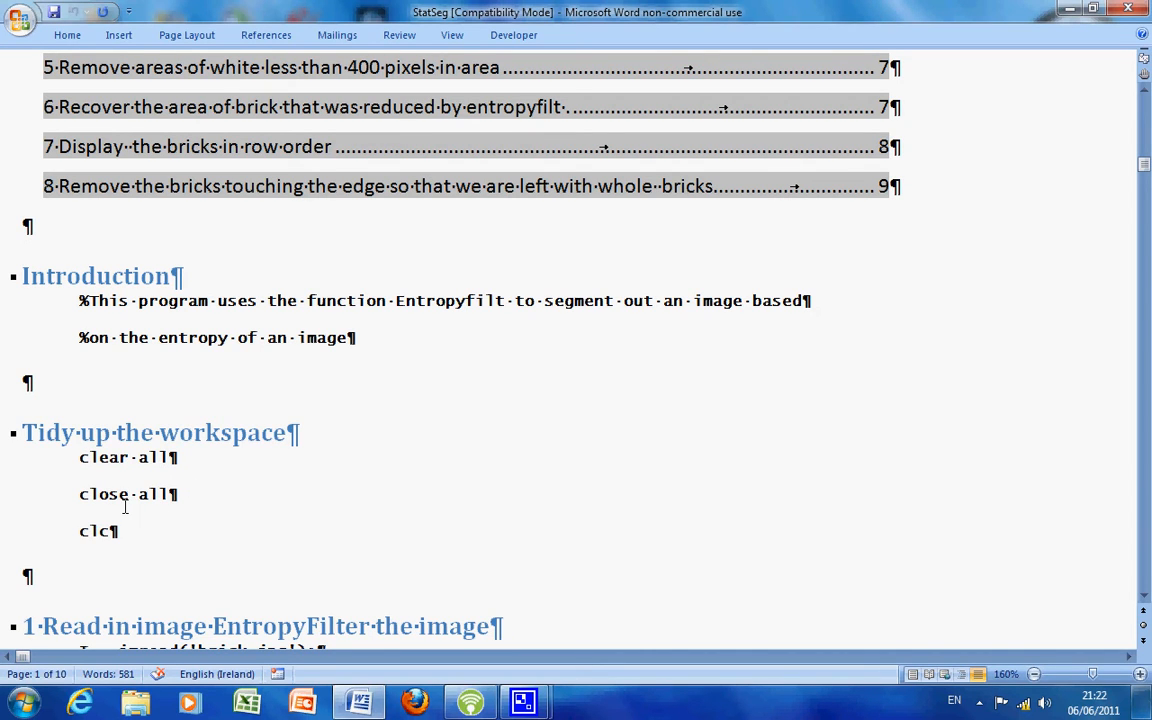
pyautogui.moveTo(268, 520)
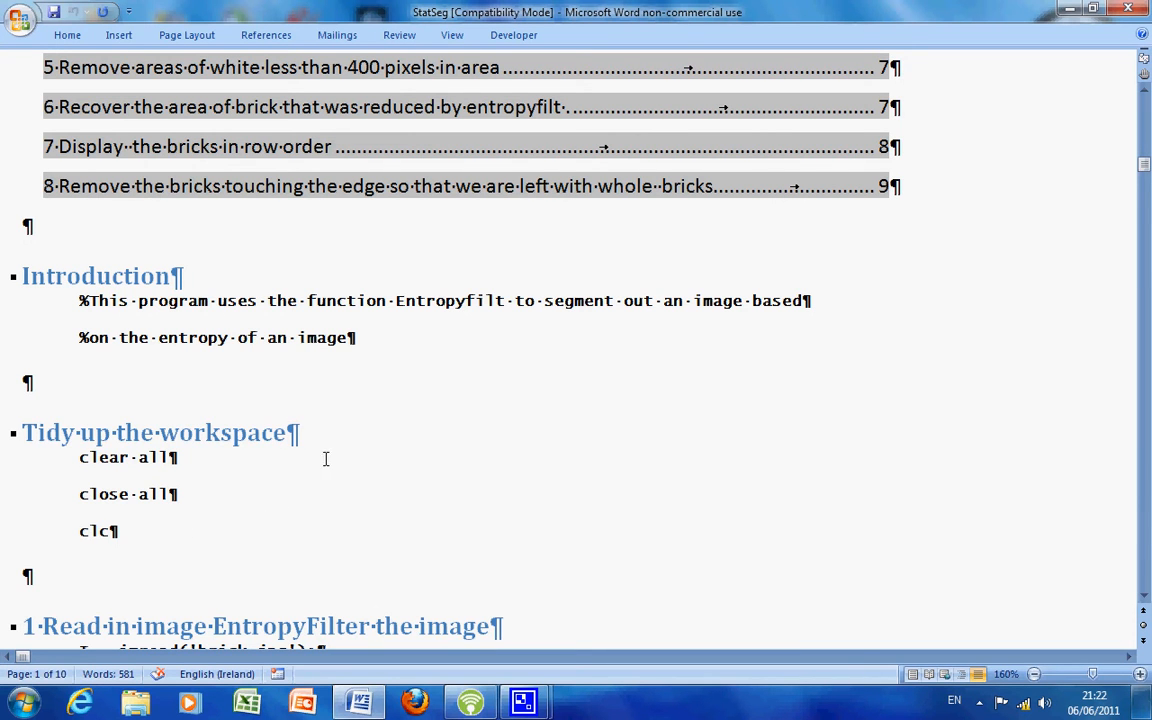
pyautogui.scroll(-3)
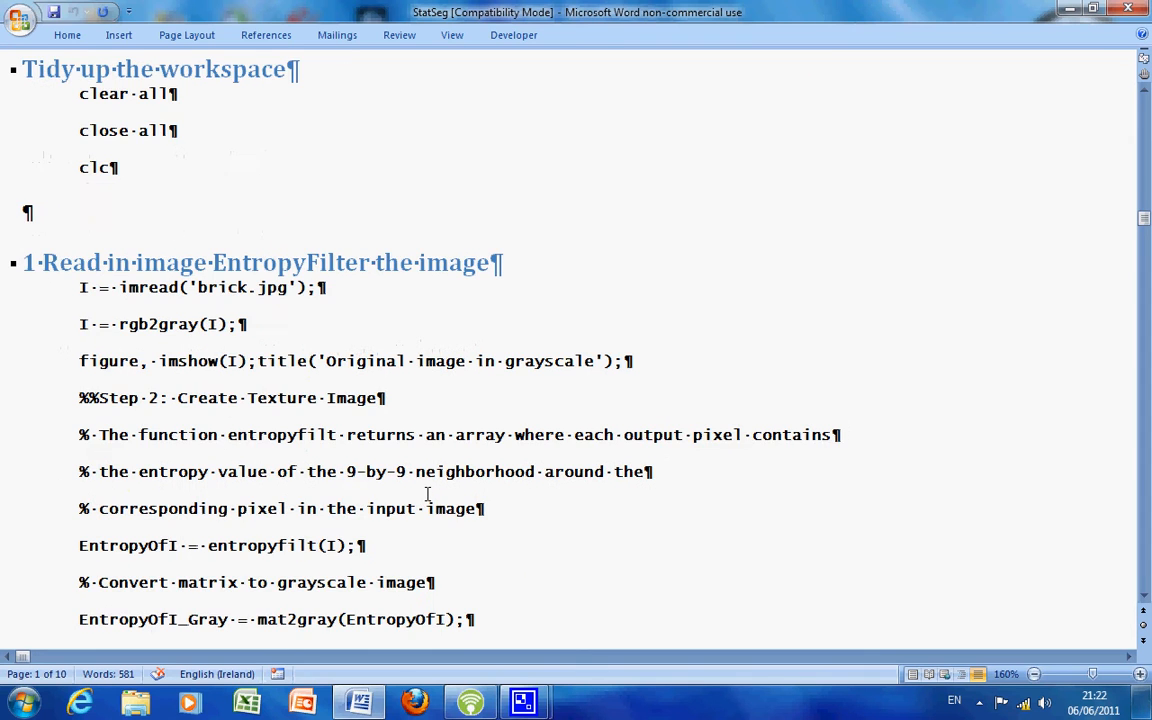
pyautogui.scroll(-3)
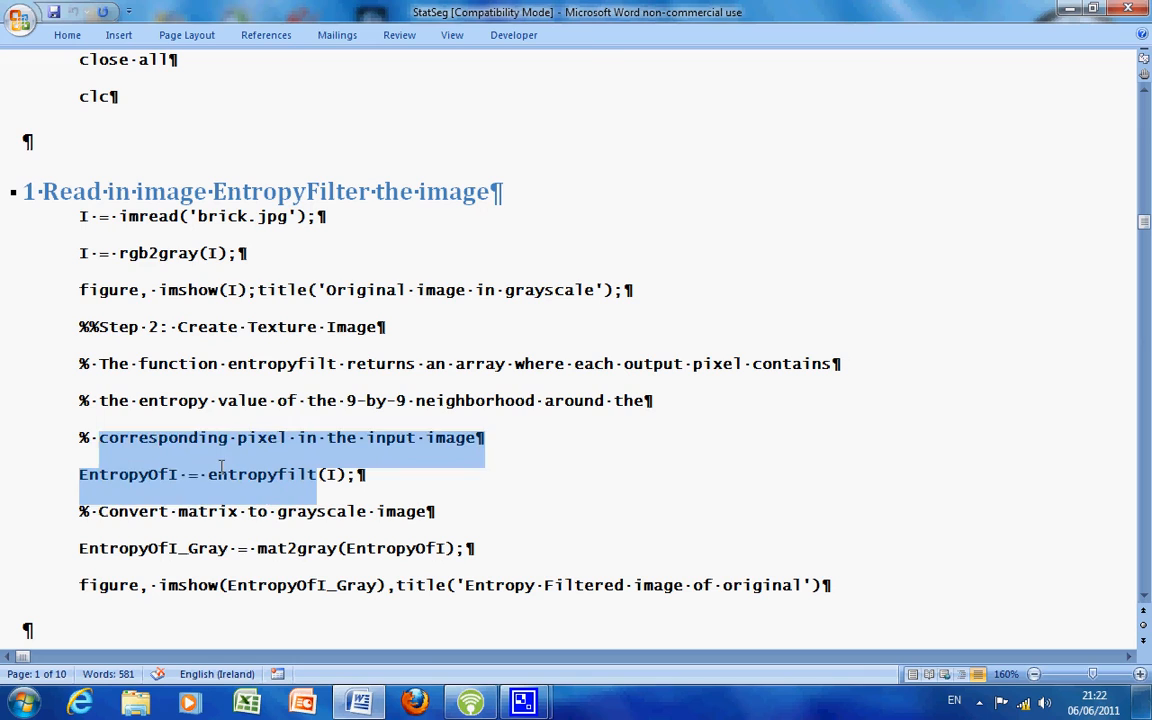
pyautogui.click(504, 468)
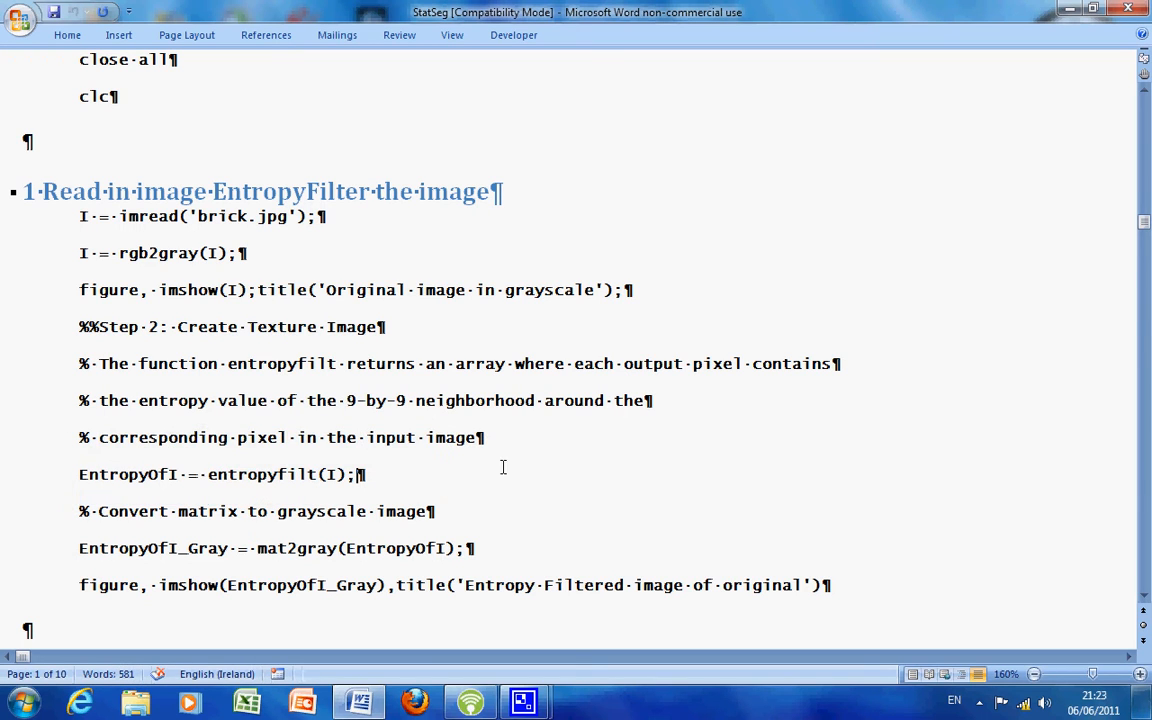
pyautogui.moveTo(544, 452)
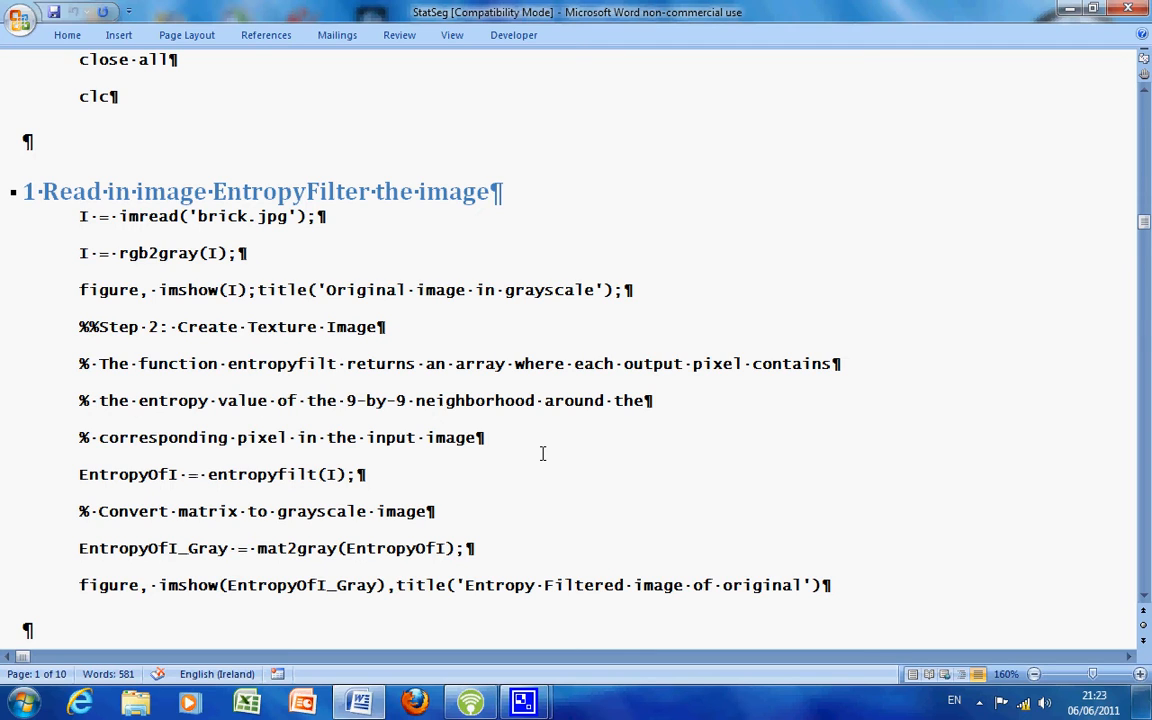
pyautogui.click(360, 474)
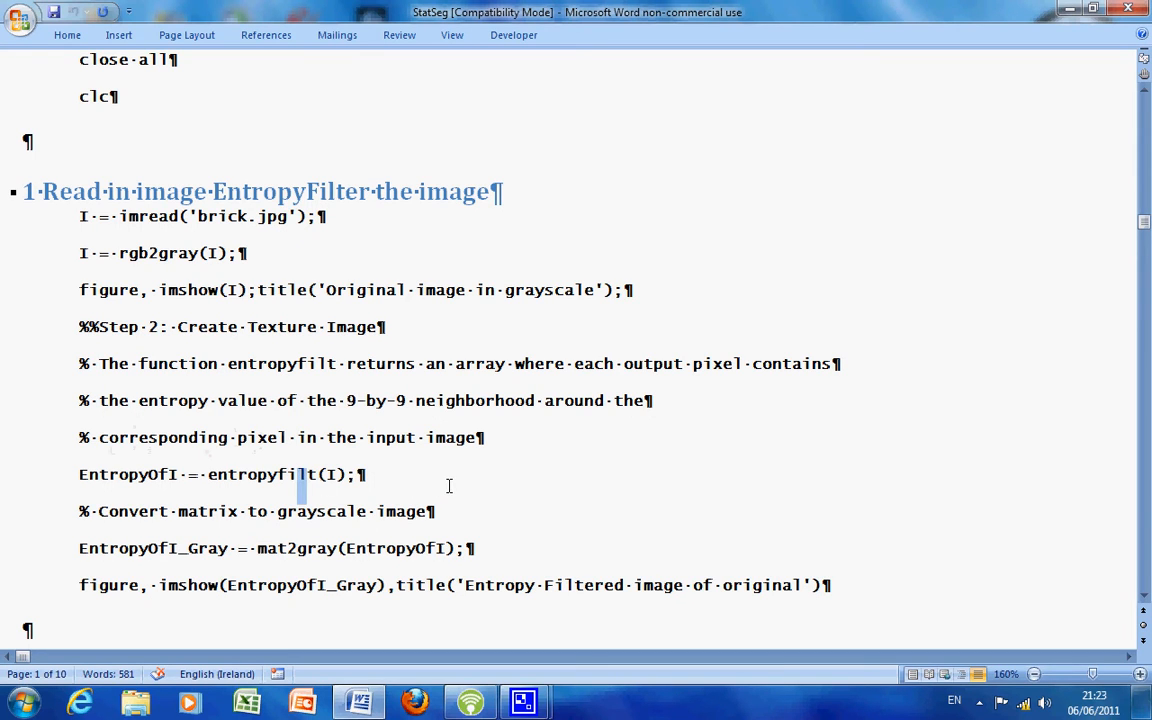
pyautogui.doubleClick(298, 548)
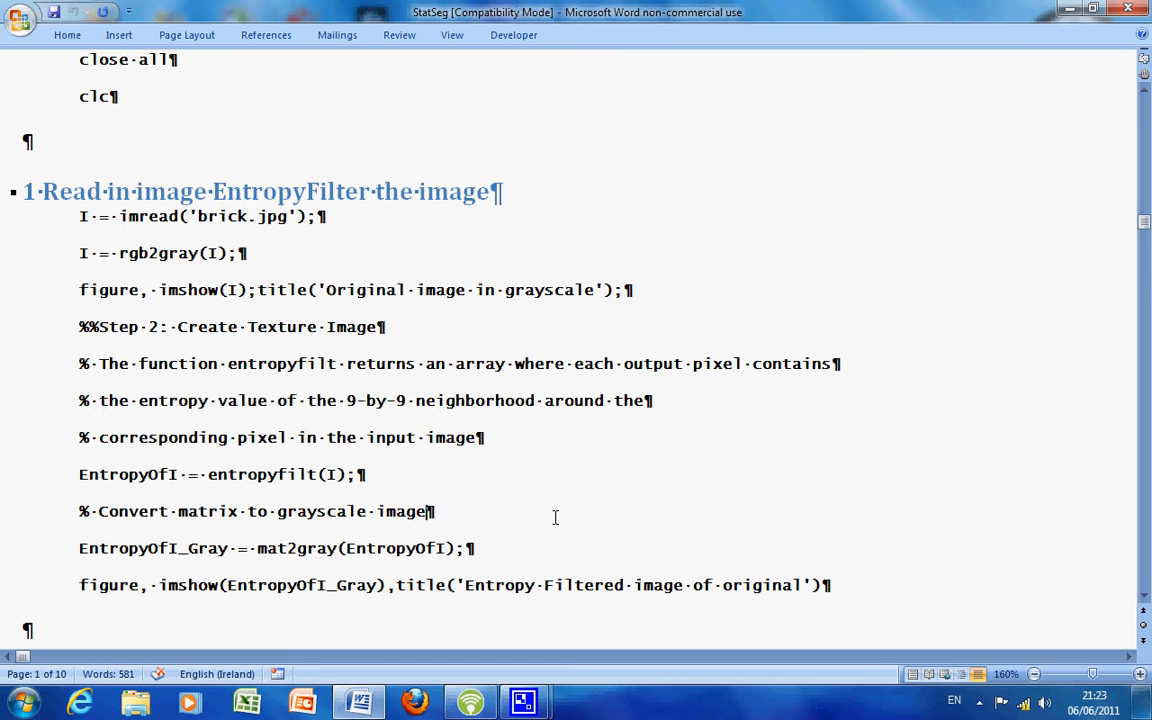
# Step: Scroll through the grayscale and entropy-filtered brick figures down to the step 2 heading
pyautogui.scroll(-3)
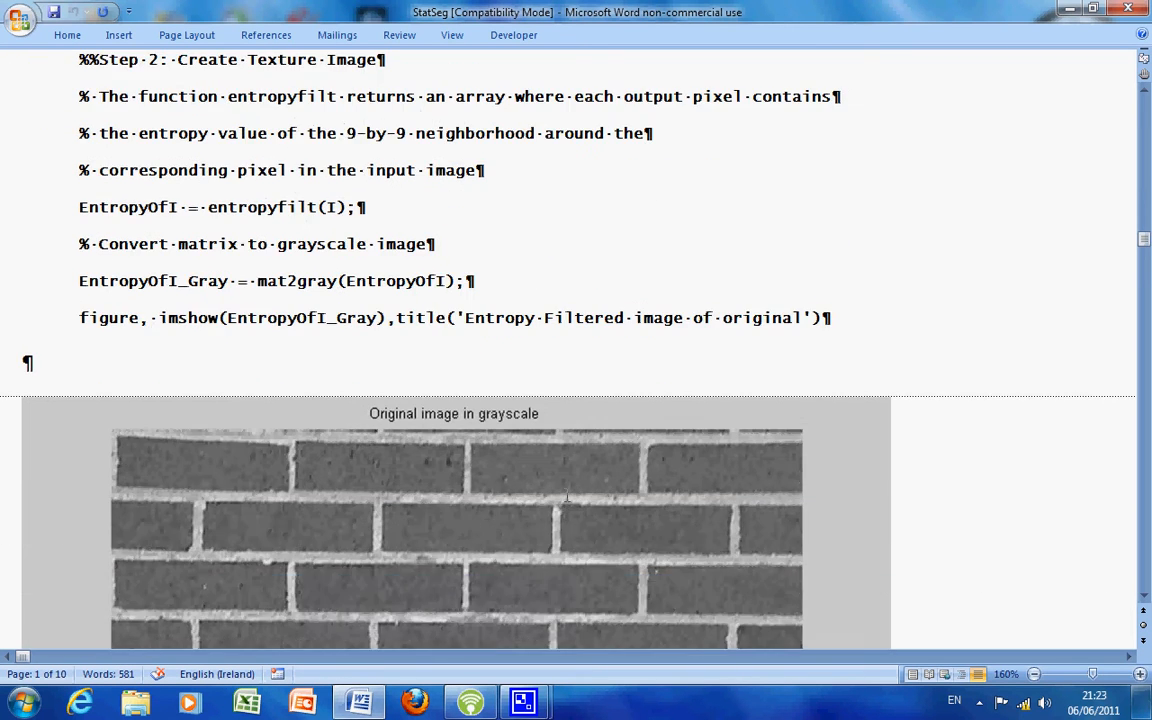
pyautogui.scroll(-3)
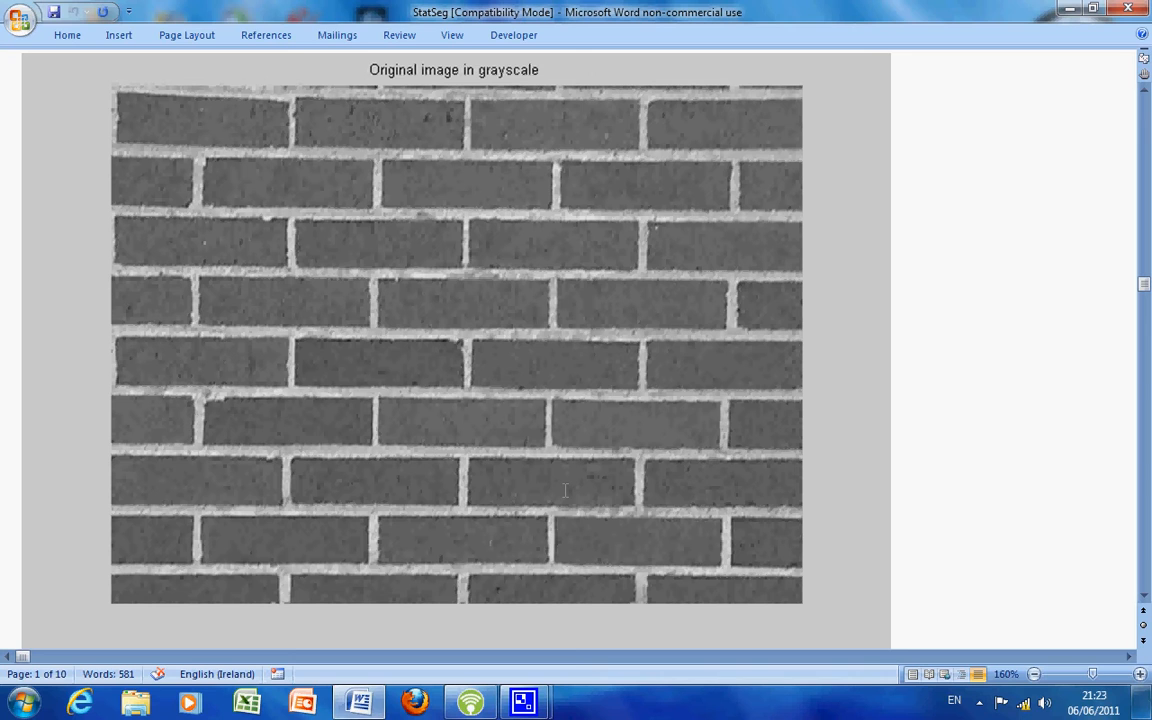
pyautogui.scroll(-3)
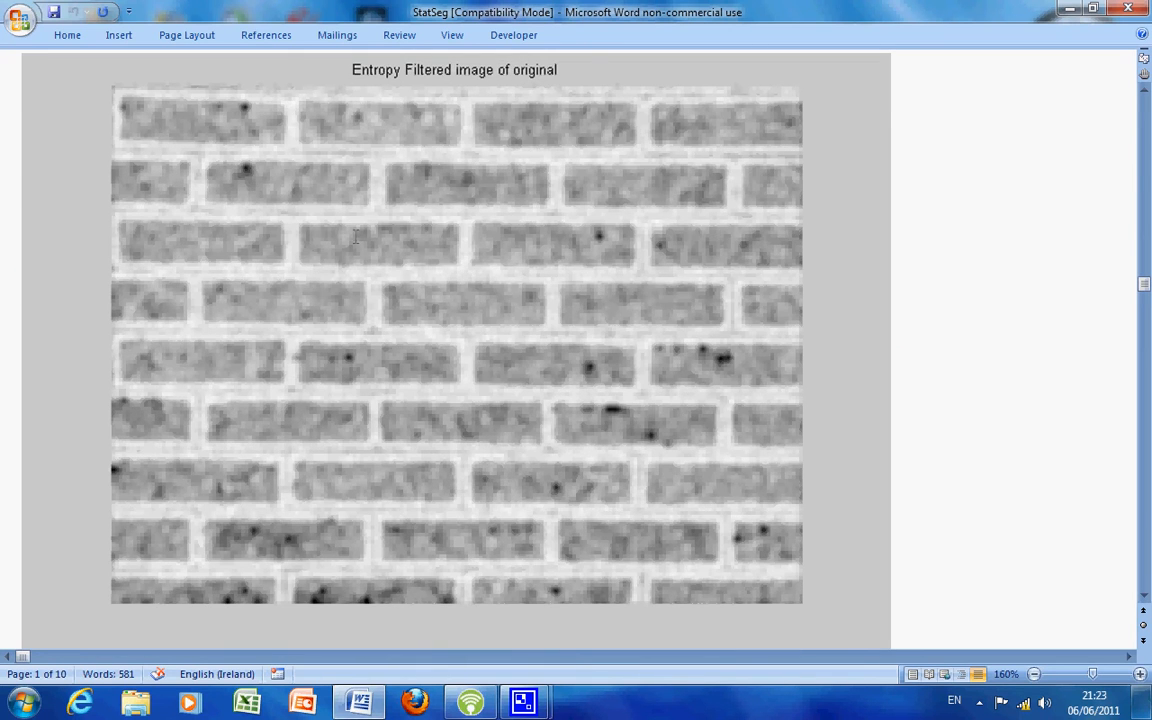
pyautogui.moveTo(360, 244)
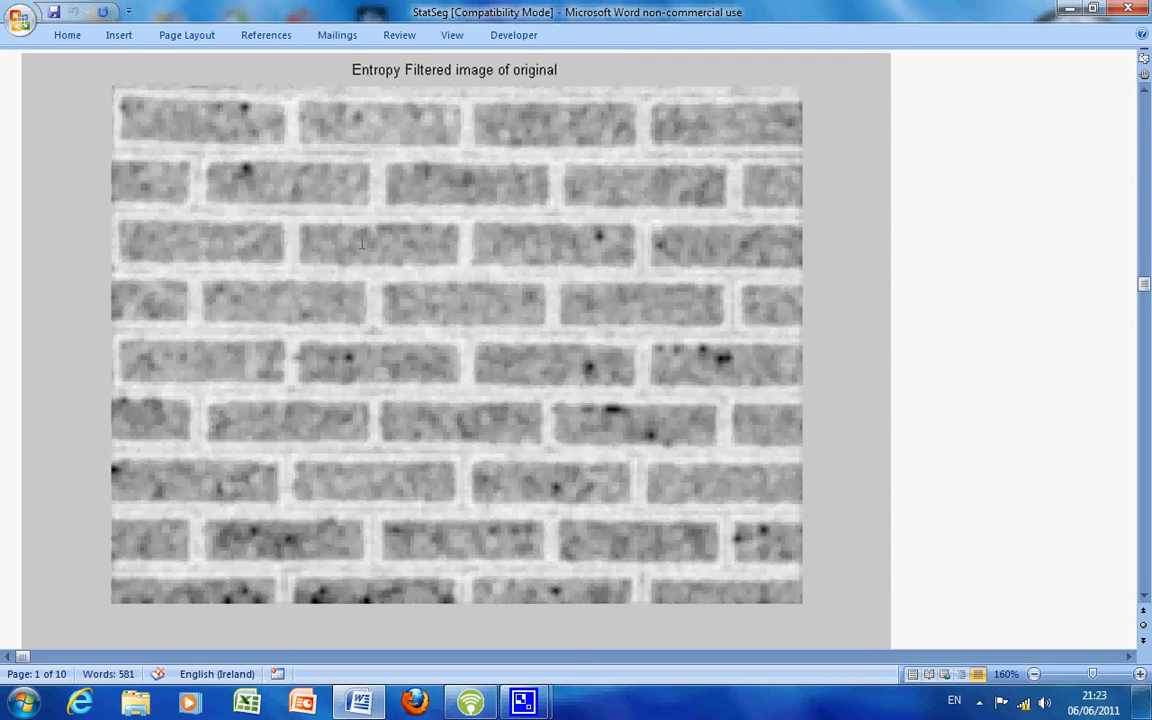
pyautogui.moveTo(356, 244)
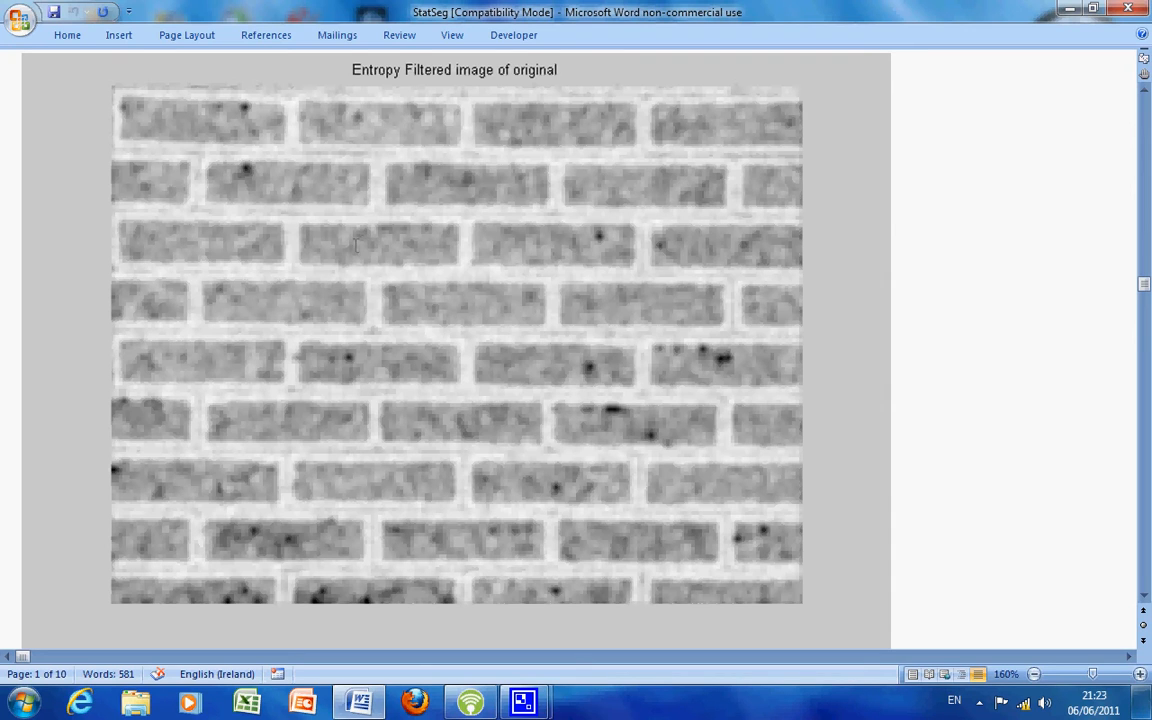
pyautogui.moveTo(332, 218)
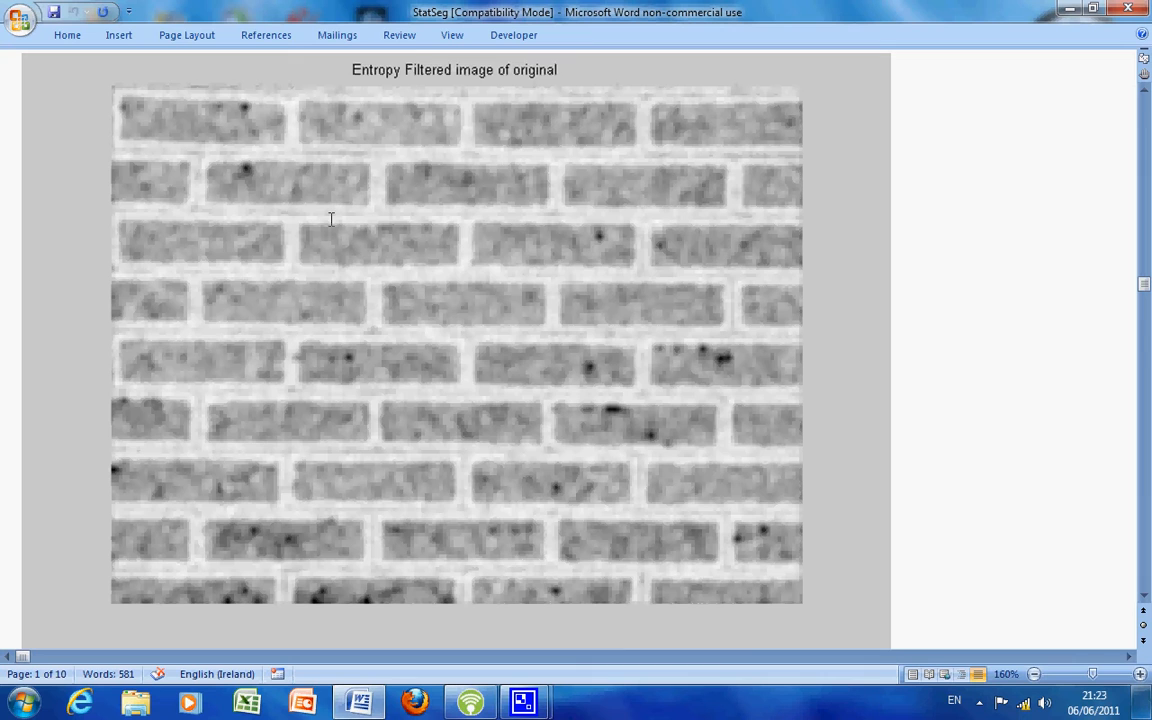
pyautogui.scroll(-3)
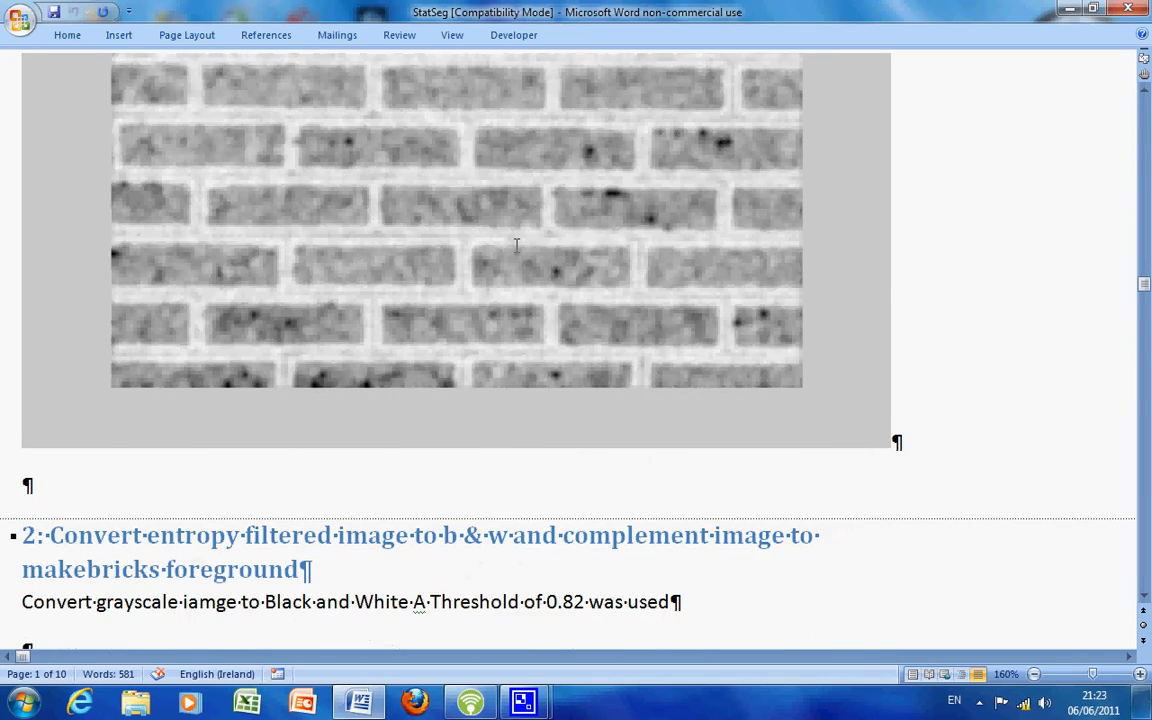
pyautogui.scroll(-3)
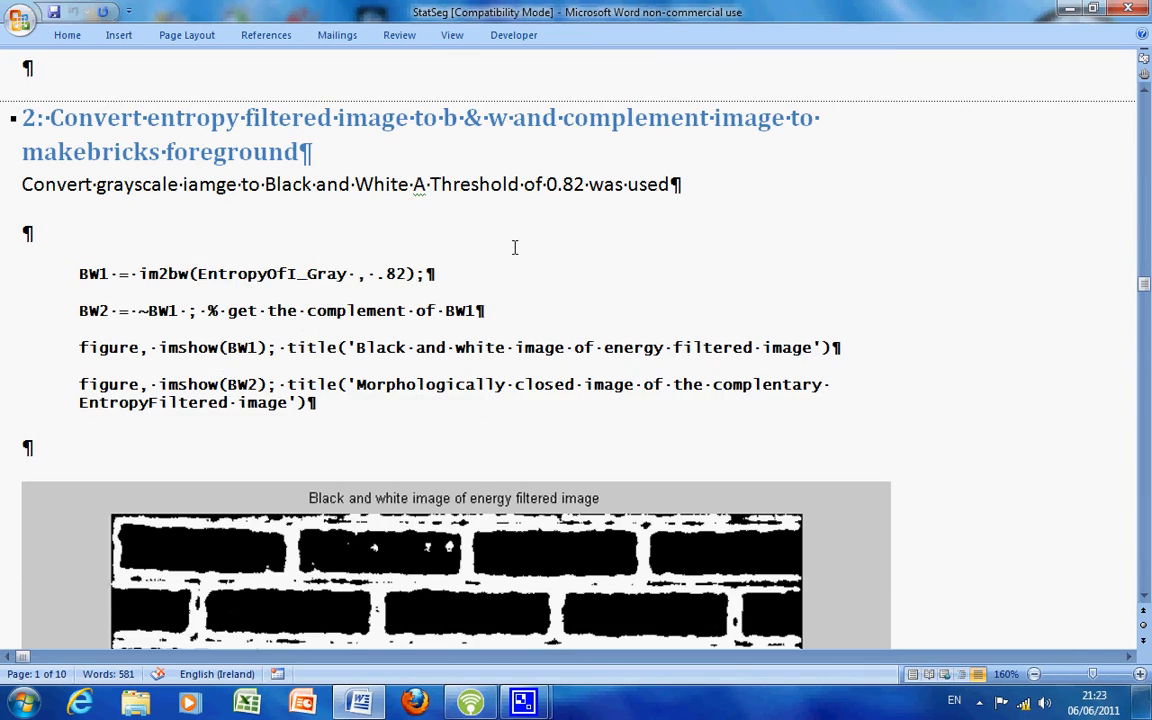
pyautogui.scroll(3)
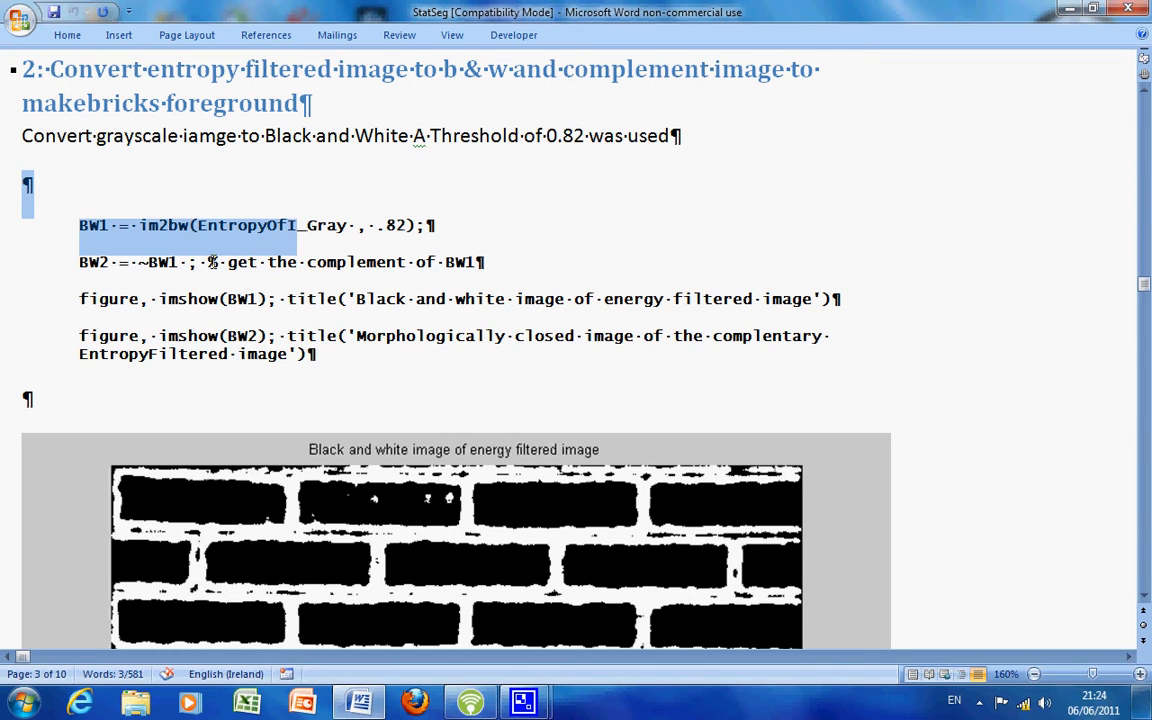
pyautogui.moveTo(176, 244)
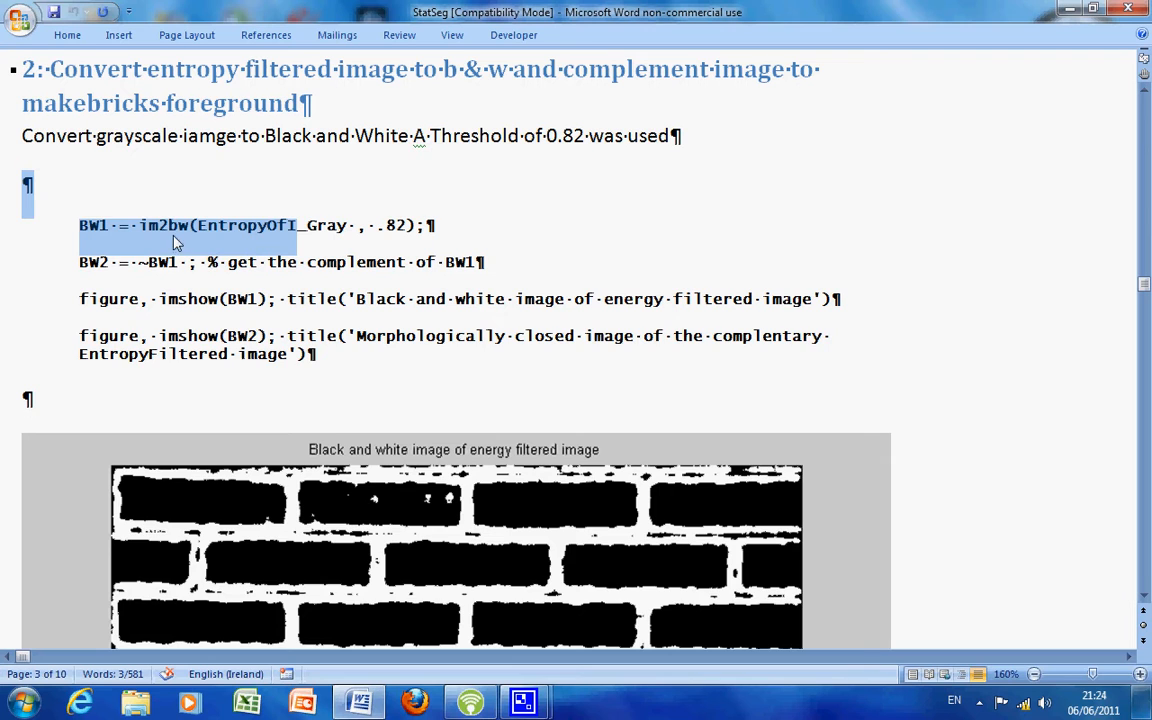
pyautogui.scroll(-3)
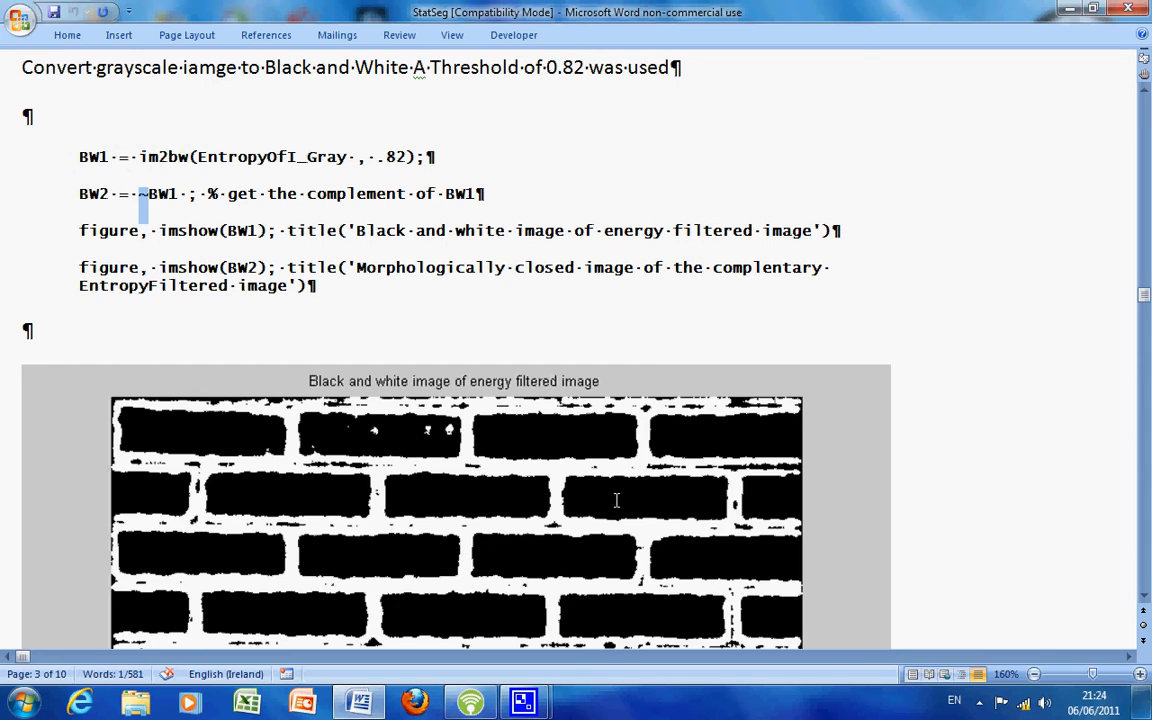
# Step: Scroll so the morphologically closed complement image of the bricks fills the window
pyautogui.scroll(-3)
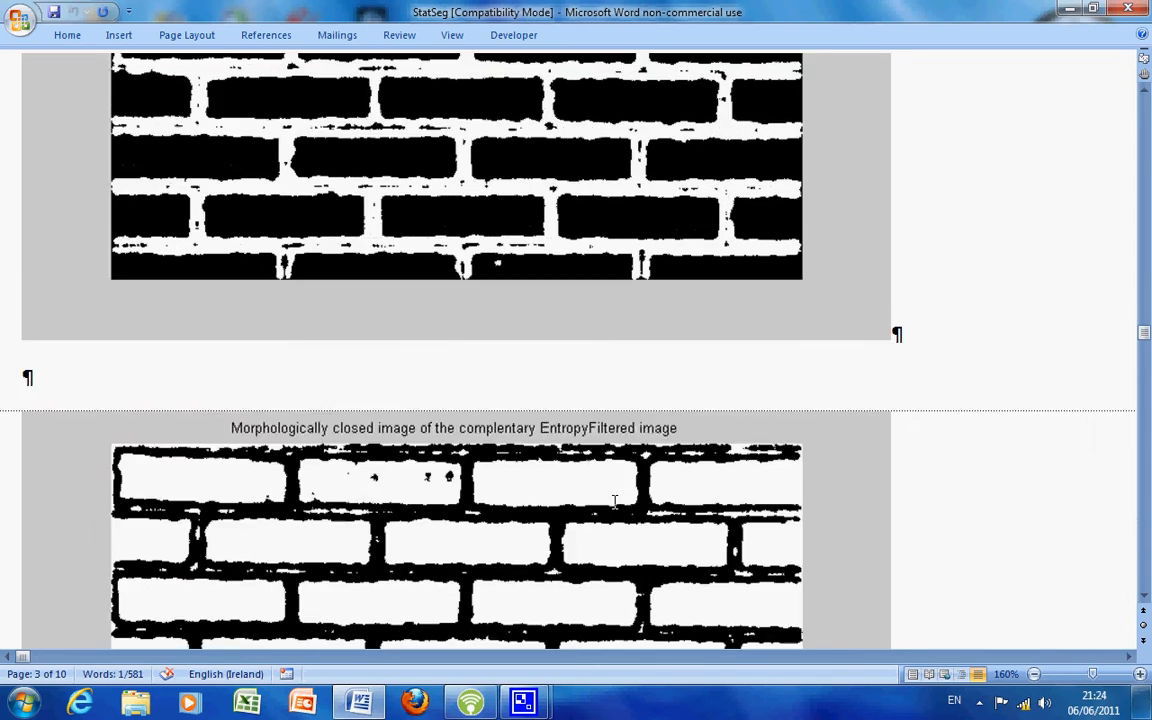
pyautogui.scroll(-3)
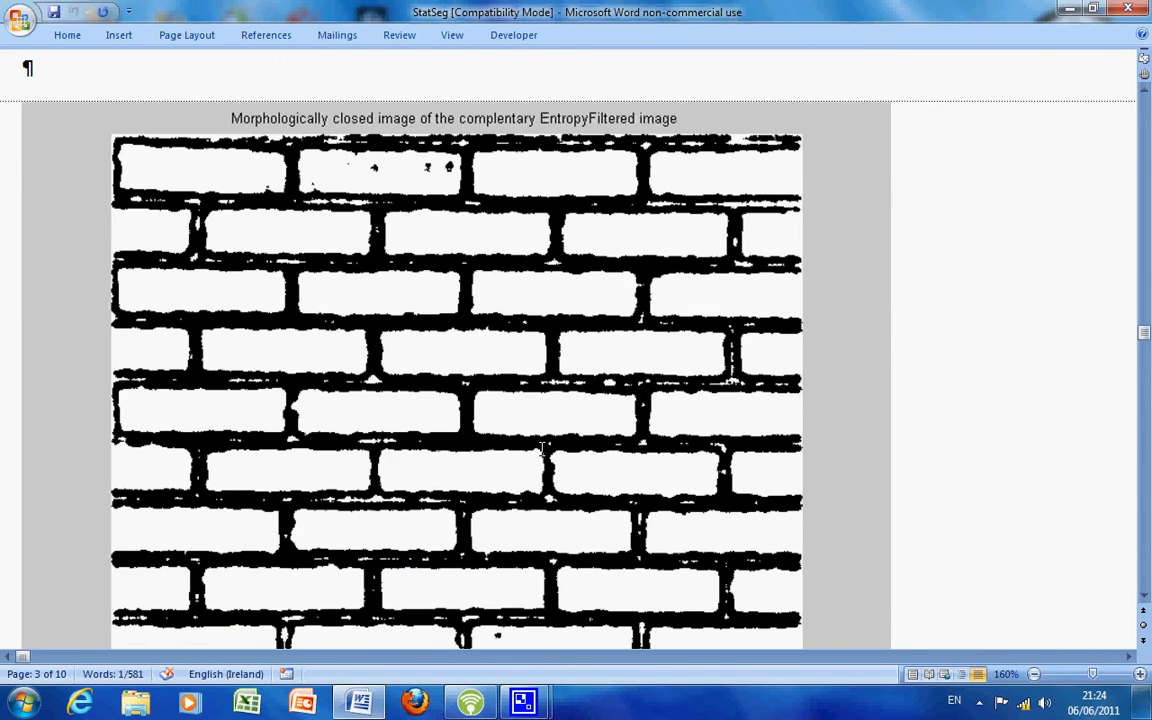
pyautogui.scroll(3)
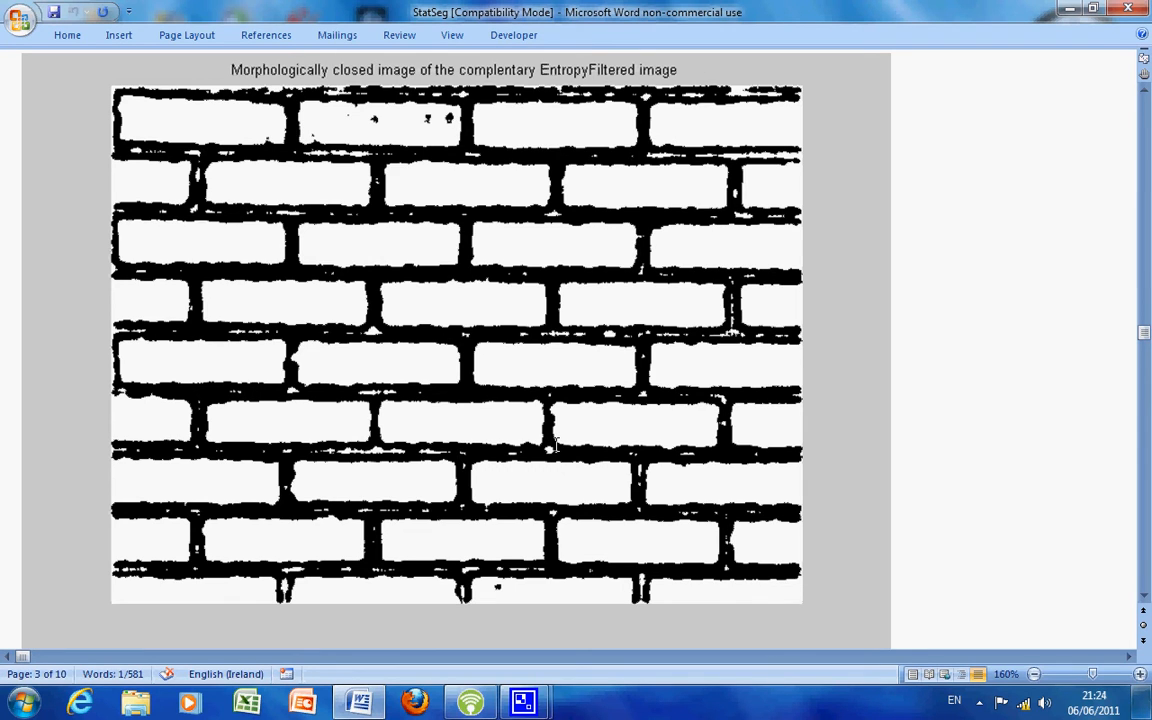
pyautogui.moveTo(442, 516)
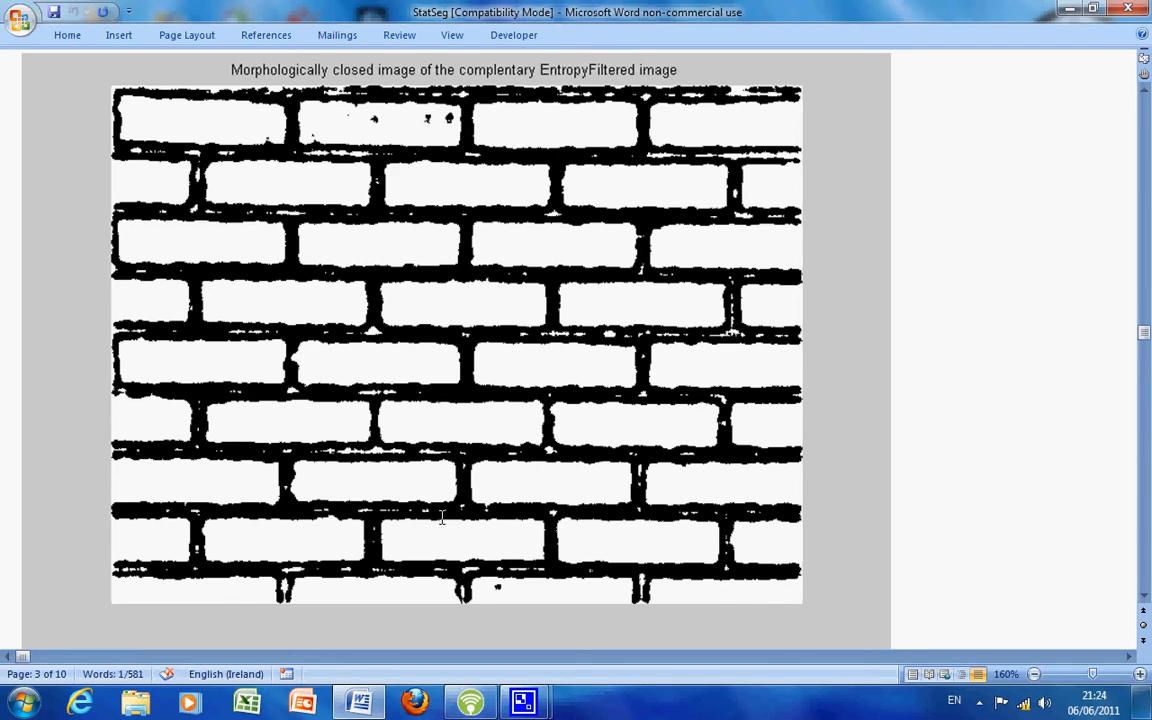
pyautogui.moveTo(520, 516)
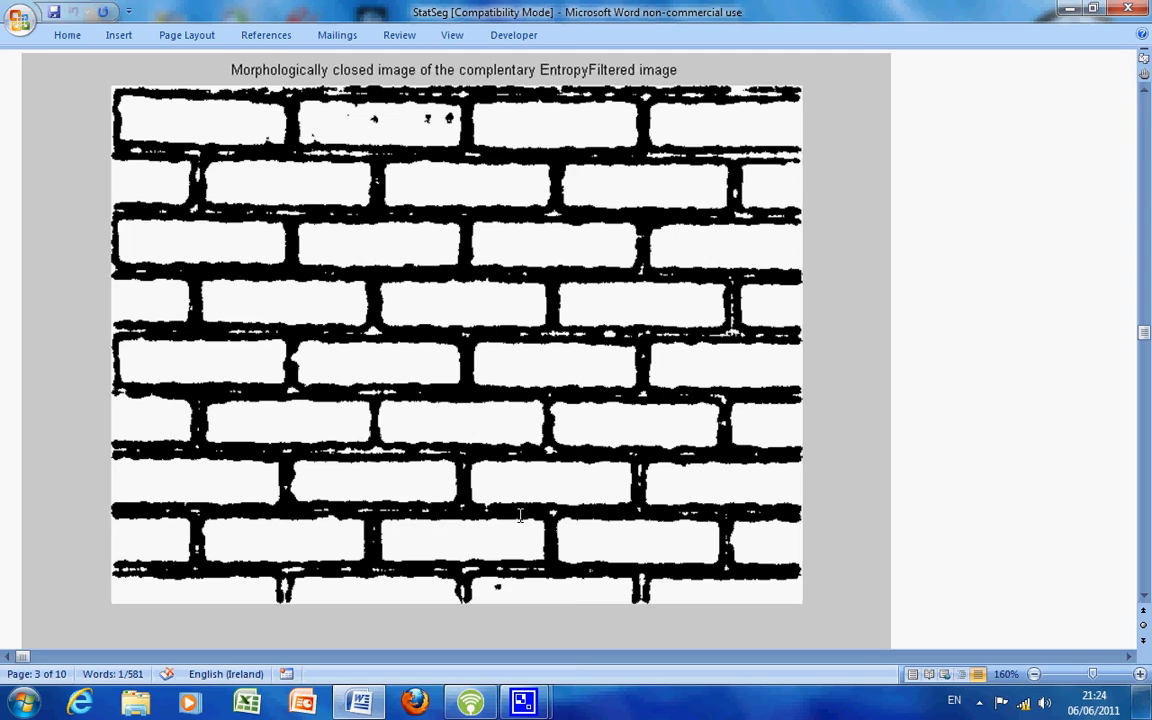
pyautogui.moveTo(490, 420)
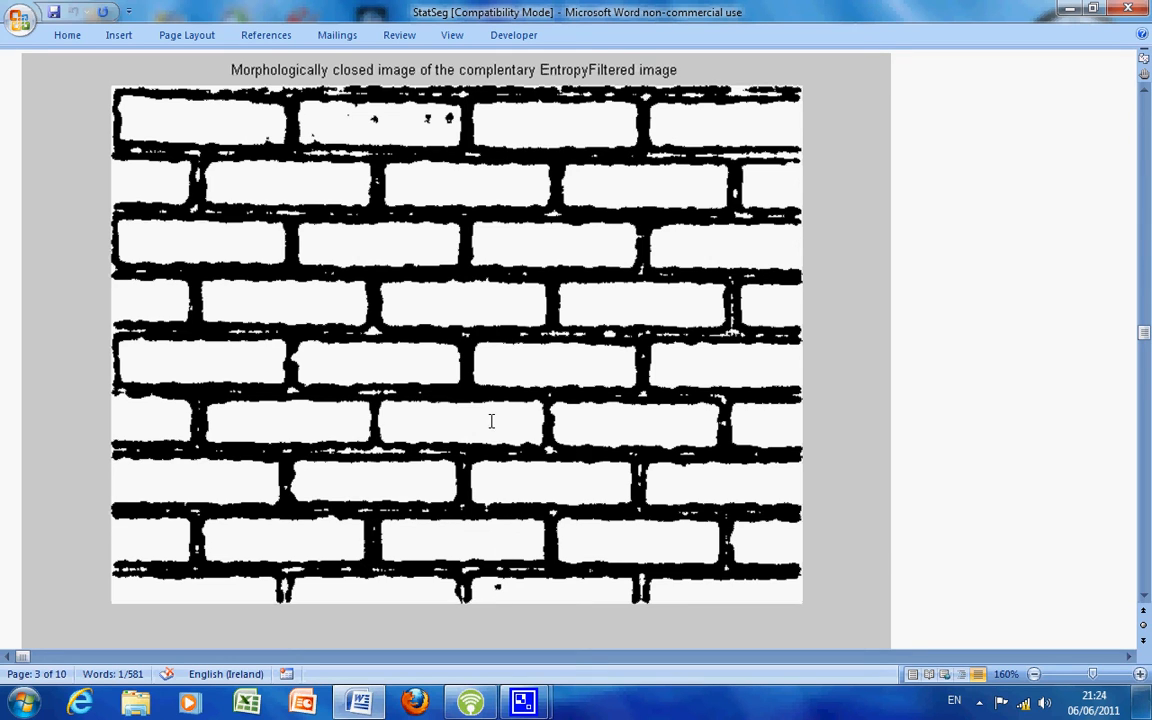
pyautogui.moveTo(456, 120)
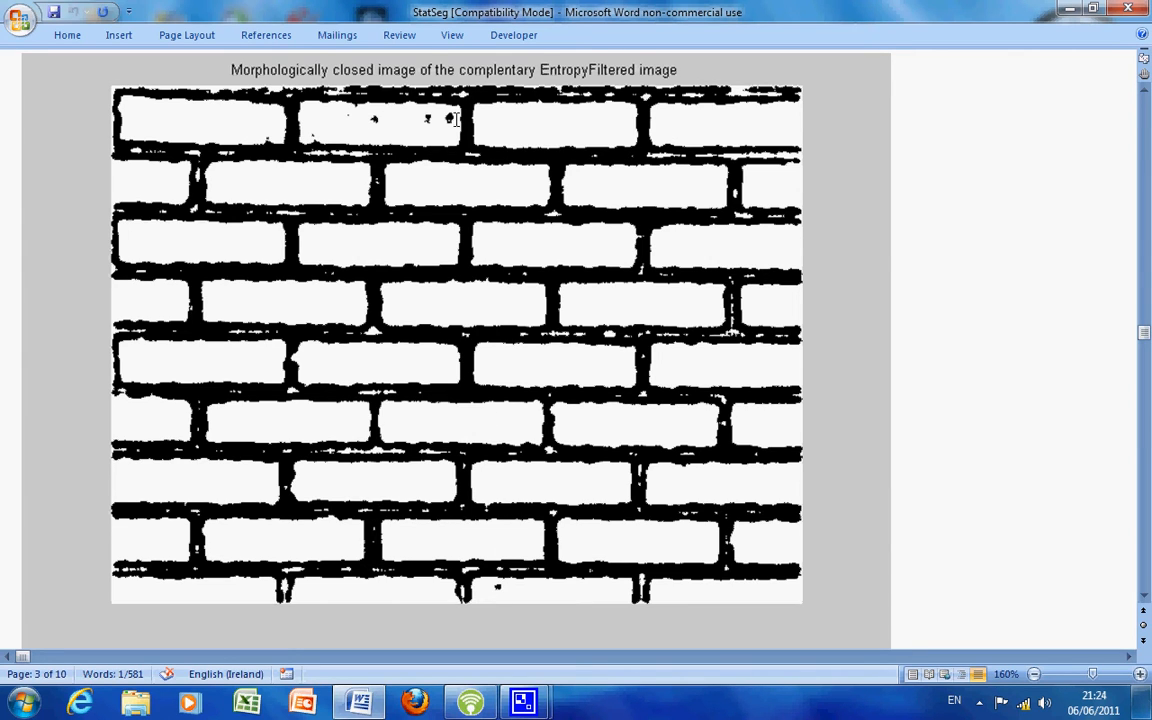
pyautogui.moveTo(264, 144)
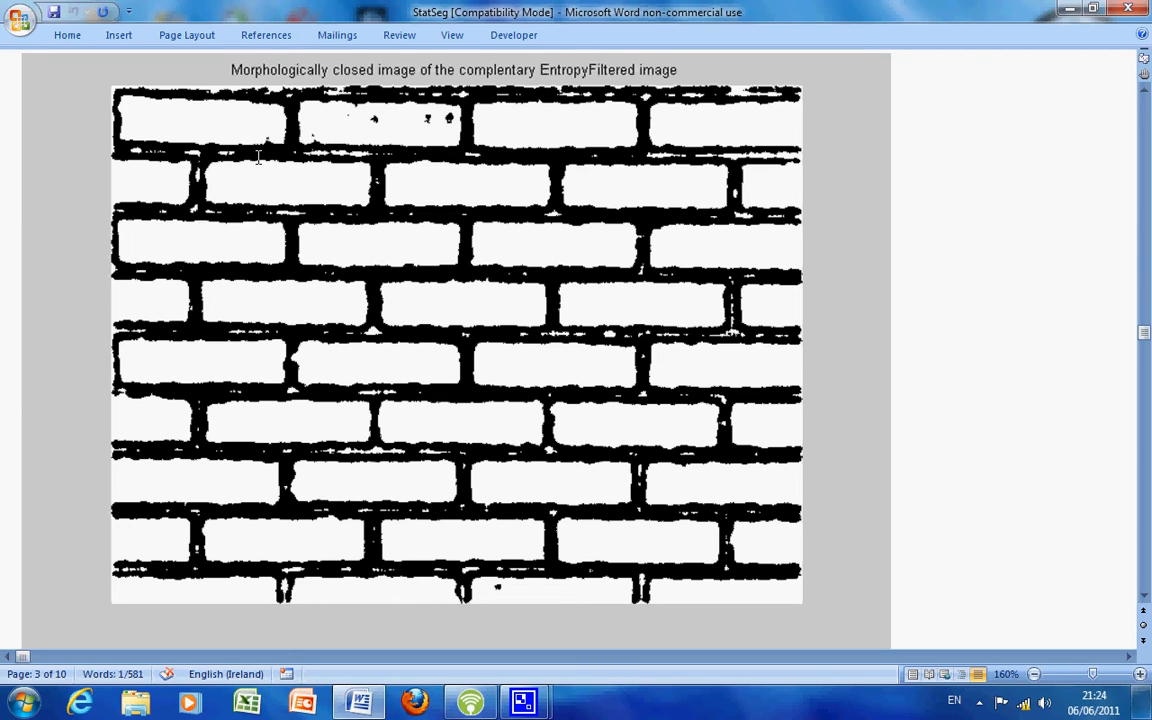
pyautogui.moveTo(552, 296)
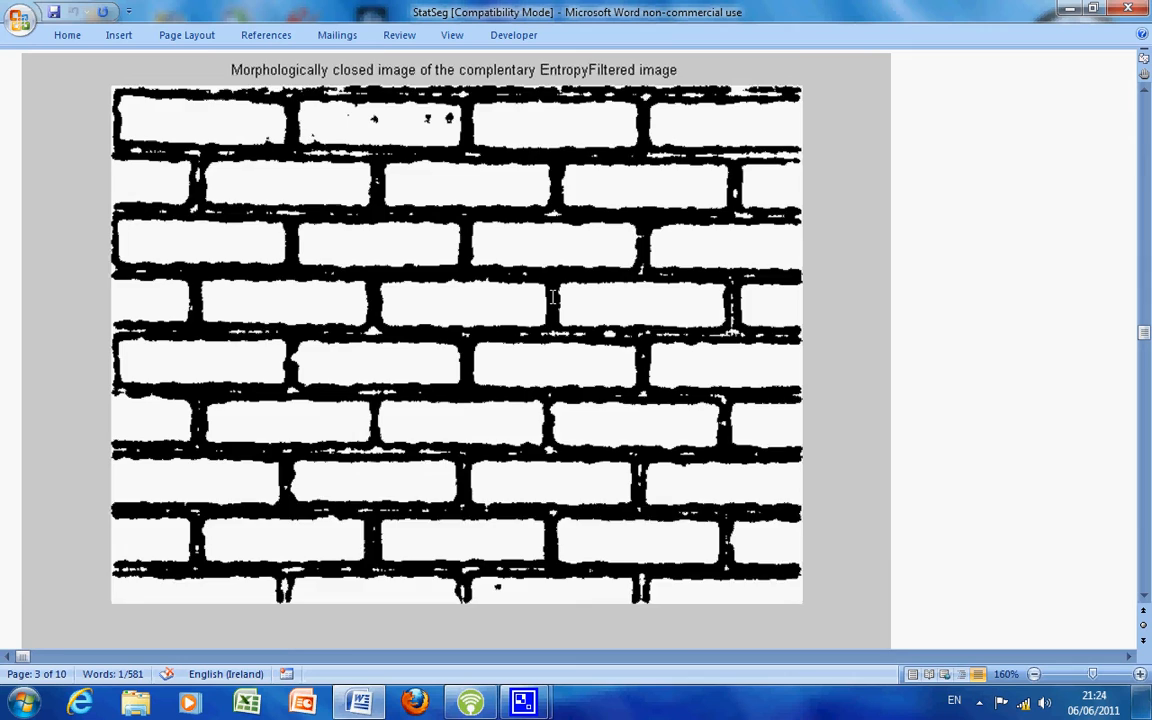
# Step: Scroll to section 3's strel/imopen code and the top of the opened brick image
pyautogui.scroll(-3)
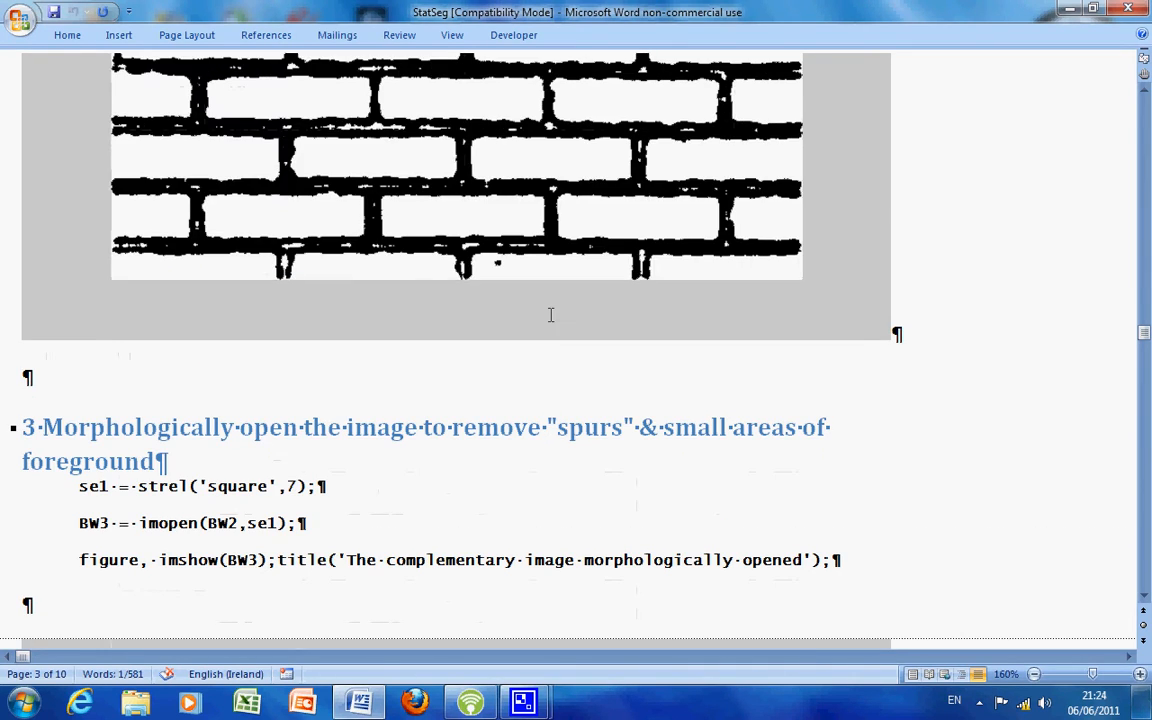
pyautogui.moveTo(444, 452)
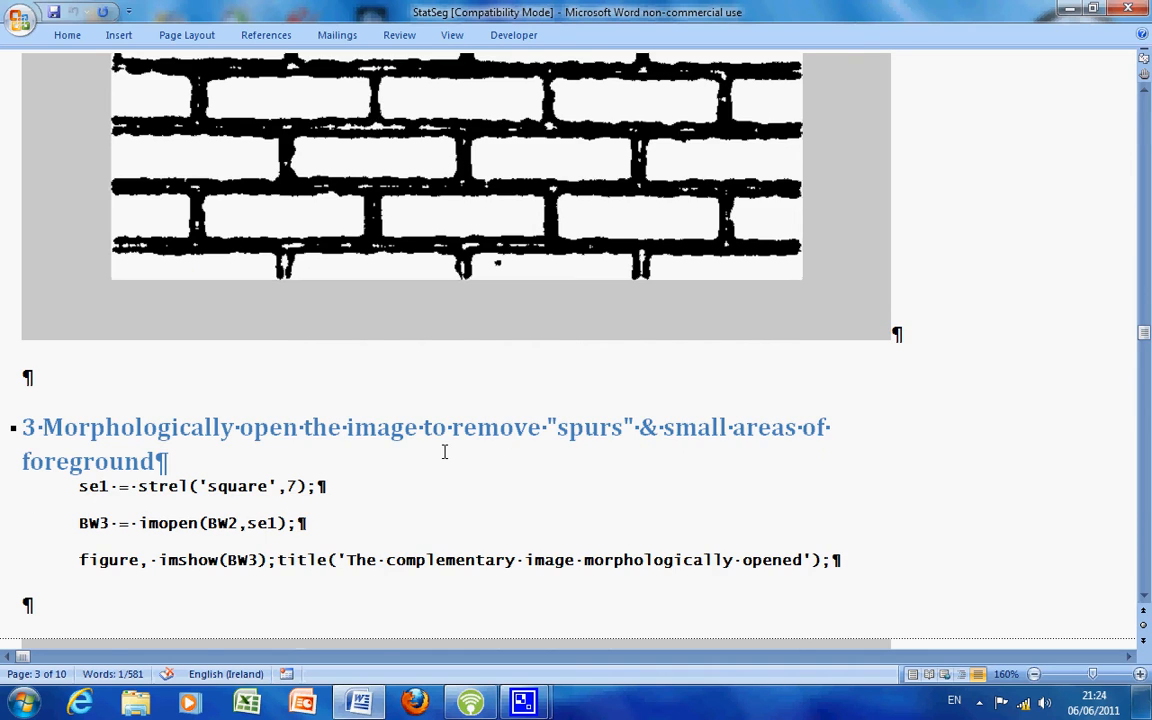
pyautogui.scroll(-3)
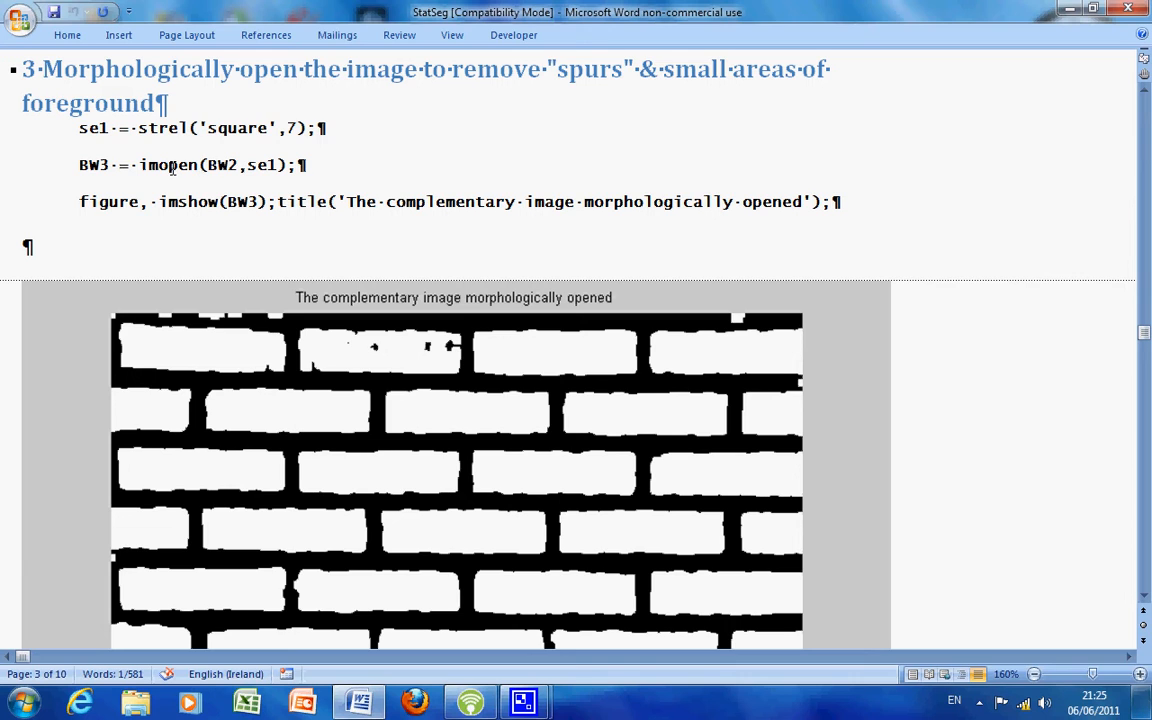
pyautogui.moveTo(388, 344)
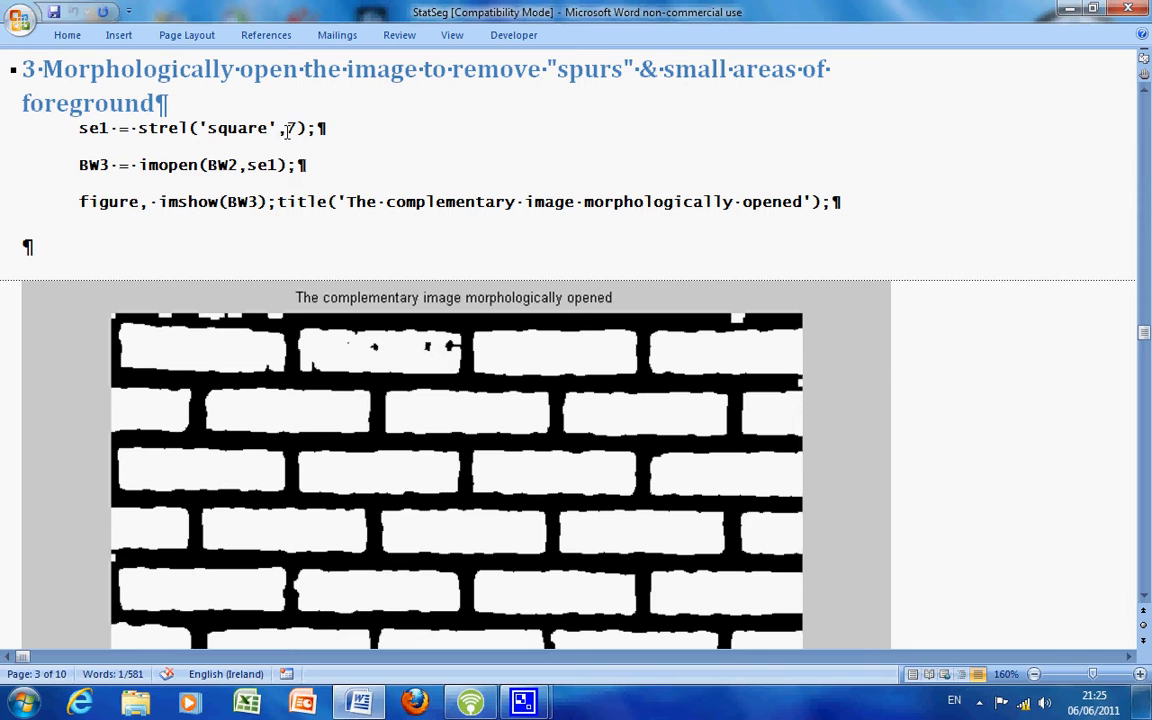
pyautogui.scroll(-3)
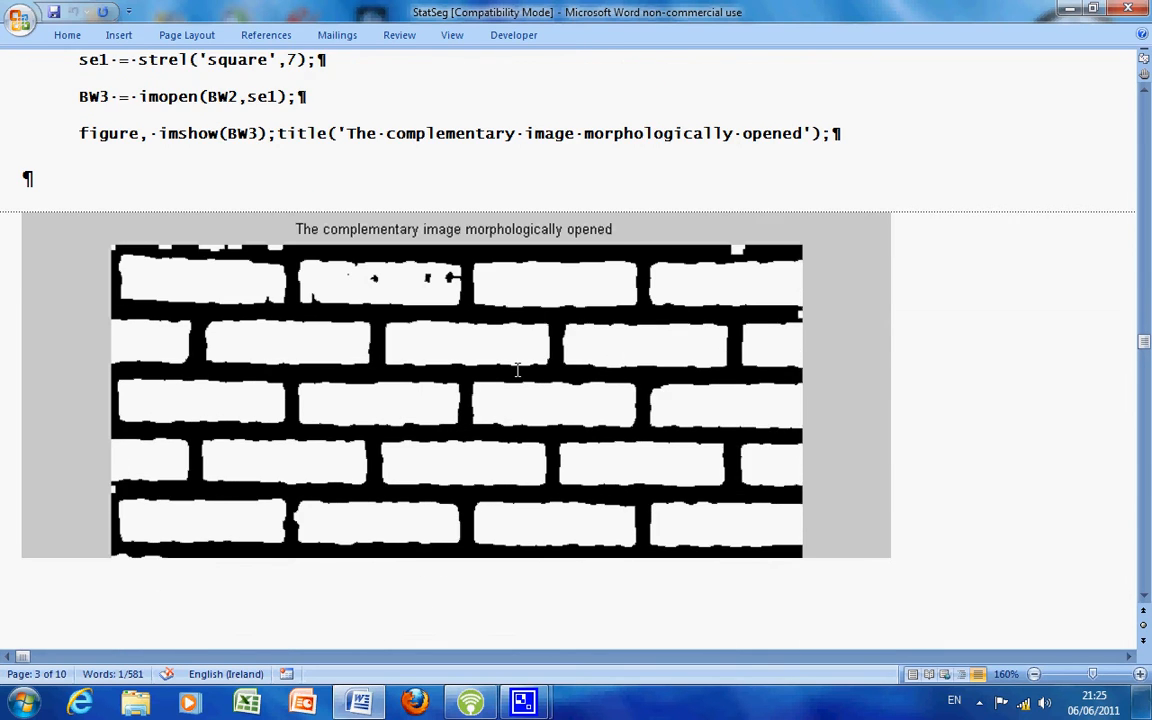
# Step: Scroll so the full morphologically opened complementary brick figure is visible
pyautogui.scroll(-3)
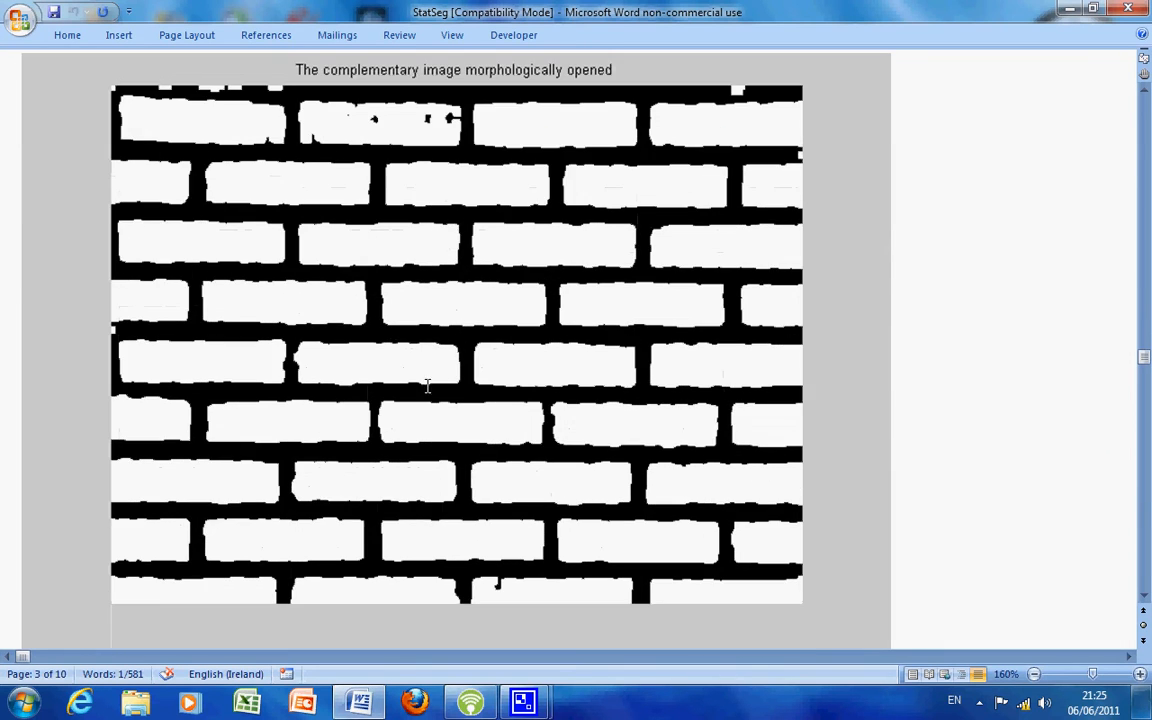
pyautogui.moveTo(266, 90)
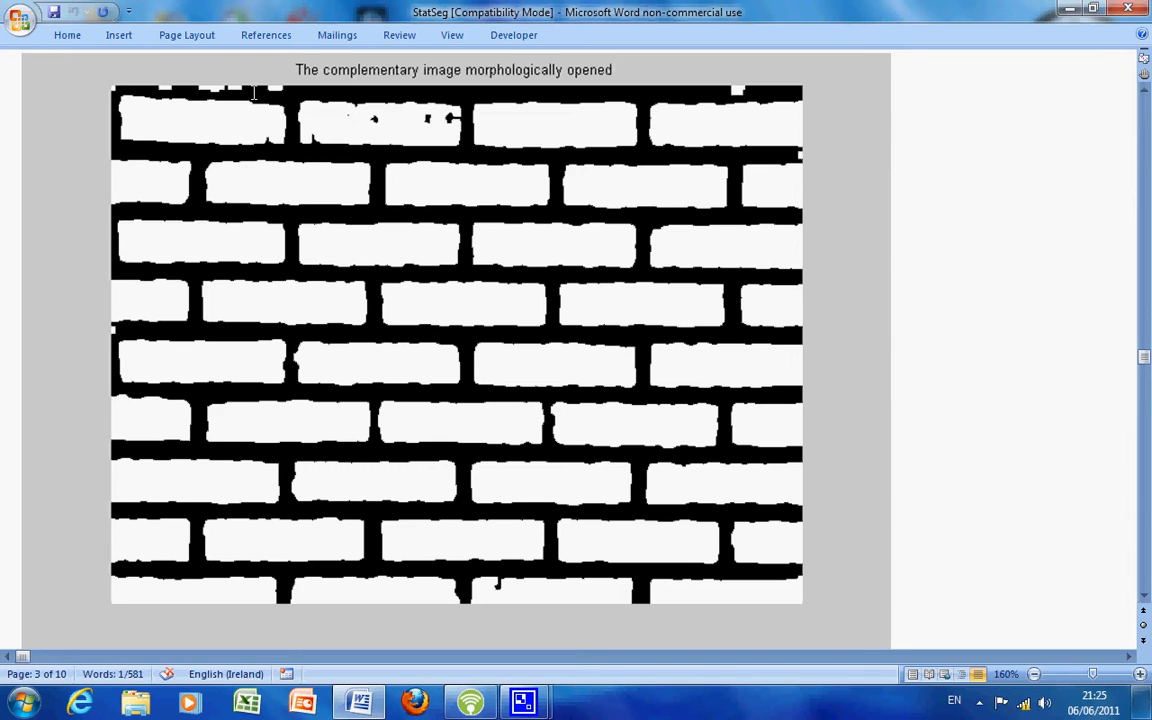
pyautogui.moveTo(314, 144)
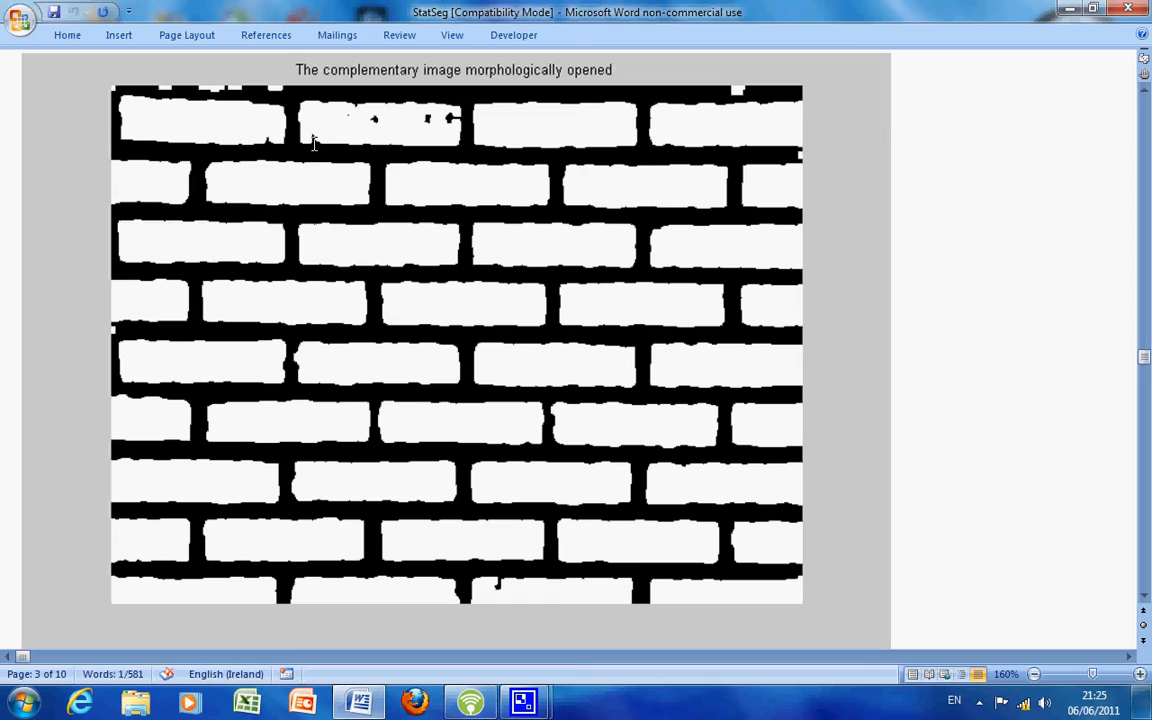
pyautogui.moveTo(384, 122)
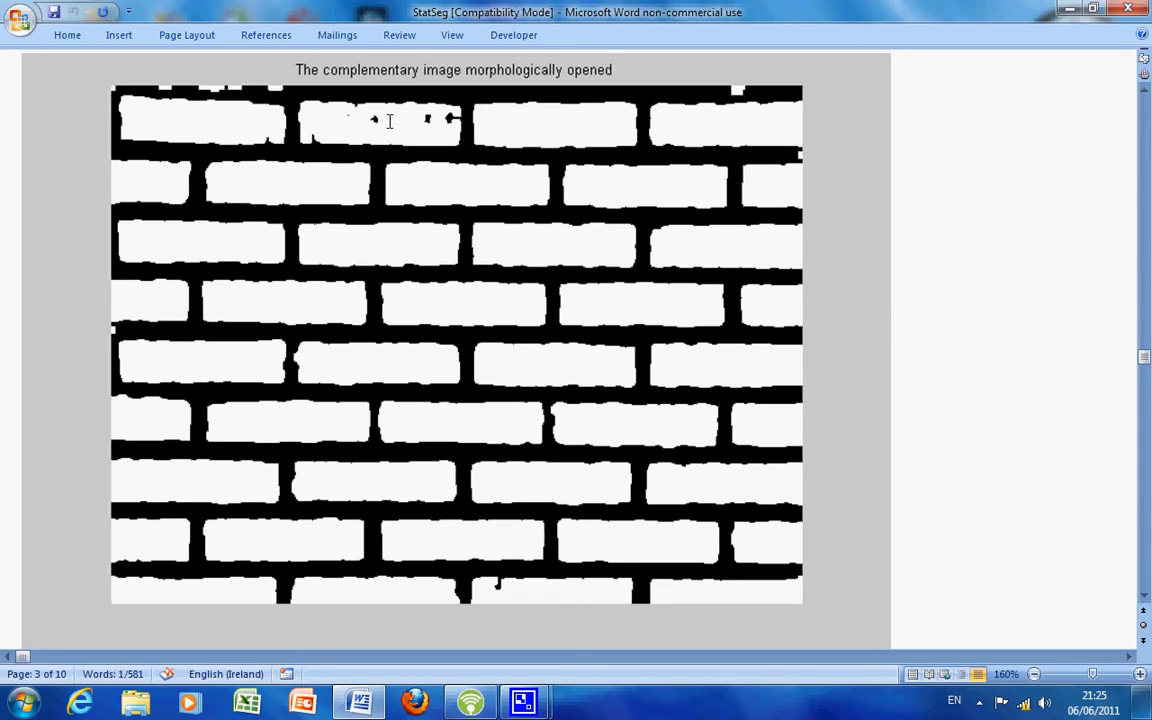
pyautogui.moveTo(376, 248)
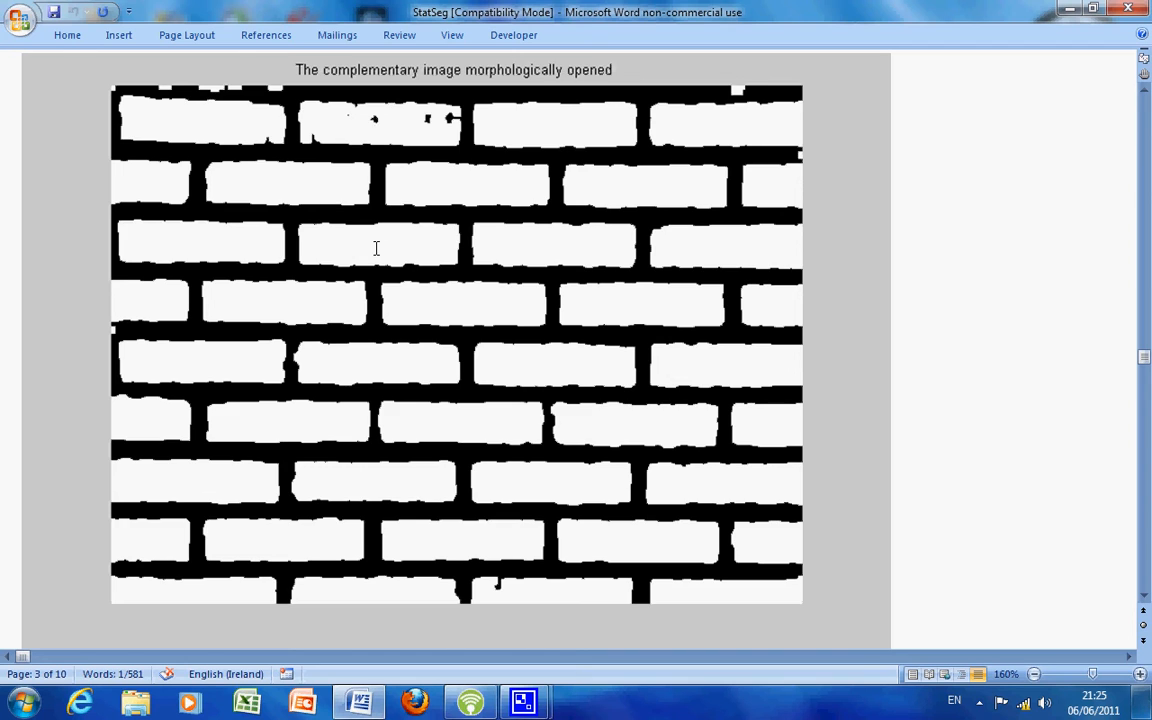
# Step: Scroll to section 4's imfill/imclose hole-removal code, picking out the word imfill
pyautogui.scroll(-3)
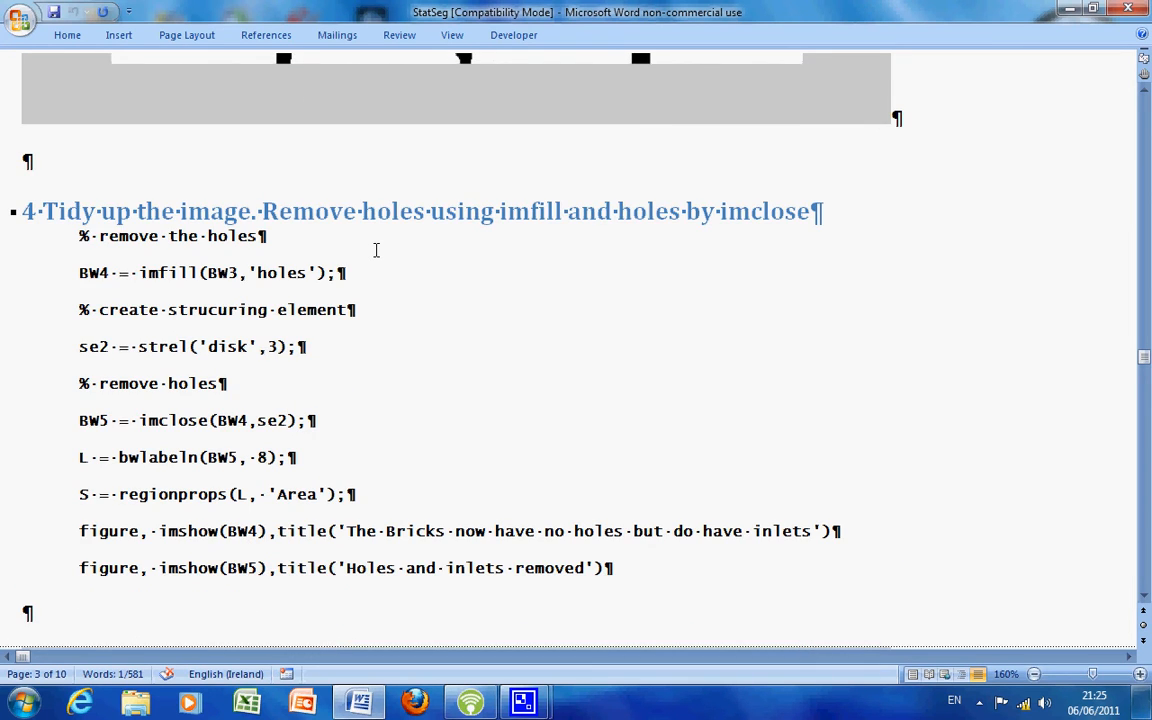
pyautogui.moveTo(328, 296)
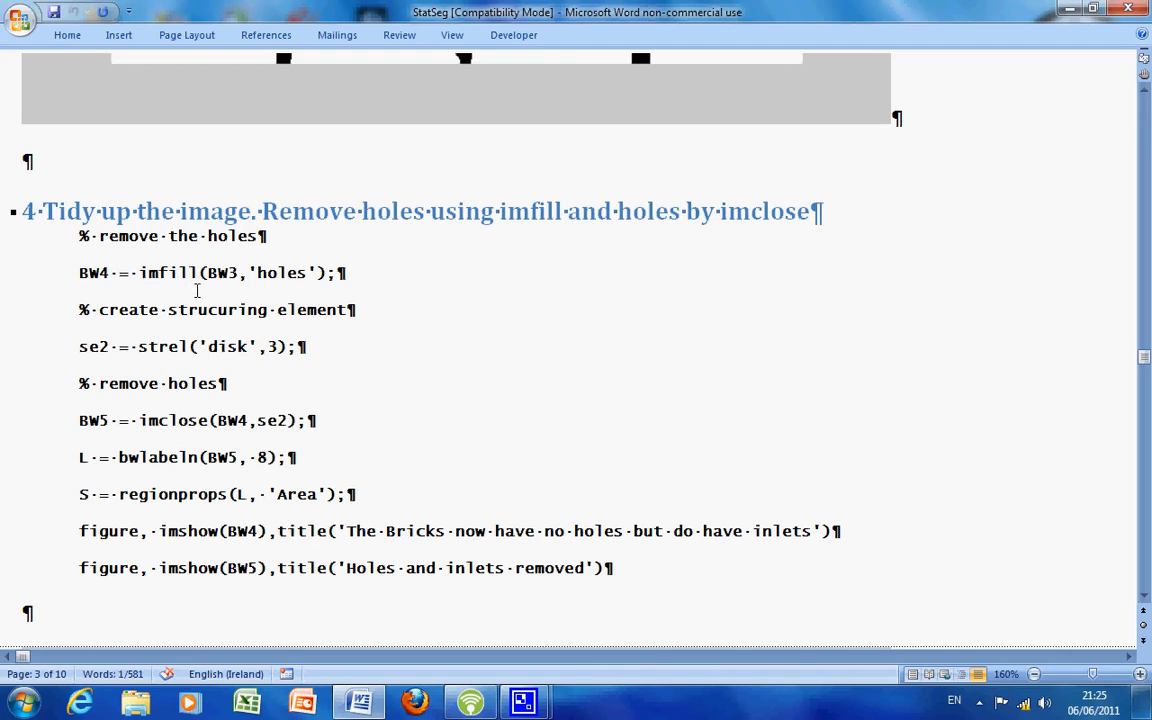
pyautogui.doubleClick(168, 272)
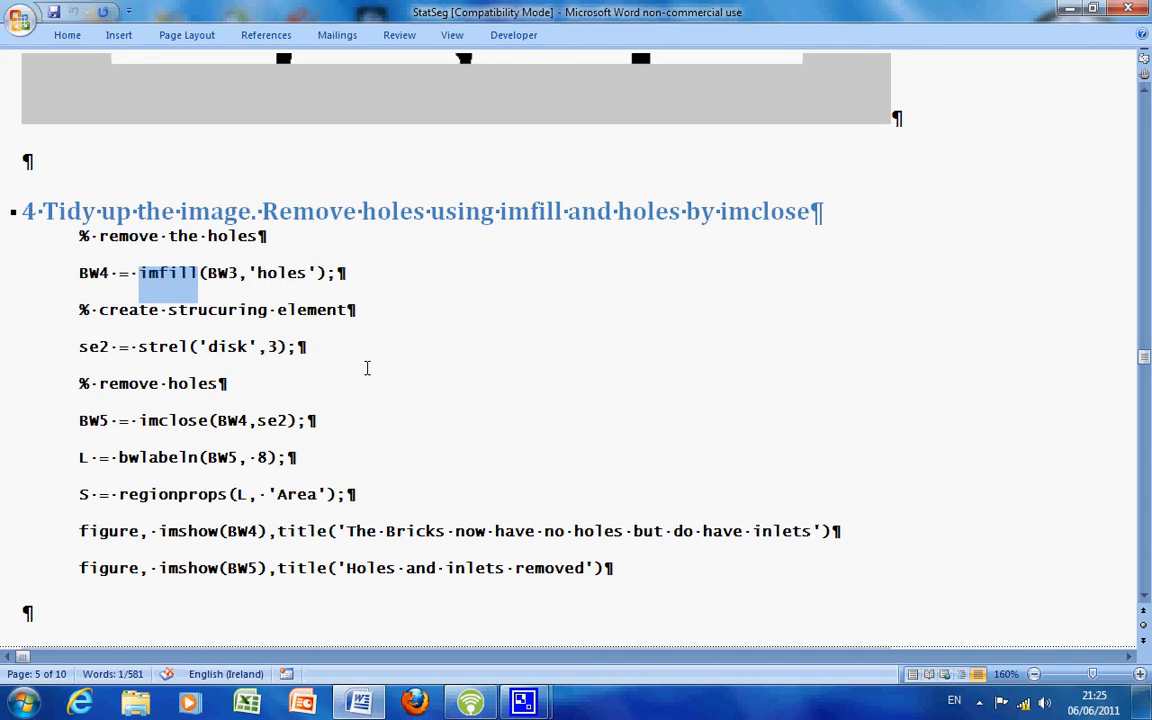
pyautogui.moveTo(374, 352)
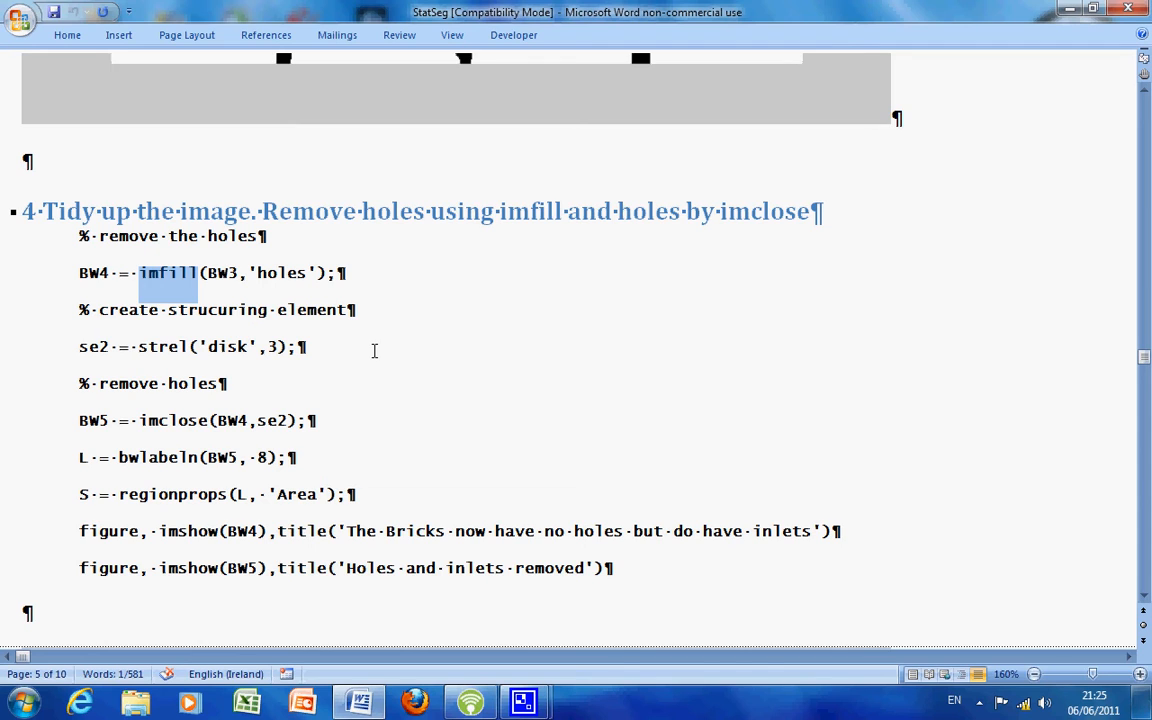
pyautogui.click(308, 348)
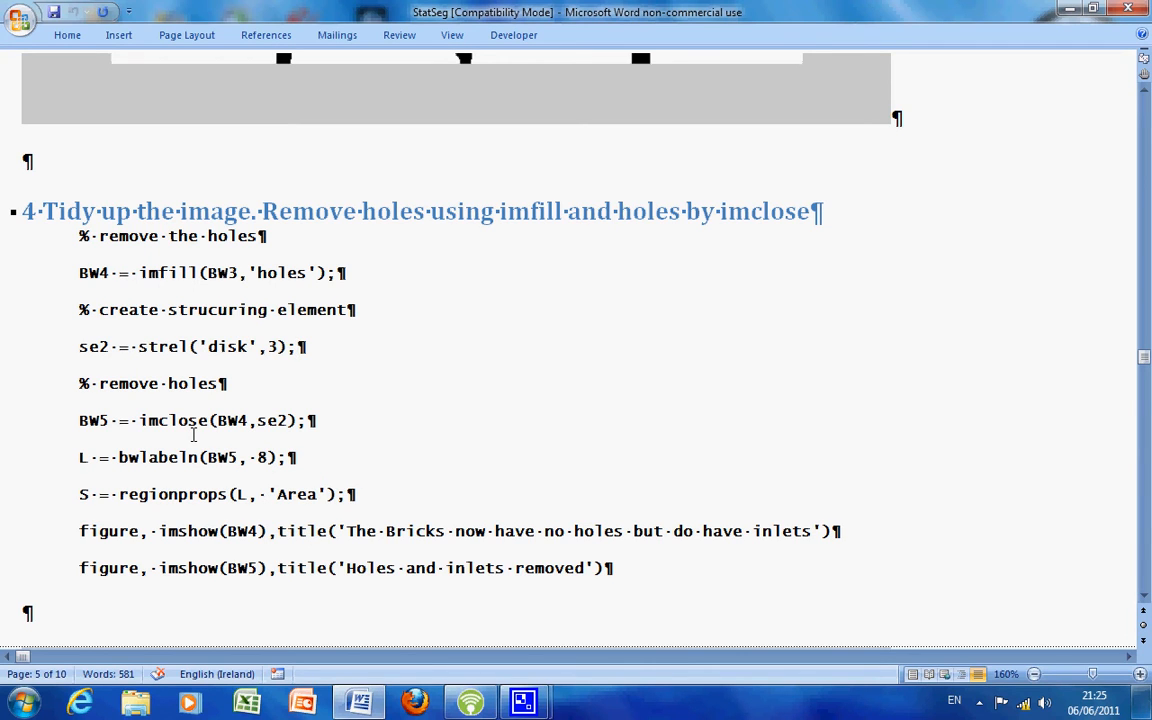
pyautogui.moveTo(352, 382)
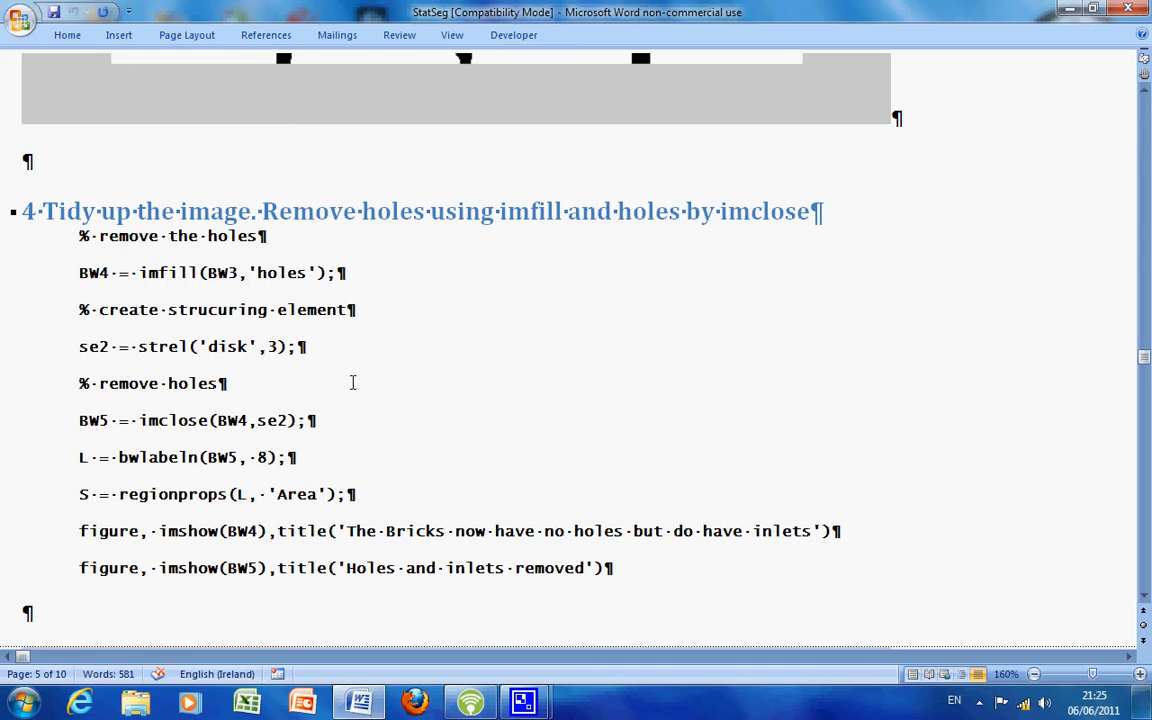
pyautogui.scroll(-3)
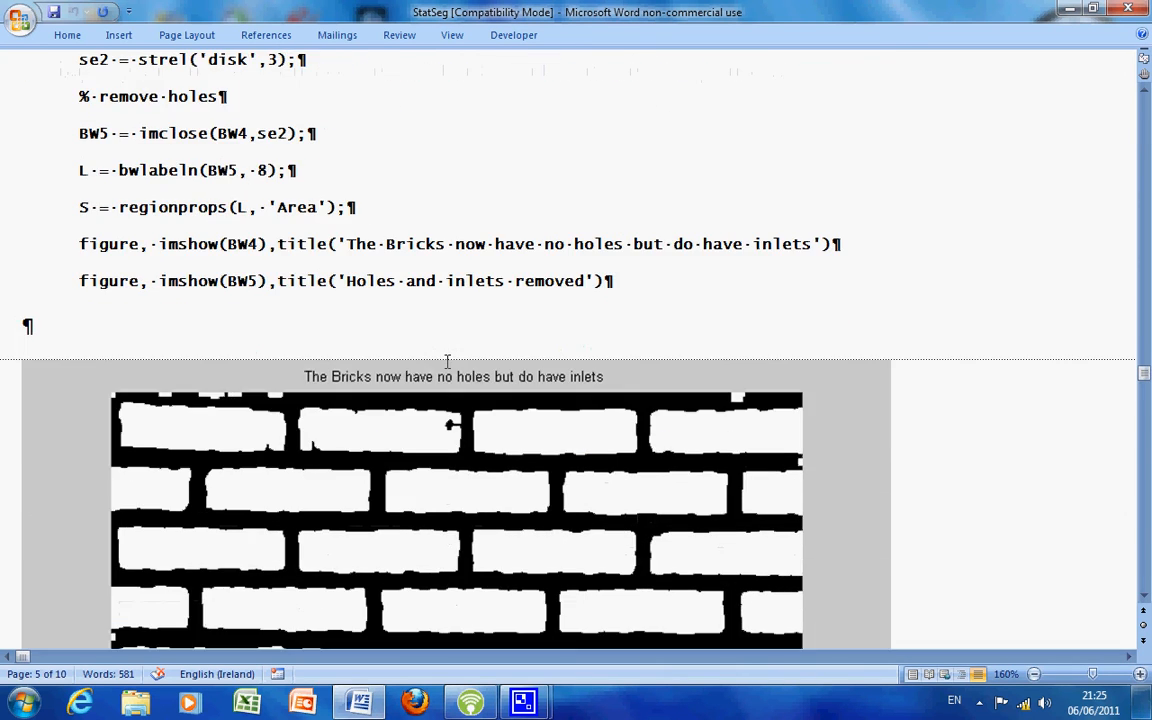
# Step: Scroll until the 'The Bricks now have no holes but do have inlets' figure fills the window
pyautogui.scroll(-3)
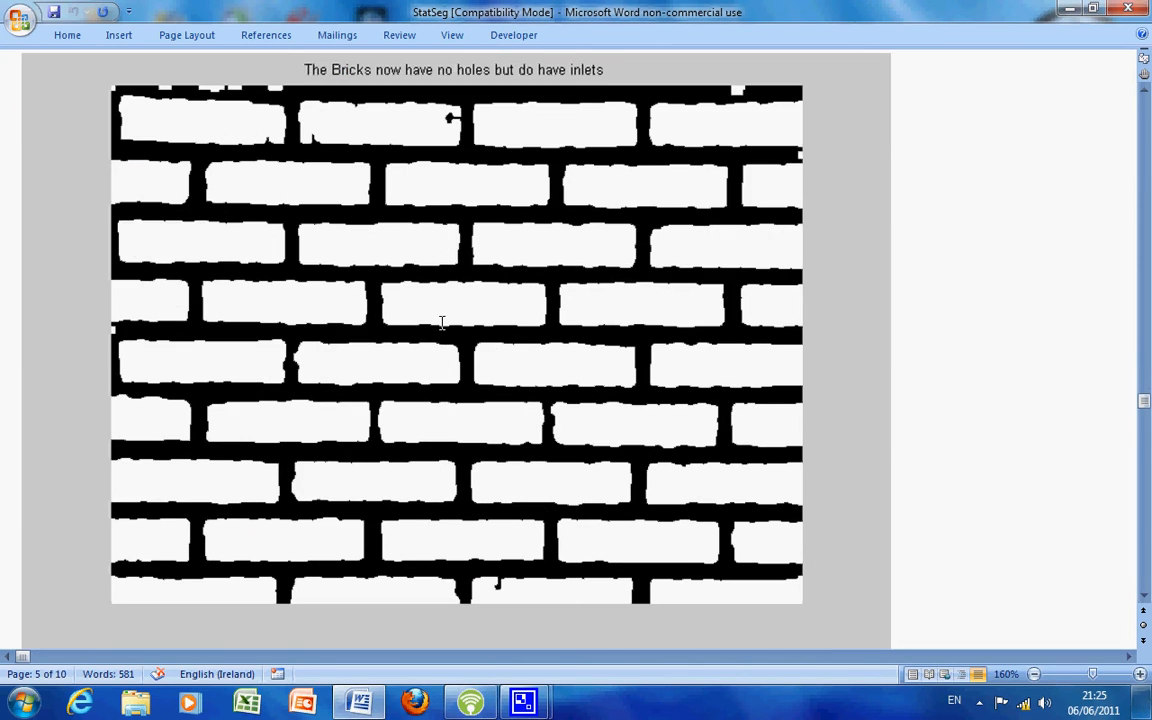
pyautogui.moveTo(344, 136)
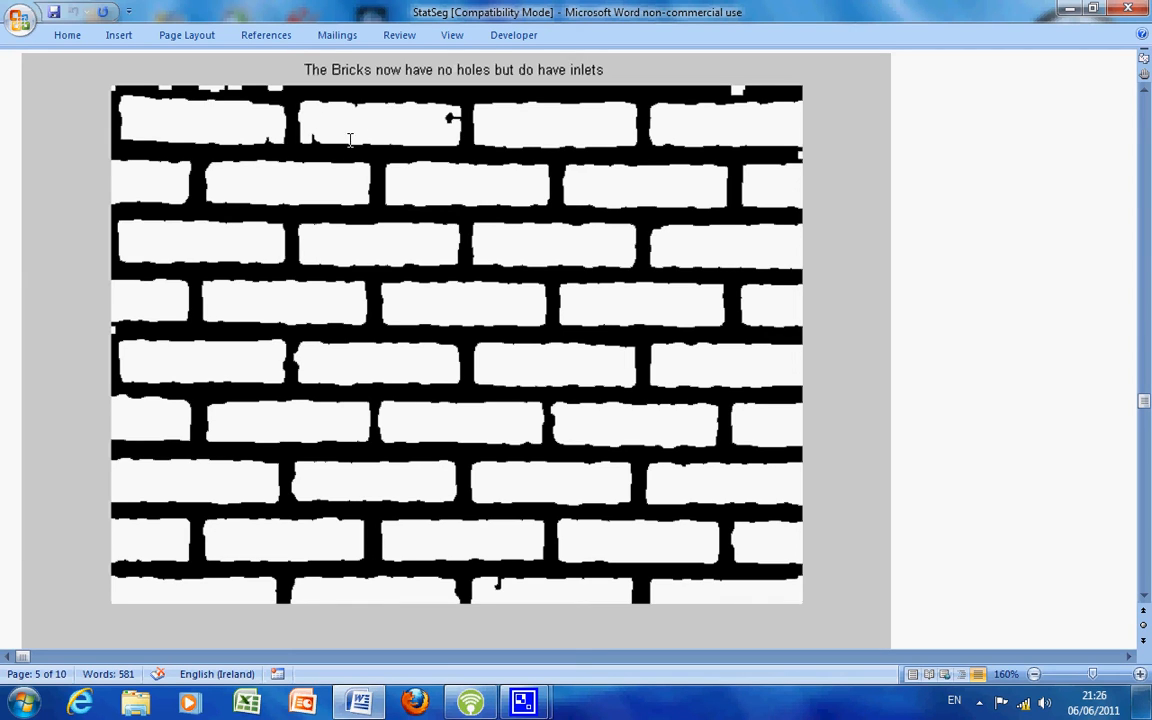
pyautogui.moveTo(388, 140)
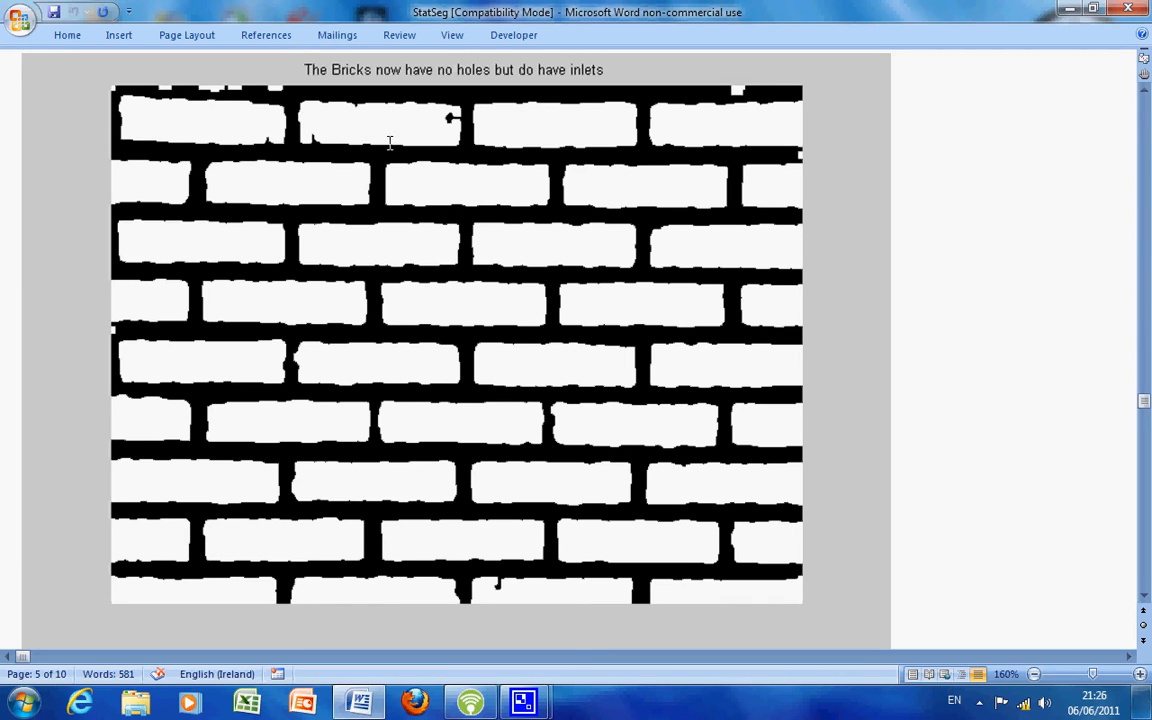
pyautogui.moveTo(272, 90)
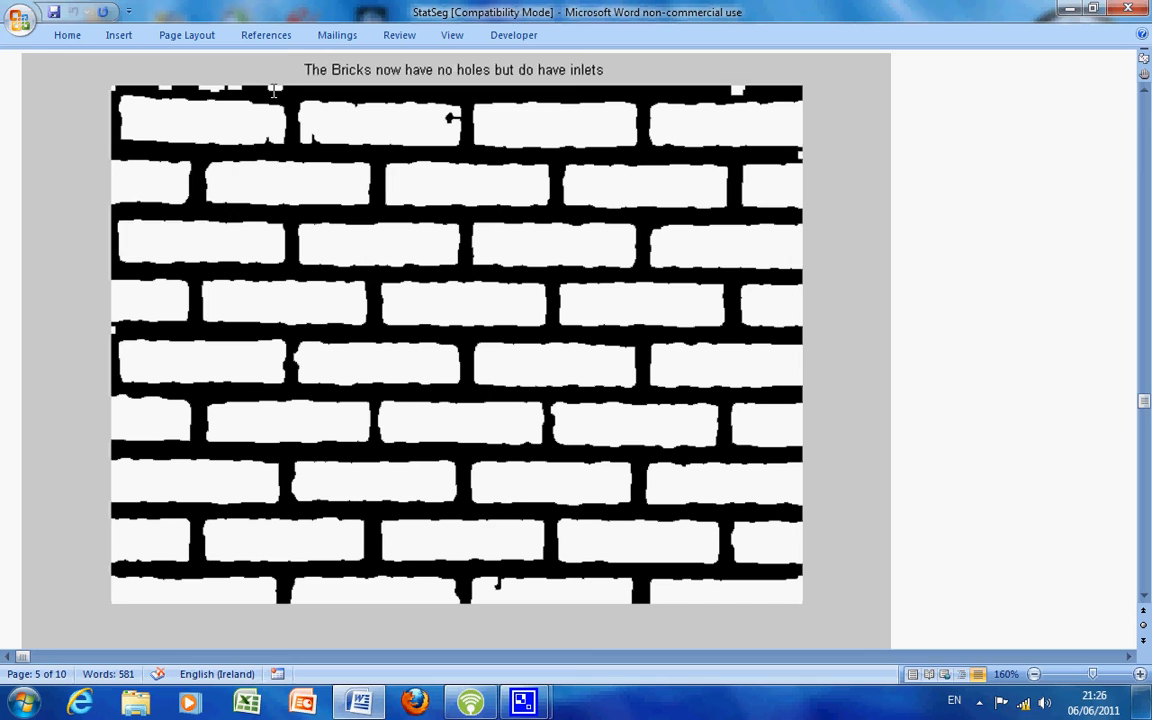
pyautogui.scroll(-3)
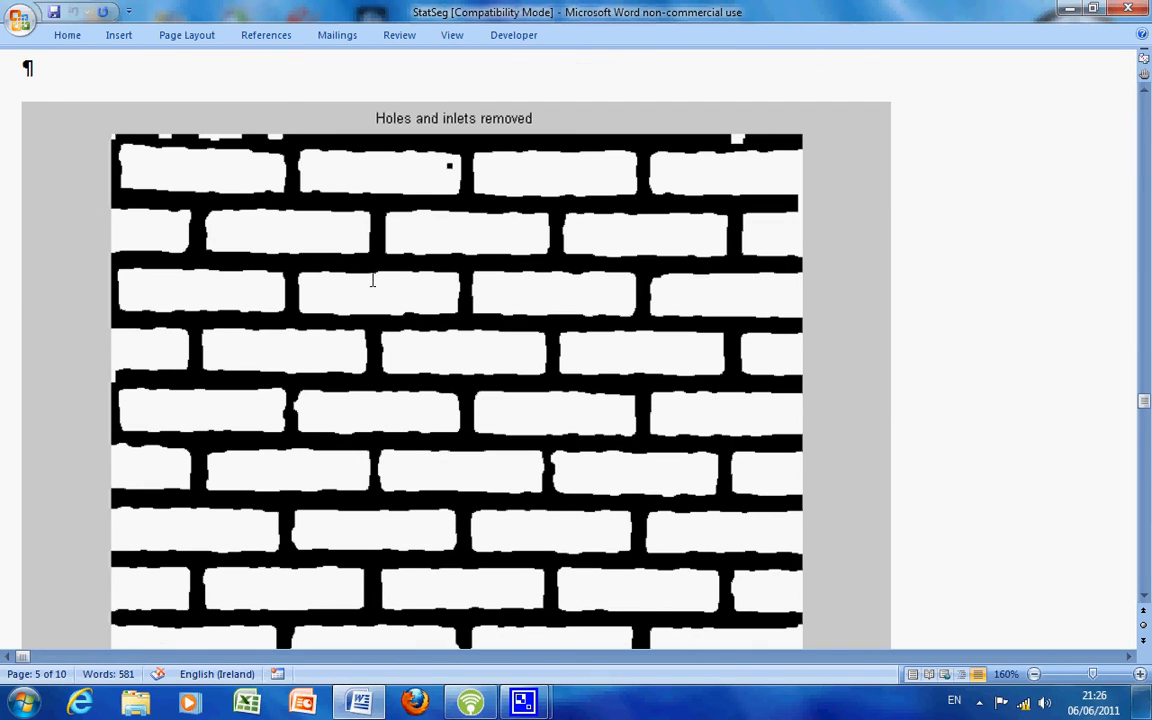
pyautogui.moveTo(380, 176)
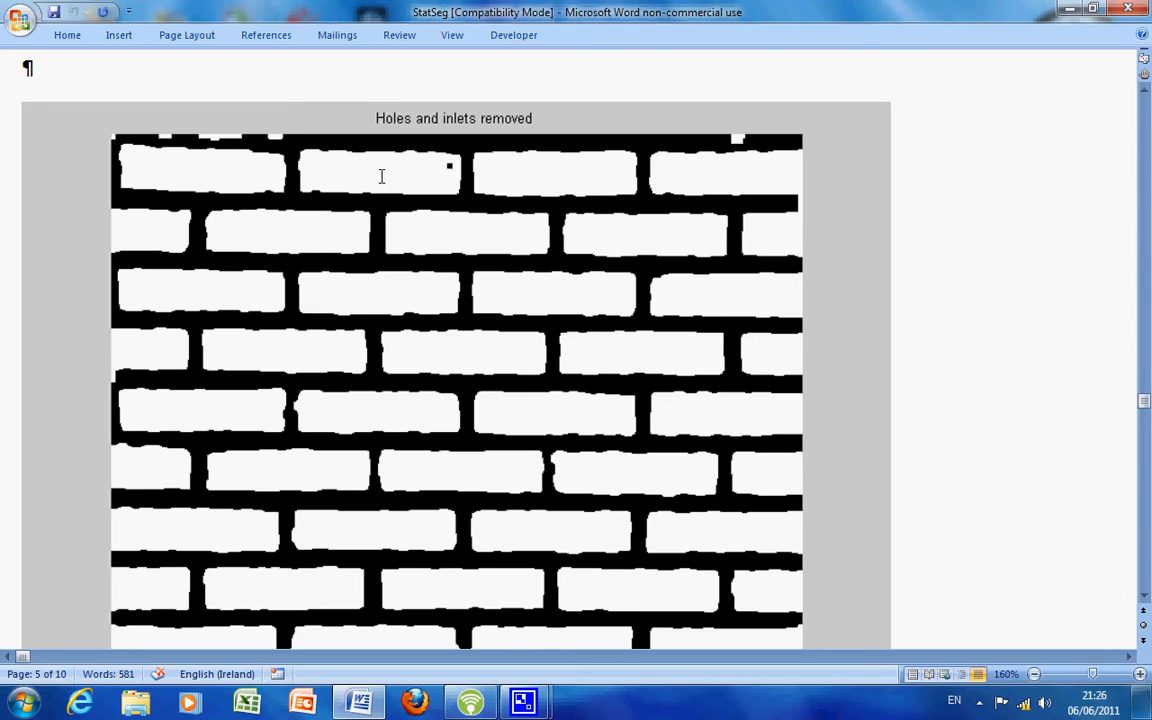
pyautogui.moveTo(262, 200)
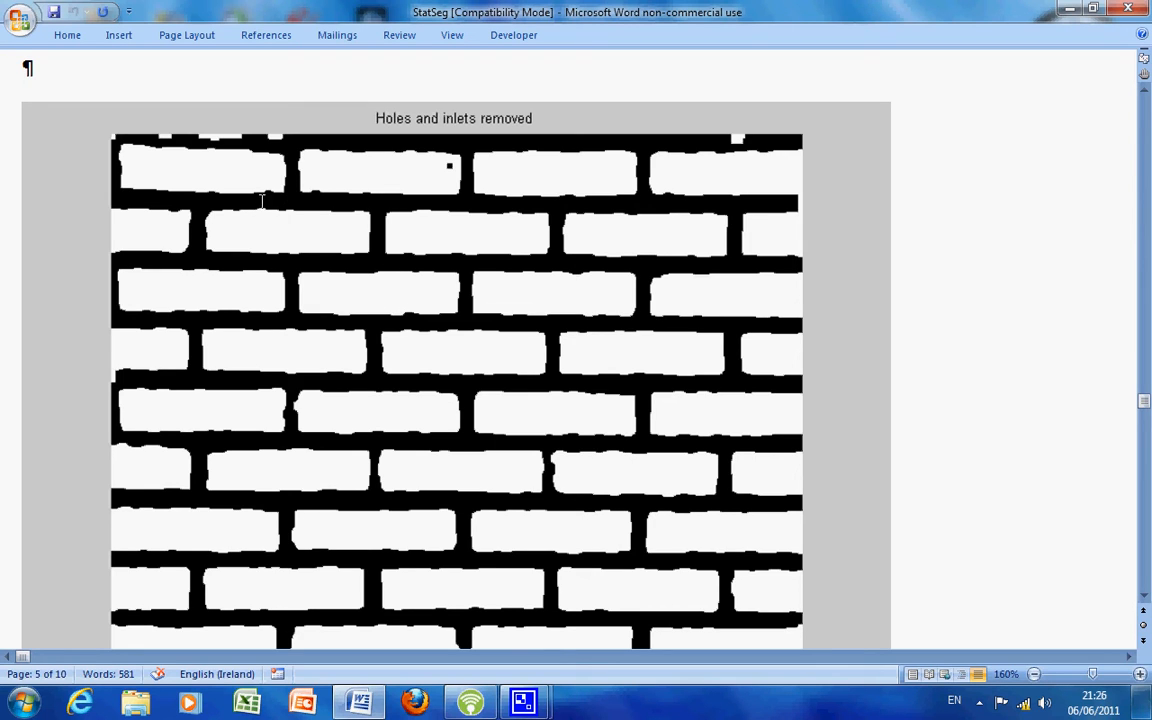
pyautogui.moveTo(446, 168)
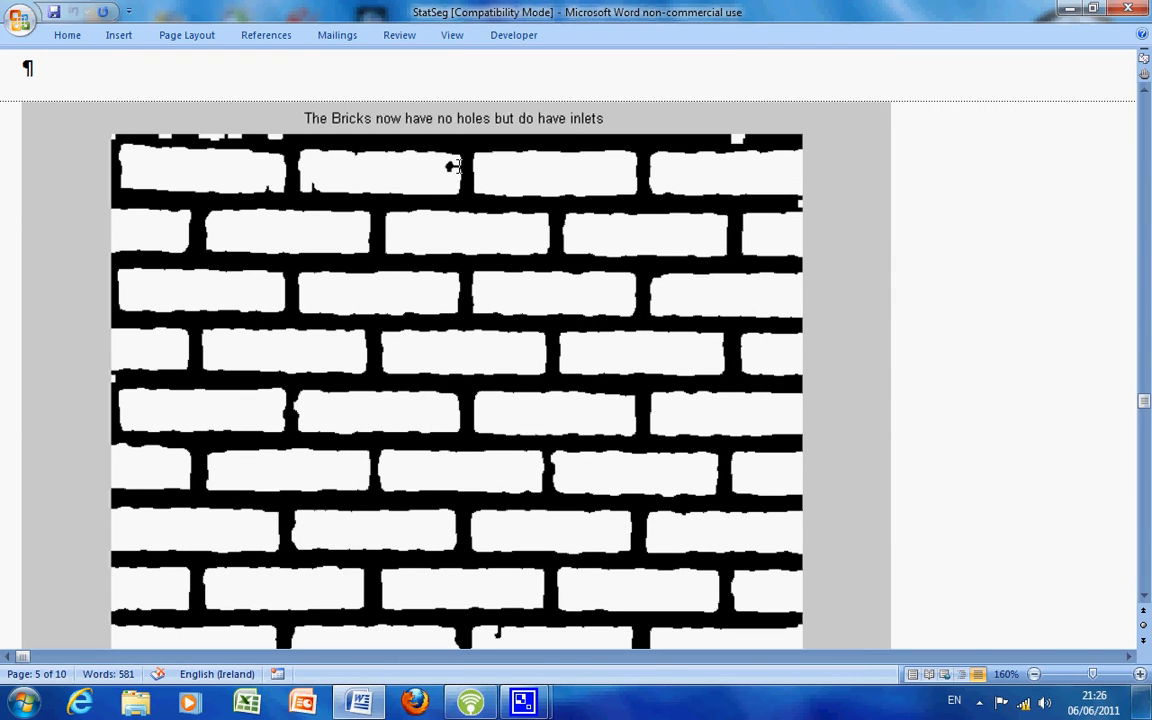
# Step: Scroll through the 'Areas of white with area of 400 or less removed' figure to section 6's dilation code
pyautogui.scroll(-3)
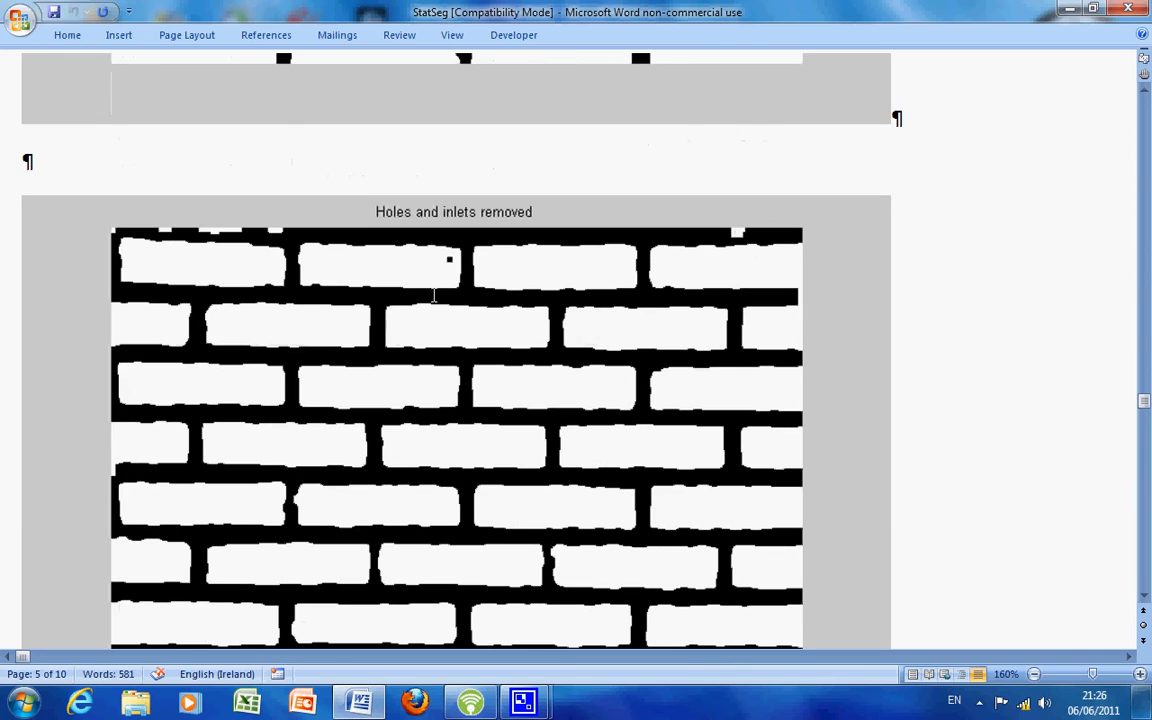
pyautogui.moveTo(438, 280)
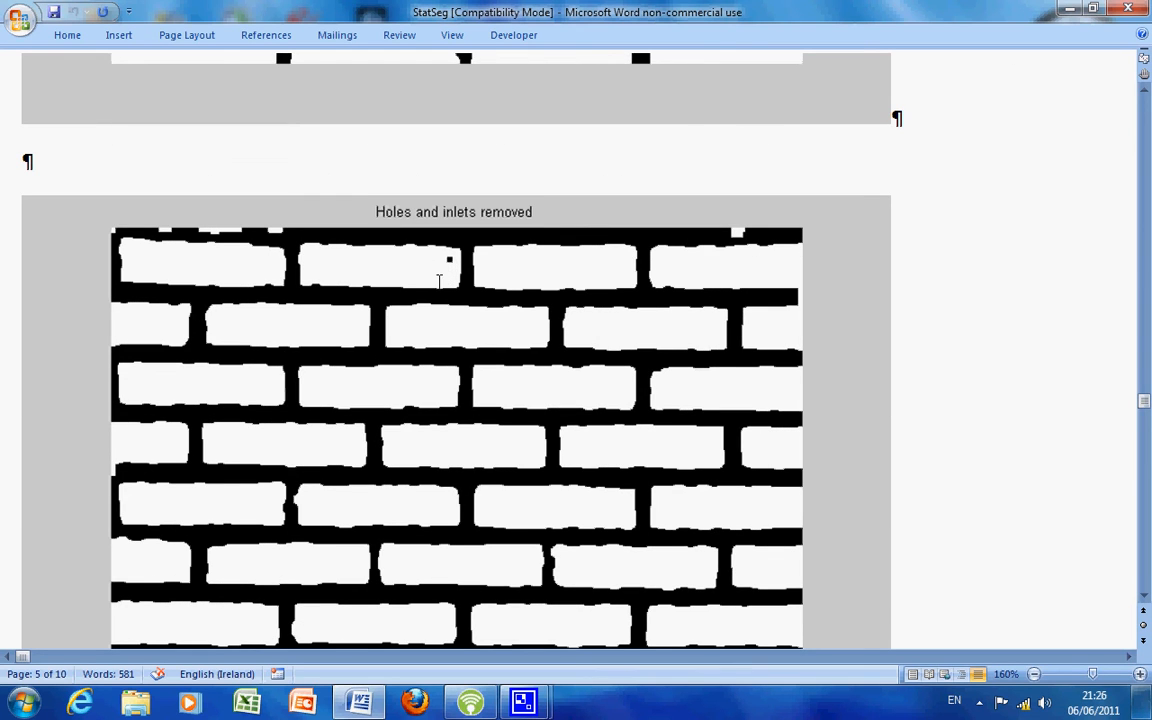
pyautogui.moveTo(438, 260)
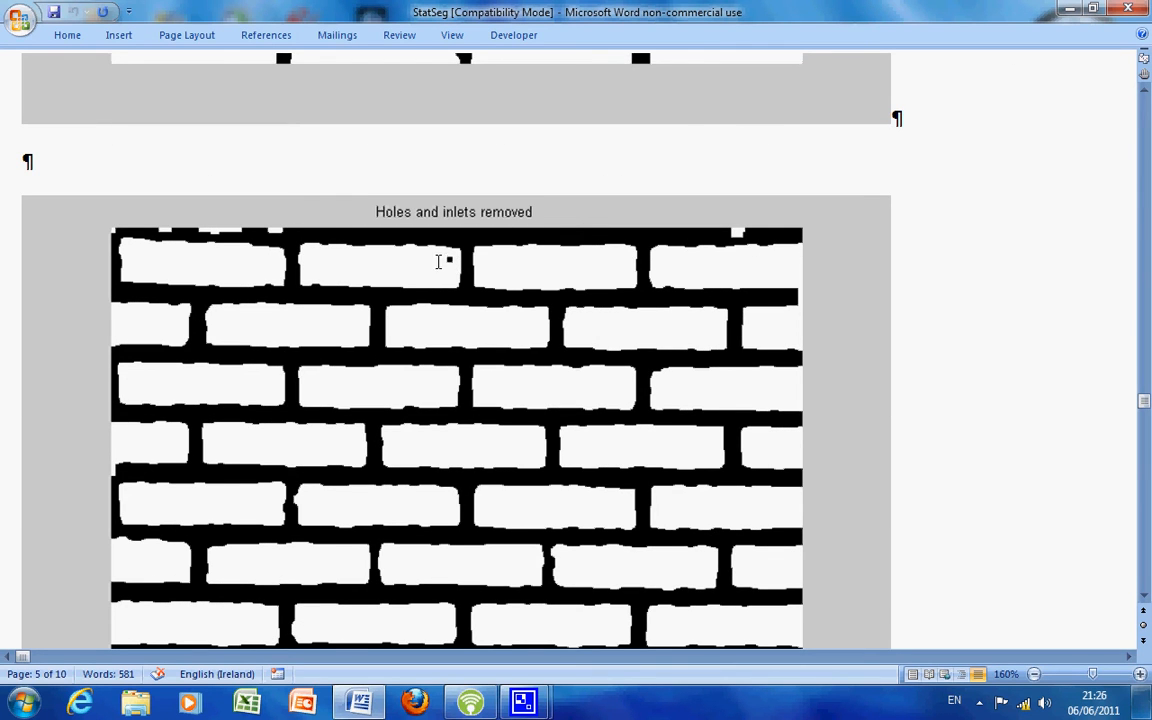
pyautogui.moveTo(396, 310)
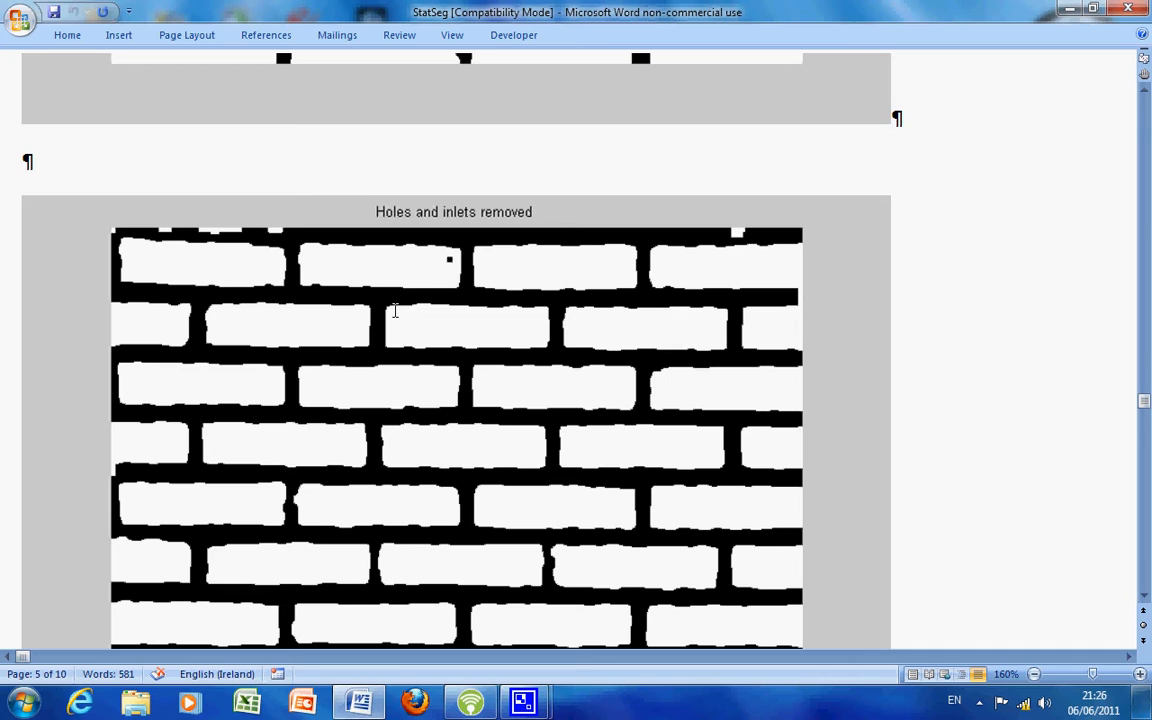
pyautogui.moveTo(260, 228)
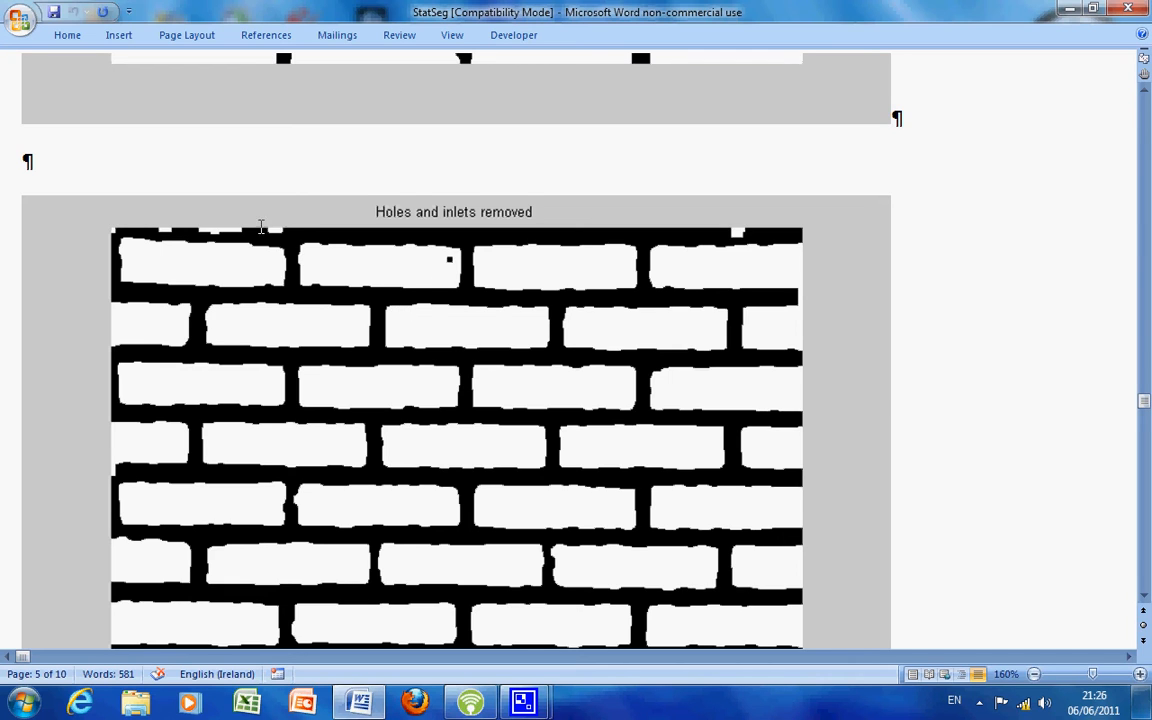
pyautogui.moveTo(756, 238)
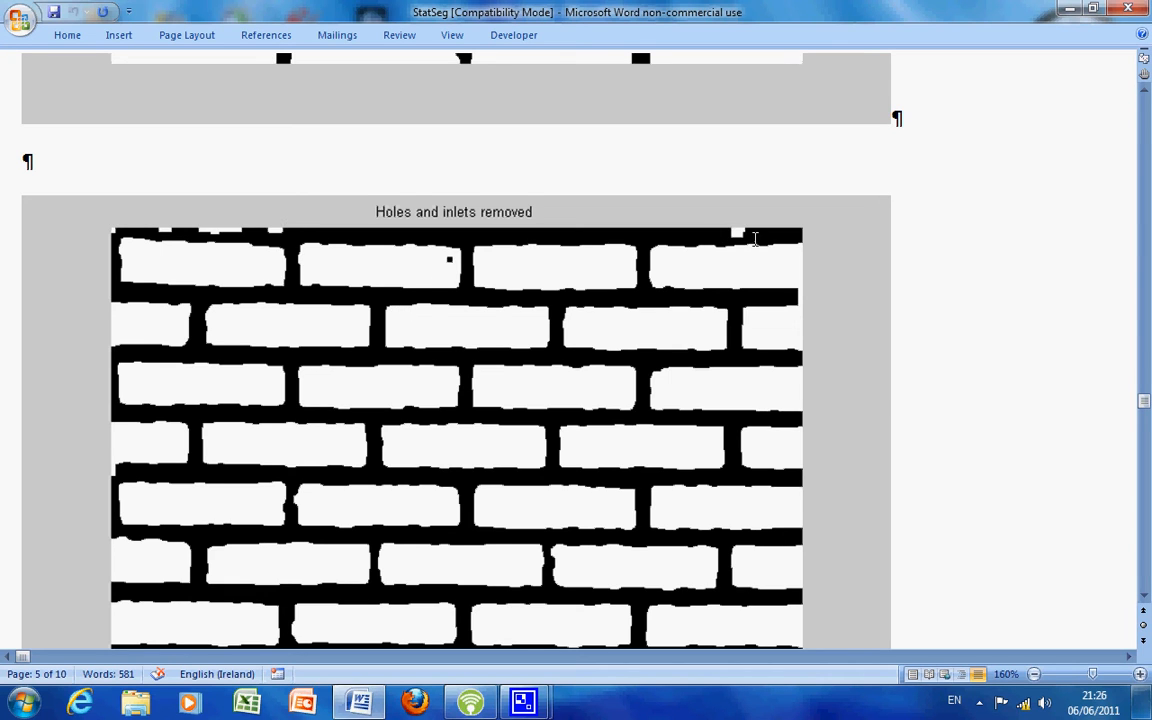
pyautogui.scroll(3)
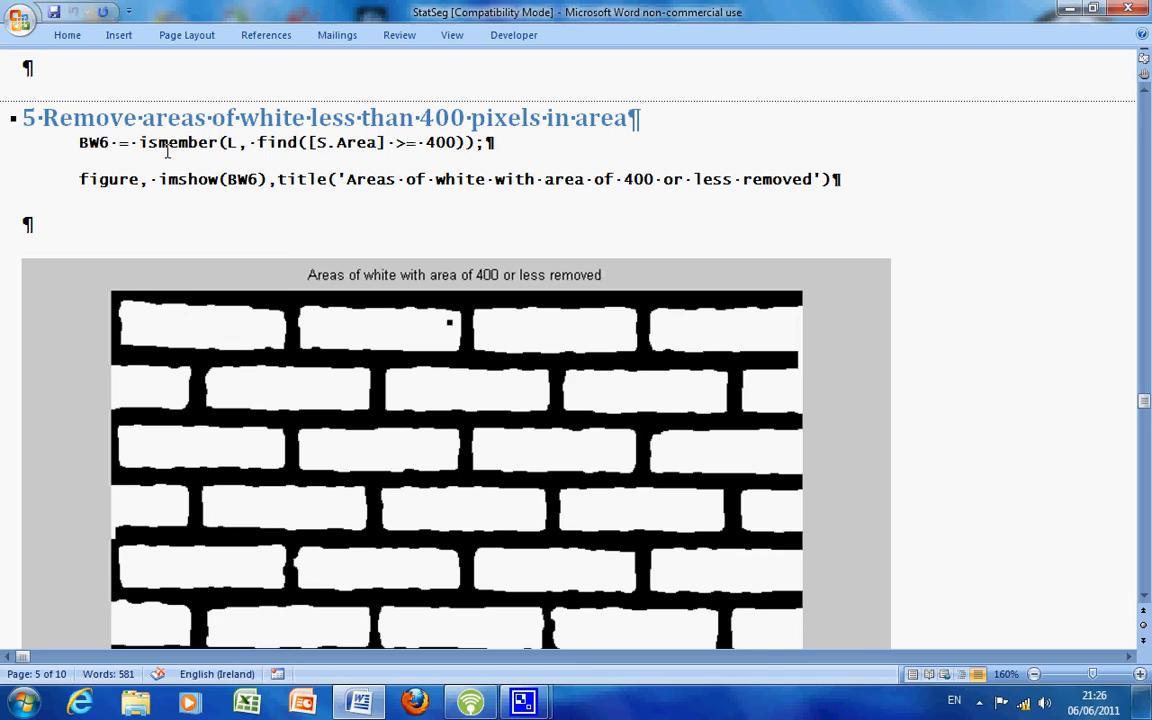
pyautogui.moveTo(152, 144)
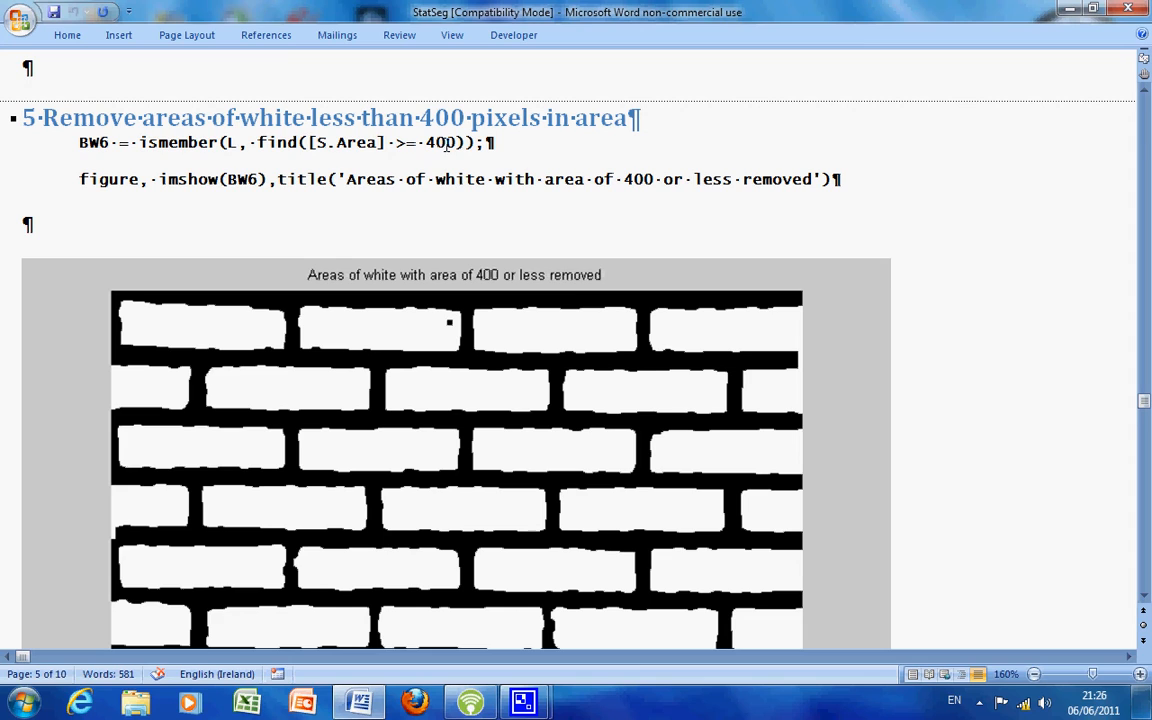
pyautogui.moveTo(416, 164)
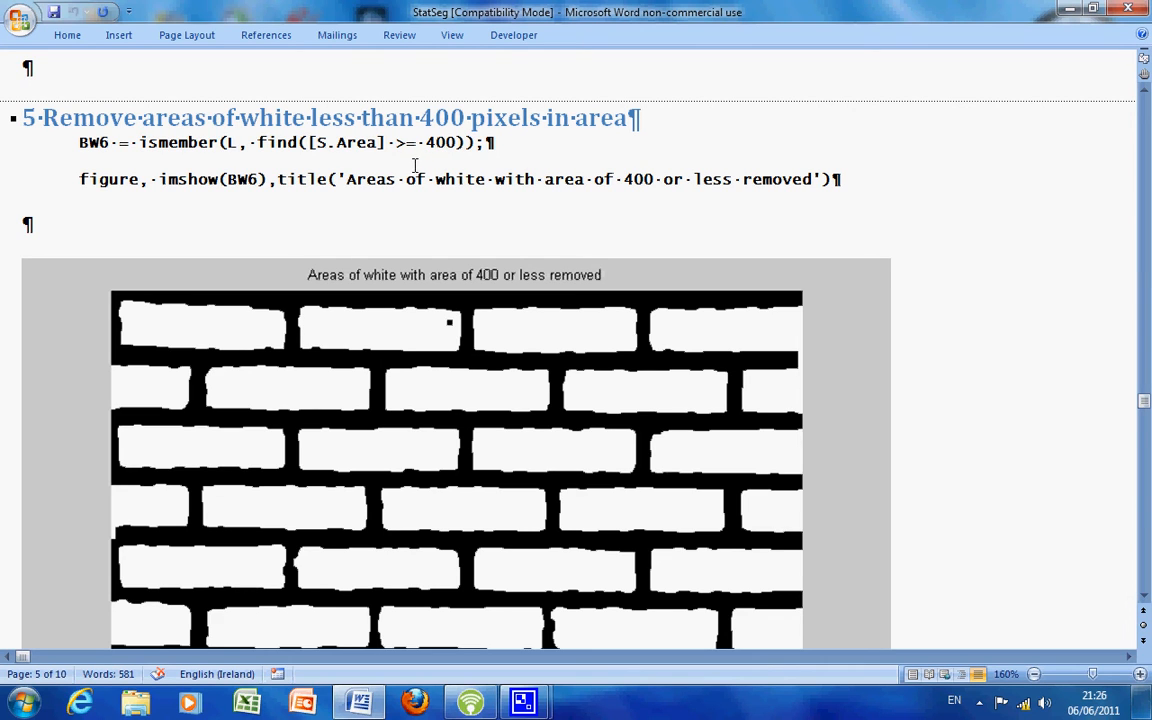
pyautogui.moveTo(220, 136)
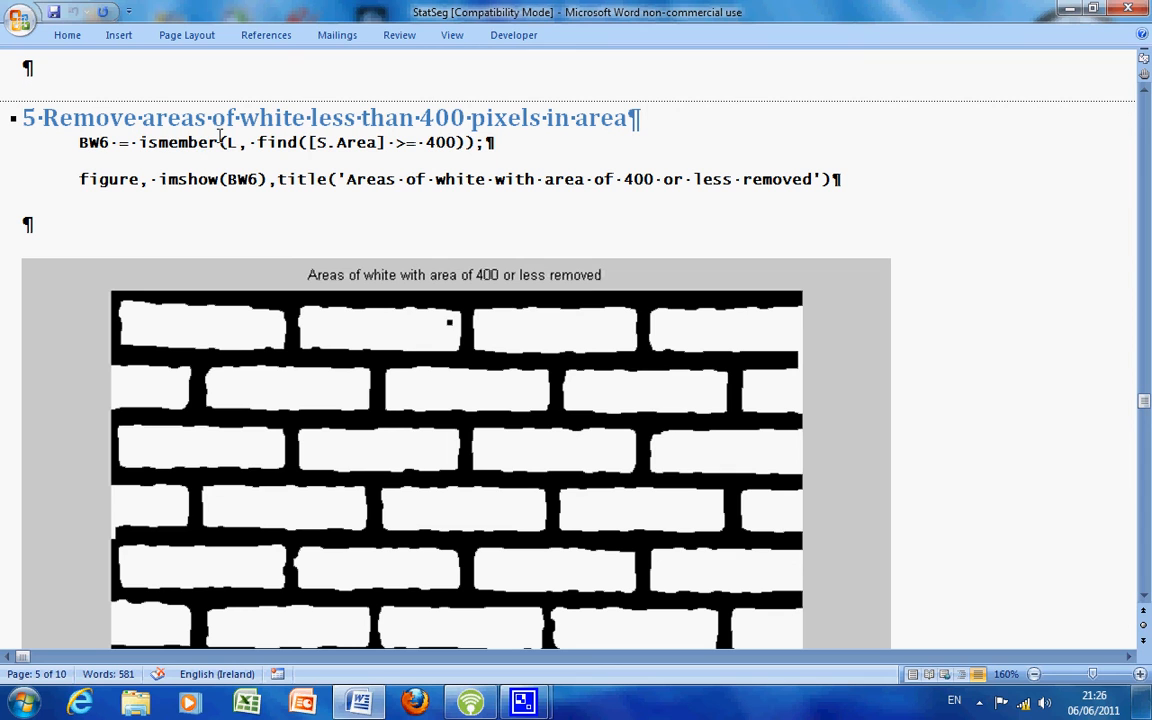
pyautogui.moveTo(208, 154)
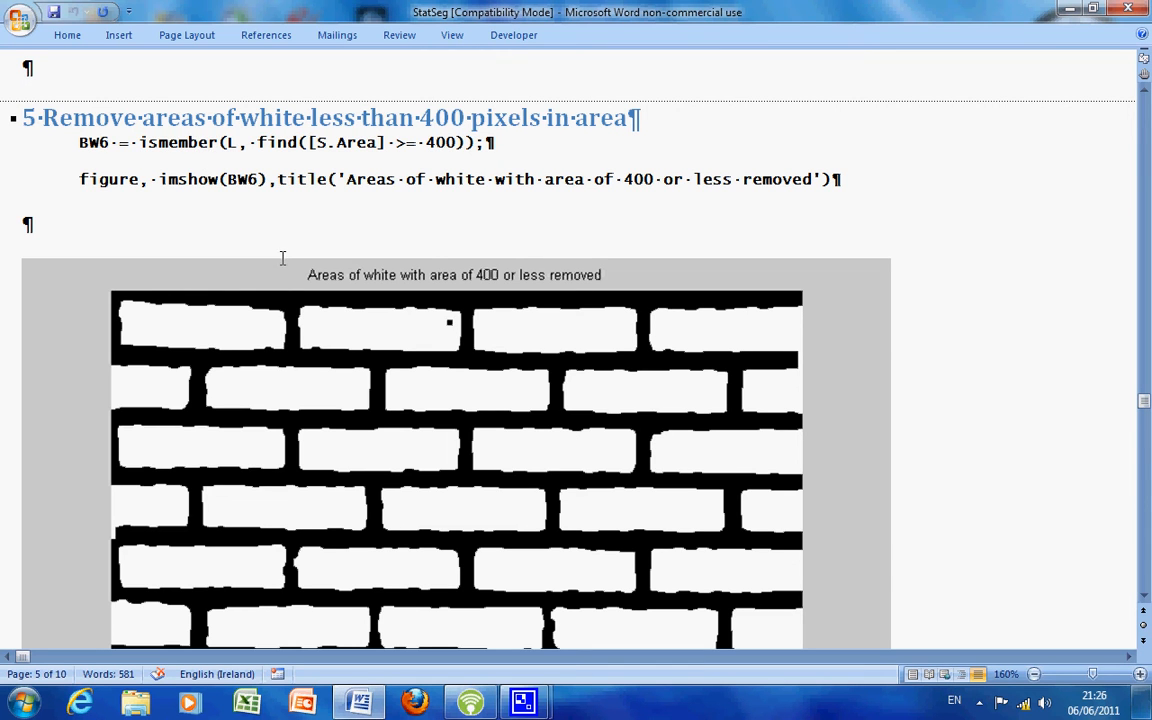
pyautogui.scroll(-3)
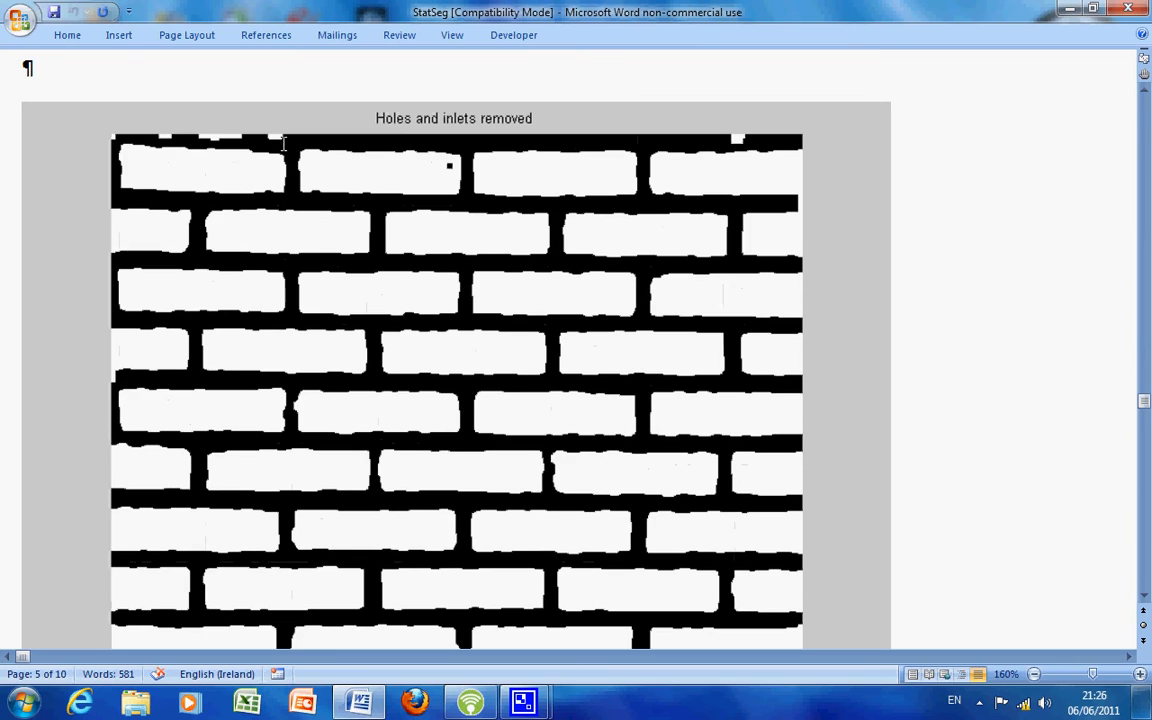
pyautogui.moveTo(314, 194)
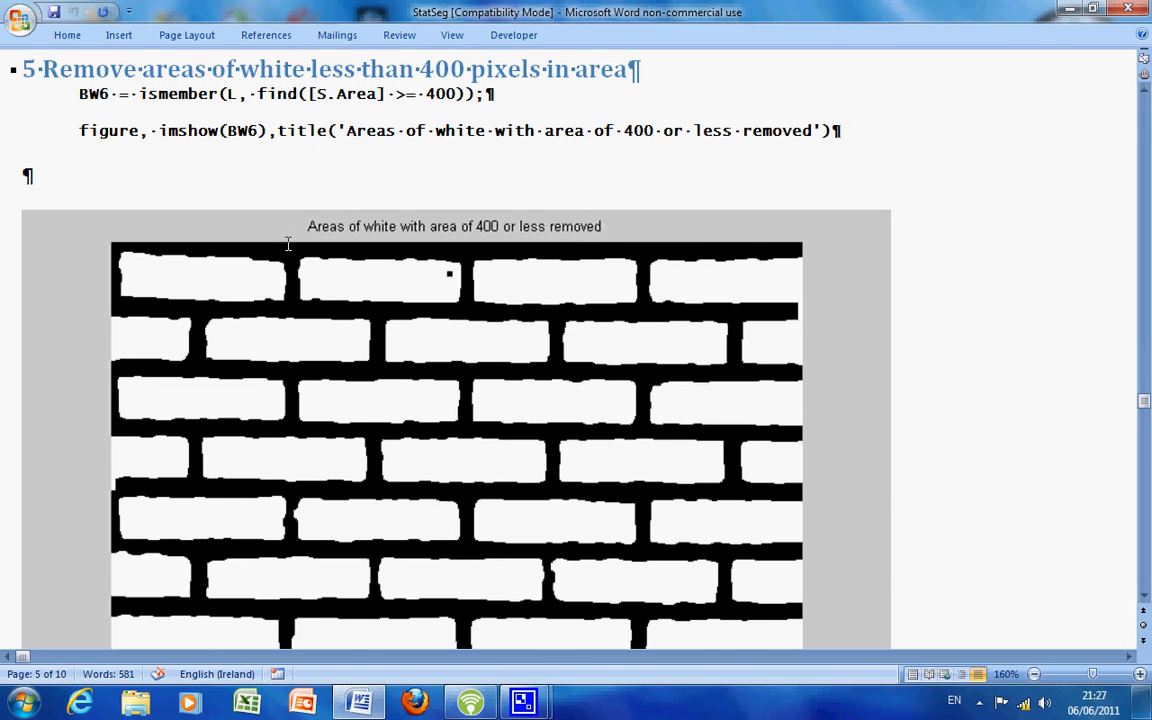
pyautogui.scroll(-3)
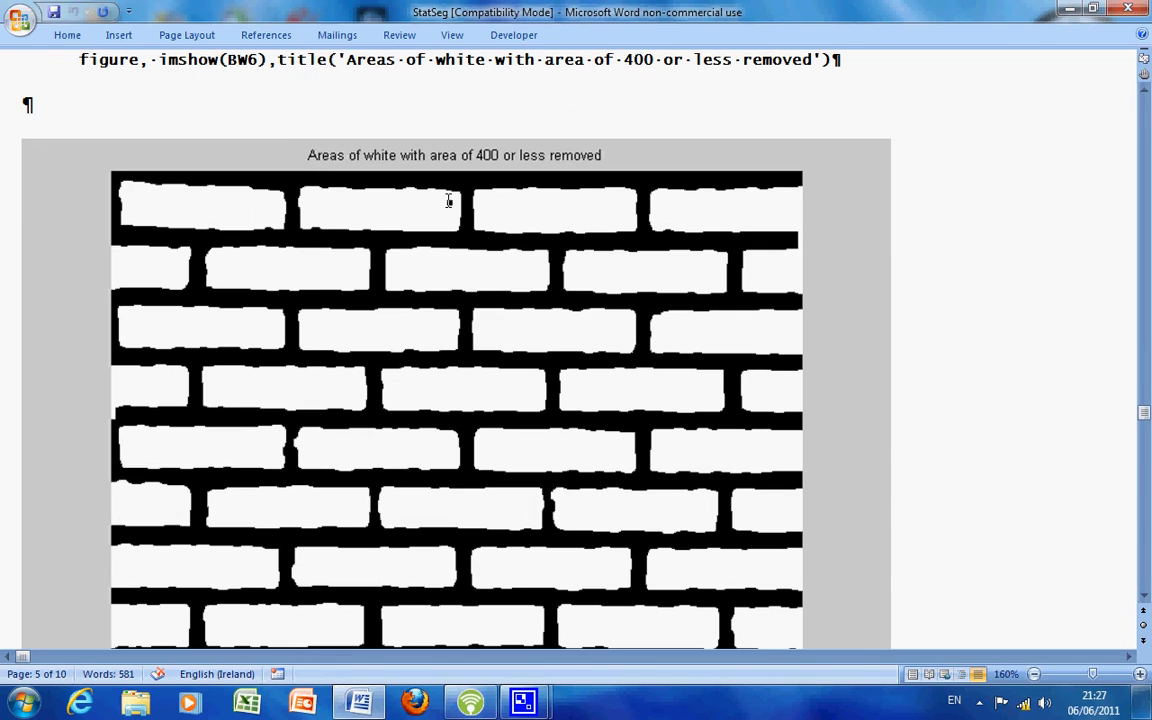
pyautogui.moveTo(448, 266)
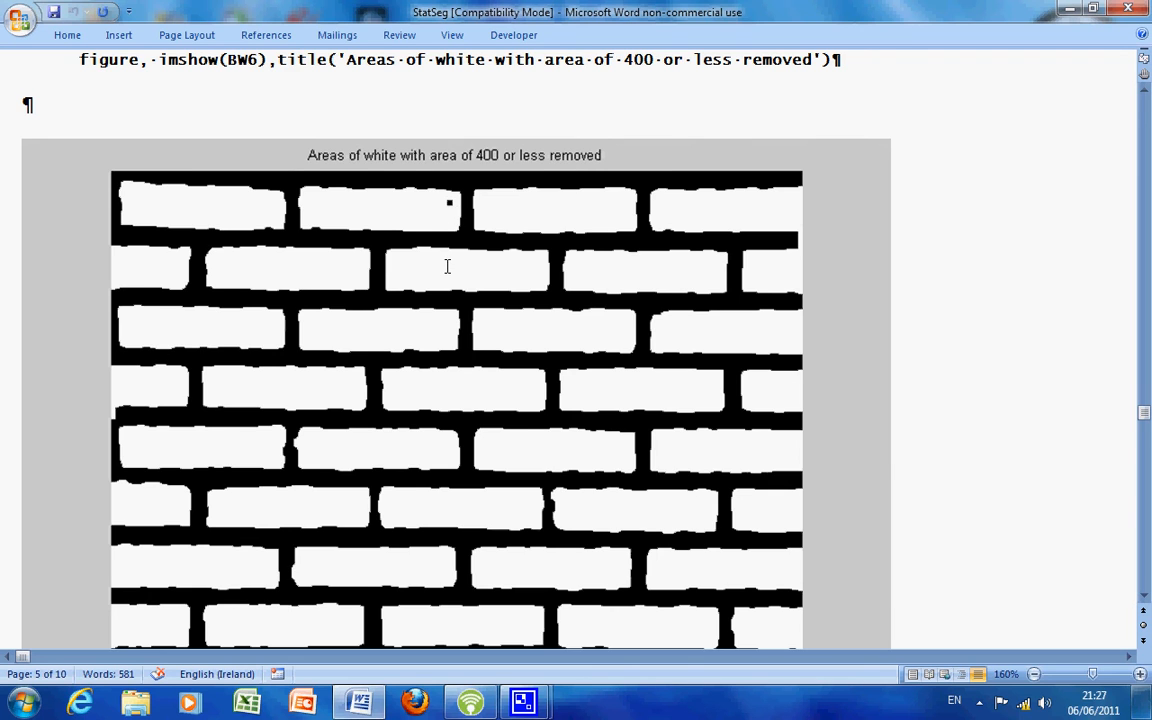
pyautogui.scroll(-3)
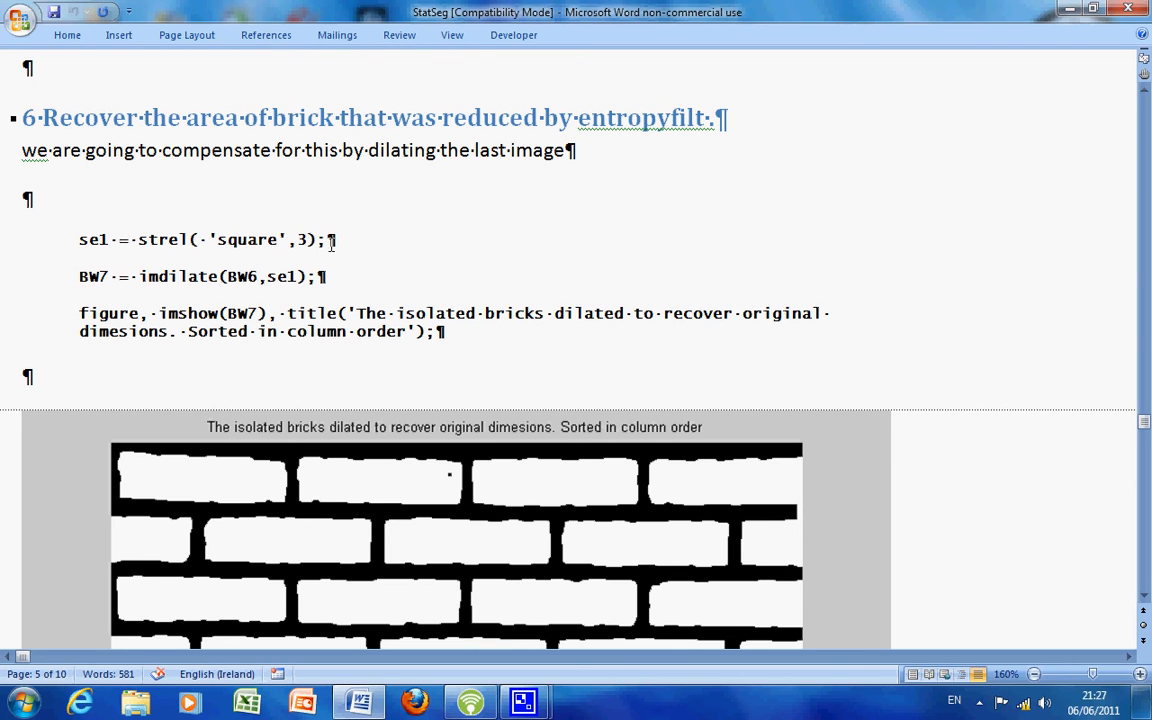
# Step: Scroll past the dilated isolated bricks figure to section 7's row-ordering code
pyautogui.scroll(-3)
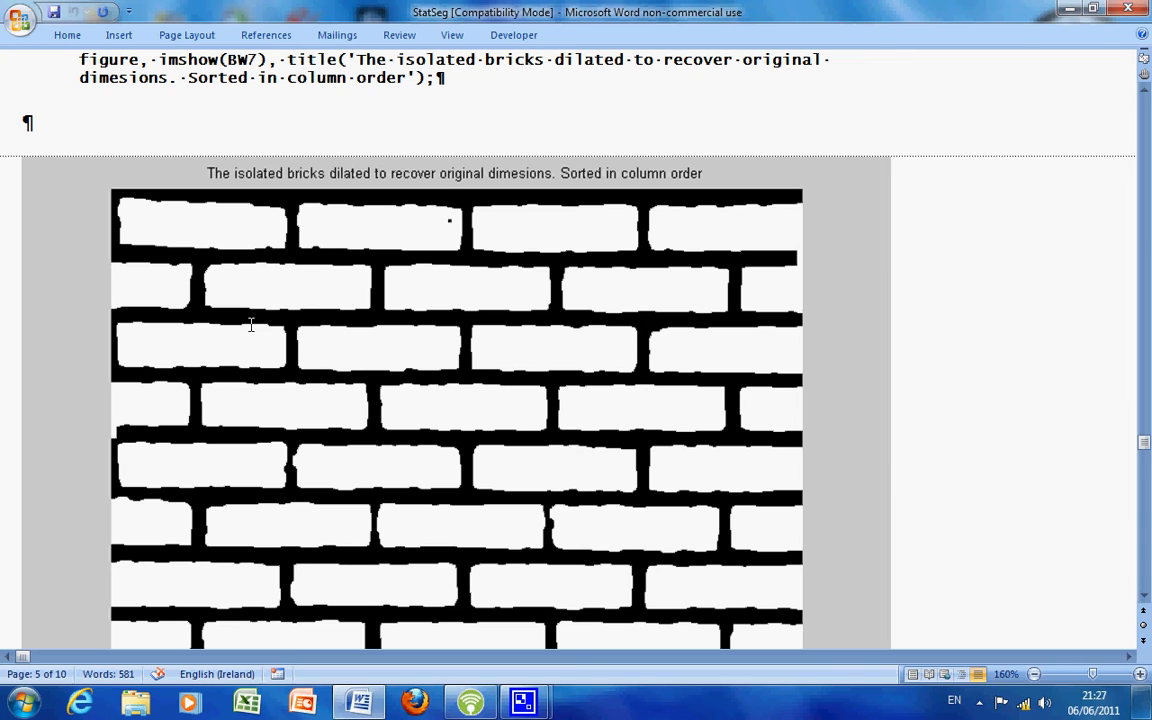
pyautogui.moveTo(256, 324)
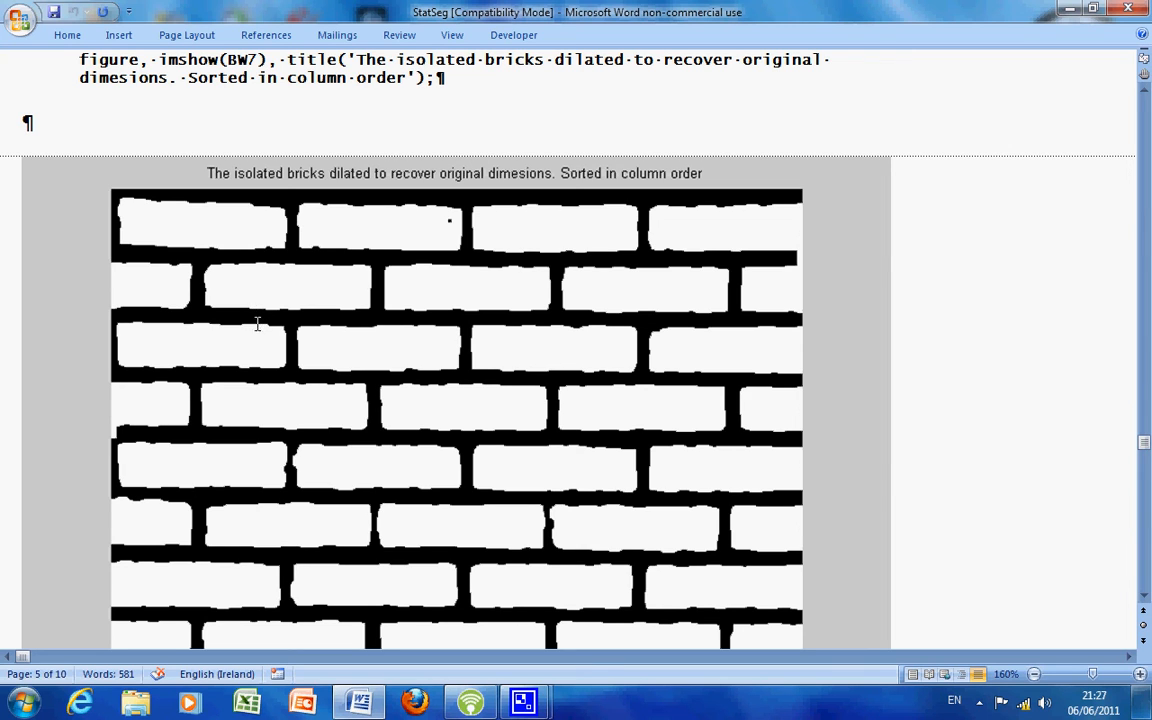
pyautogui.moveTo(258, 308)
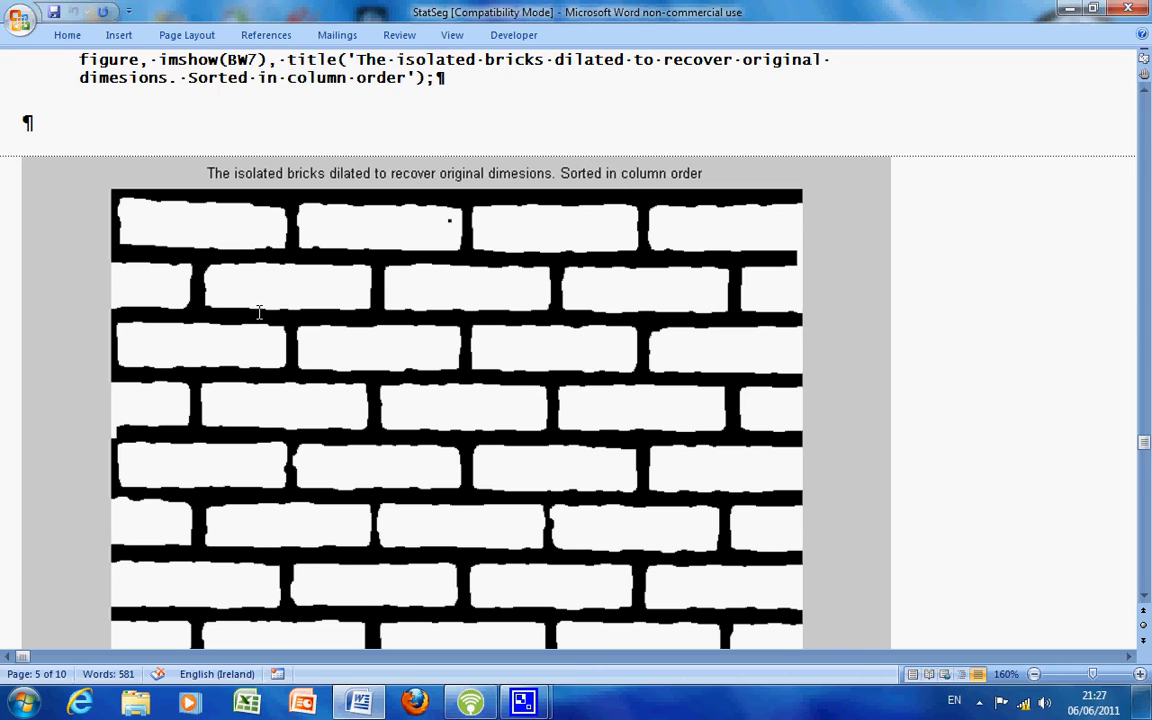
pyautogui.moveTo(262, 300)
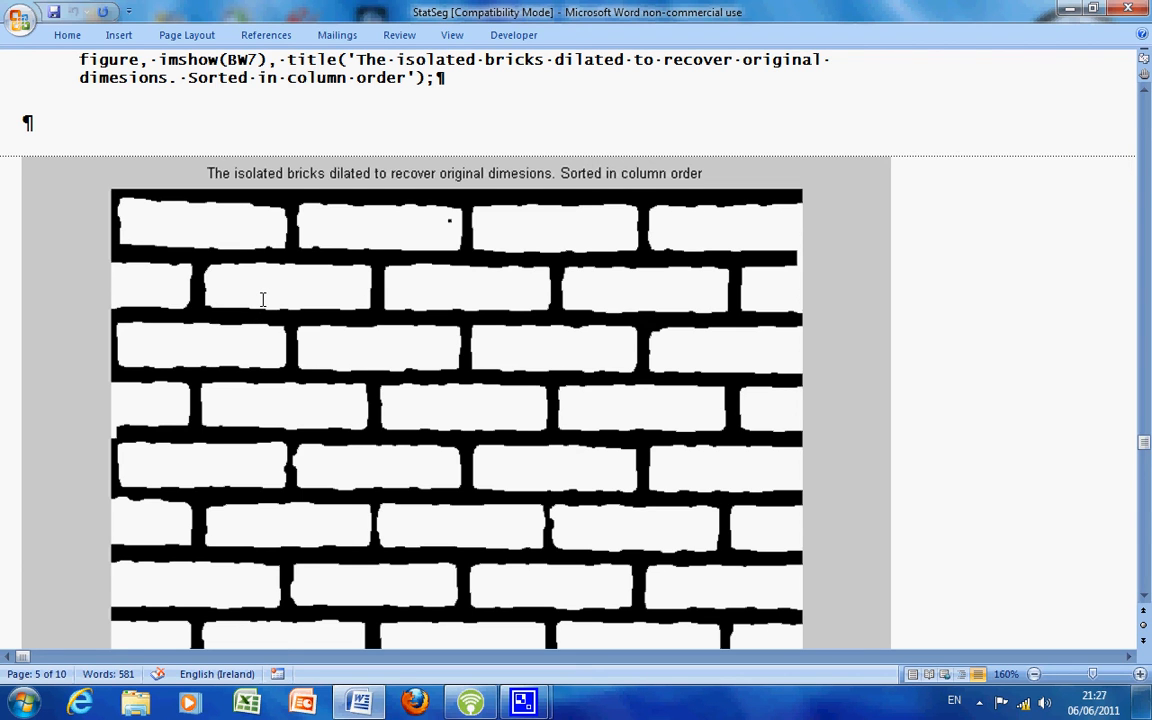
pyautogui.scroll(-3)
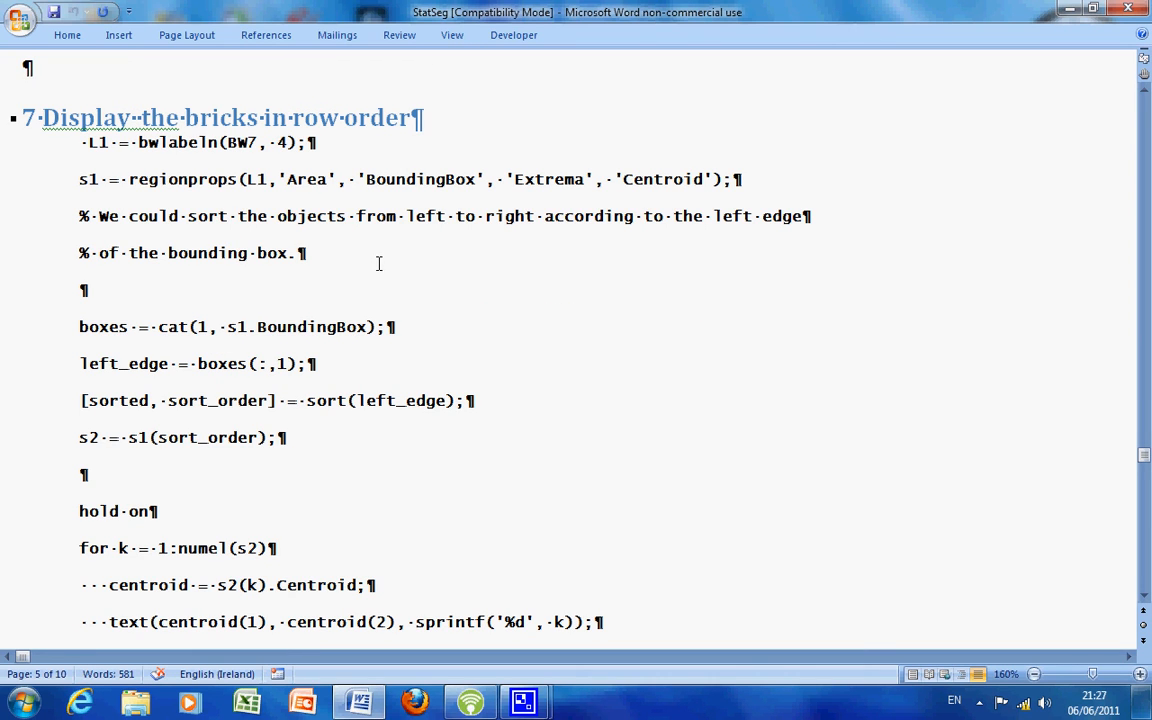
pyautogui.moveTo(380, 252)
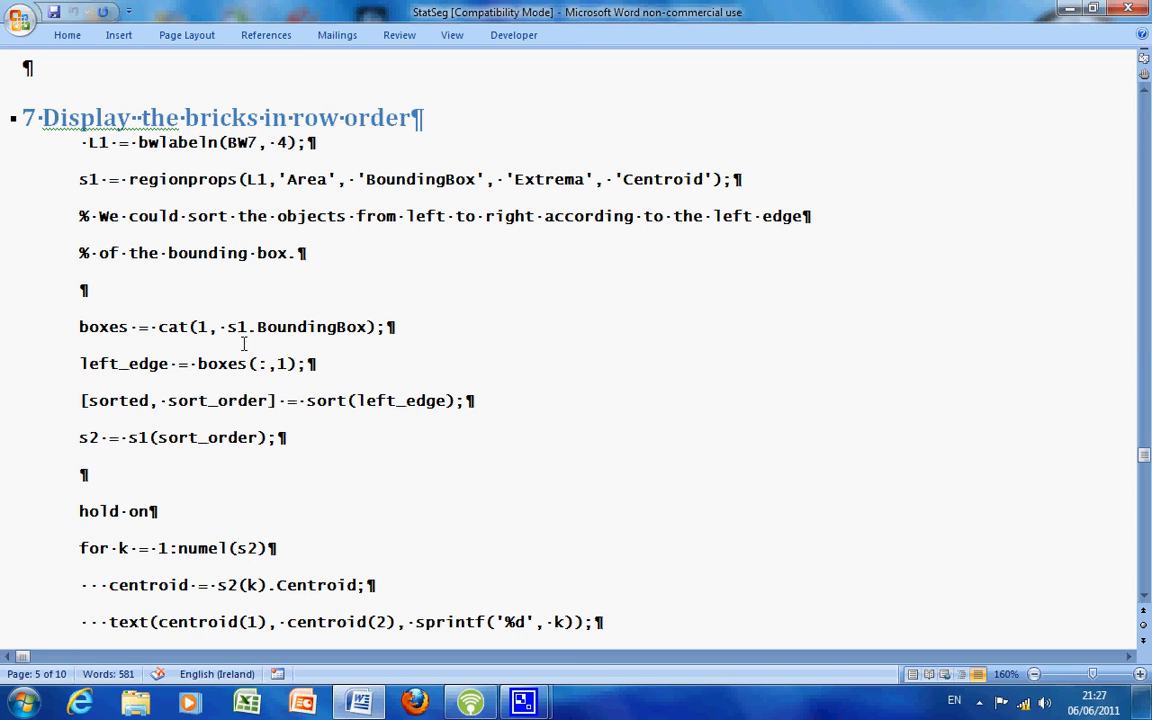
# Step: Scroll to section 7's loop numbering each brick at its centroid, ending with hold off
pyautogui.scroll(-3)
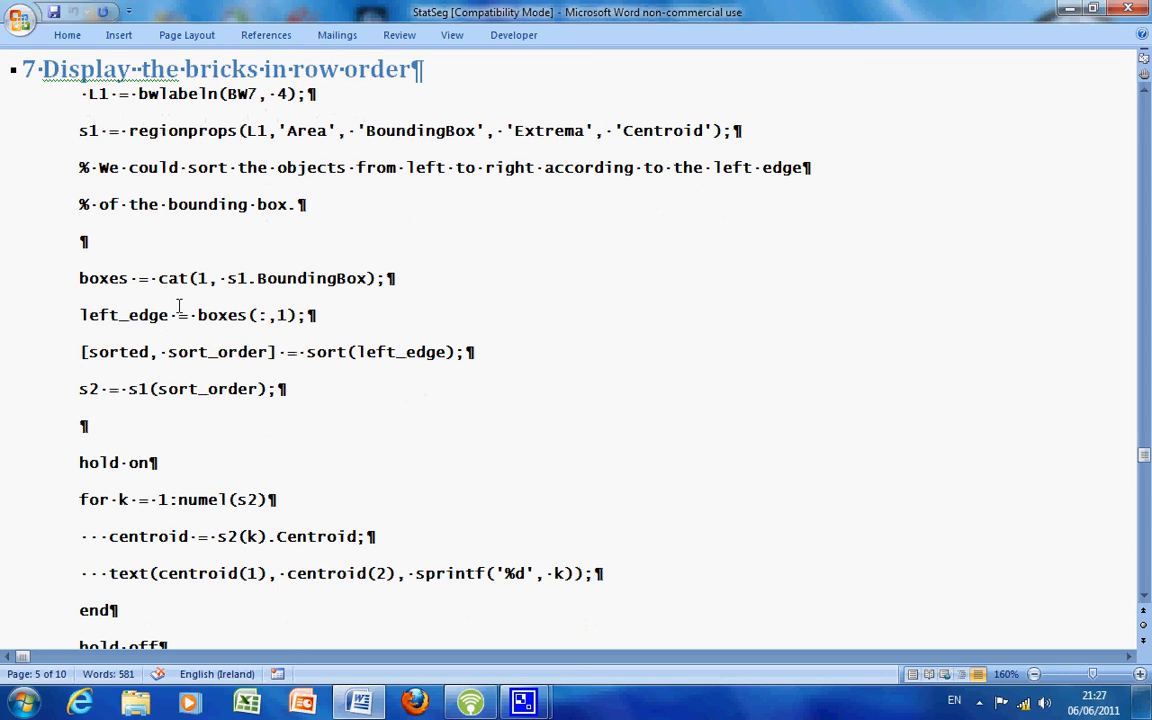
pyautogui.moveTo(240, 260)
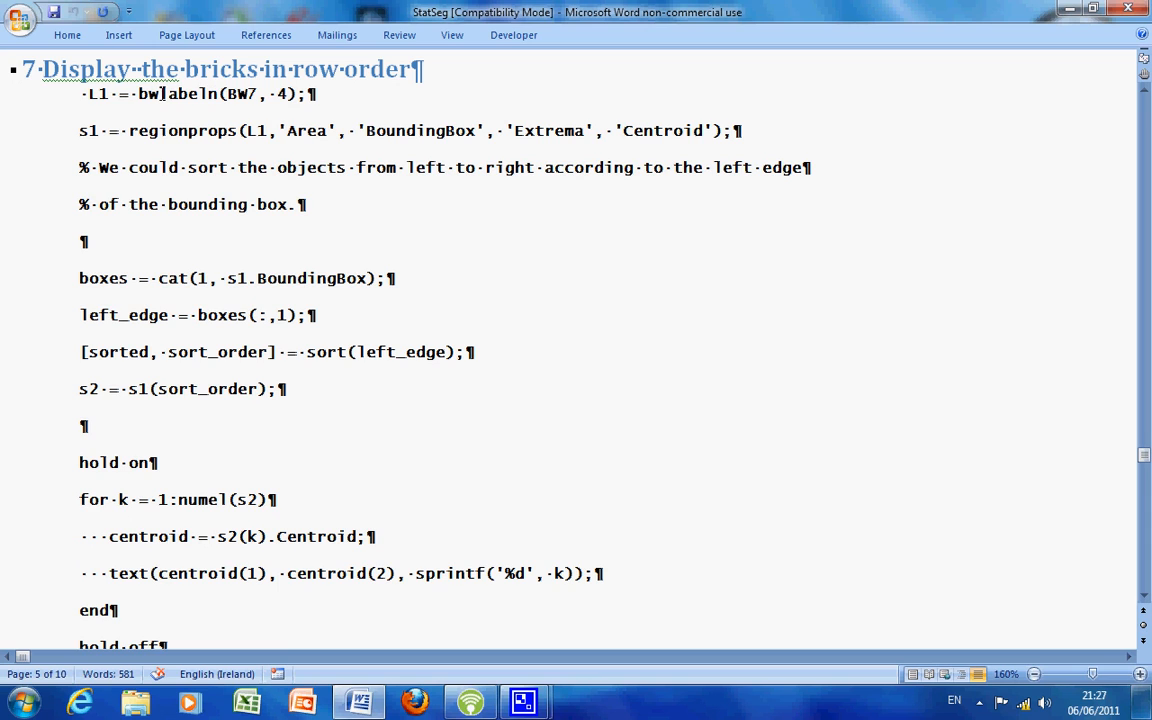
pyautogui.moveTo(208, 136)
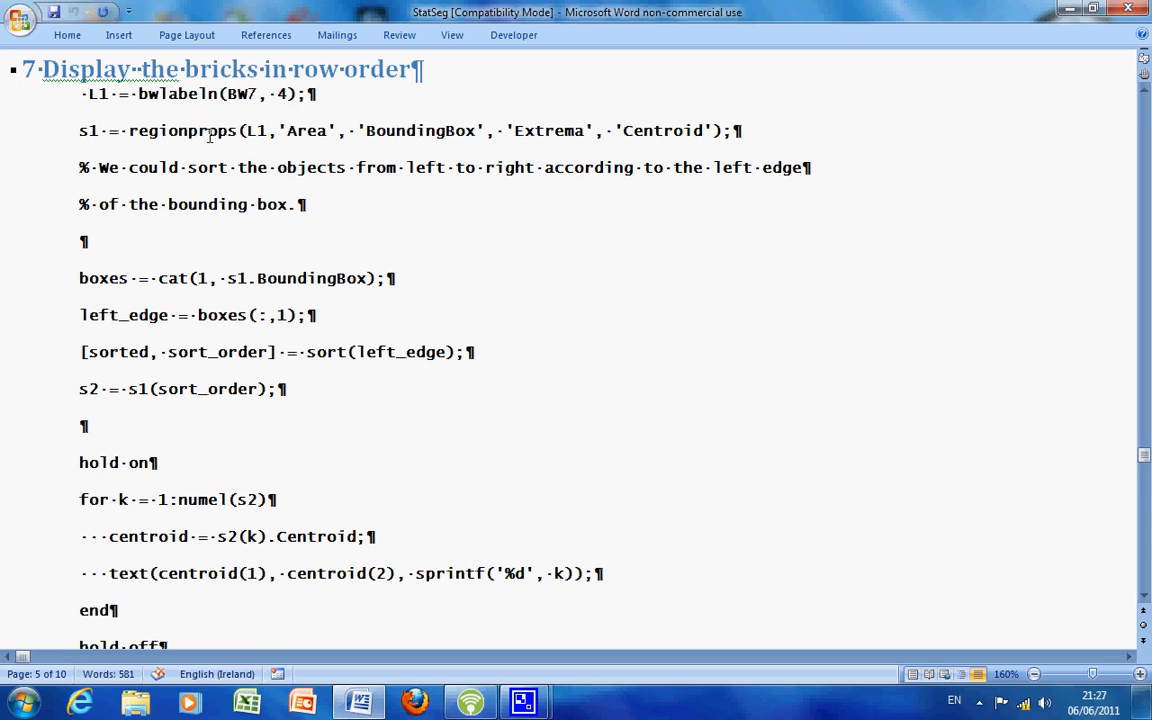
pyautogui.moveTo(344, 128)
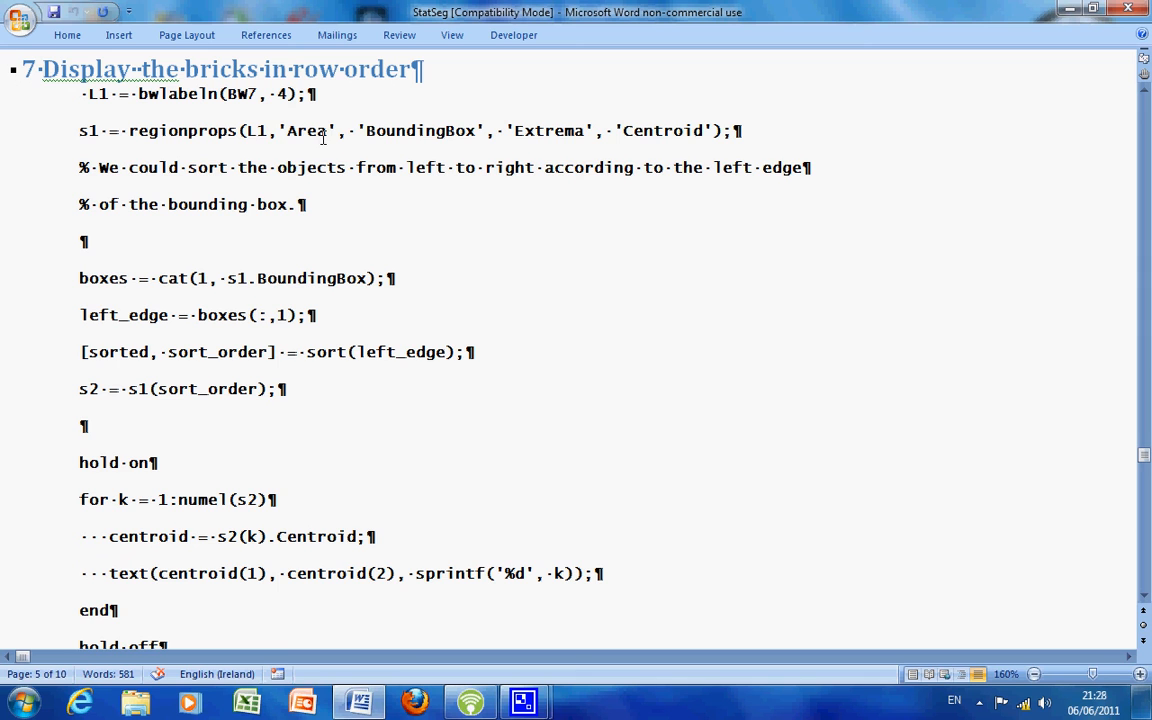
pyautogui.moveTo(380, 252)
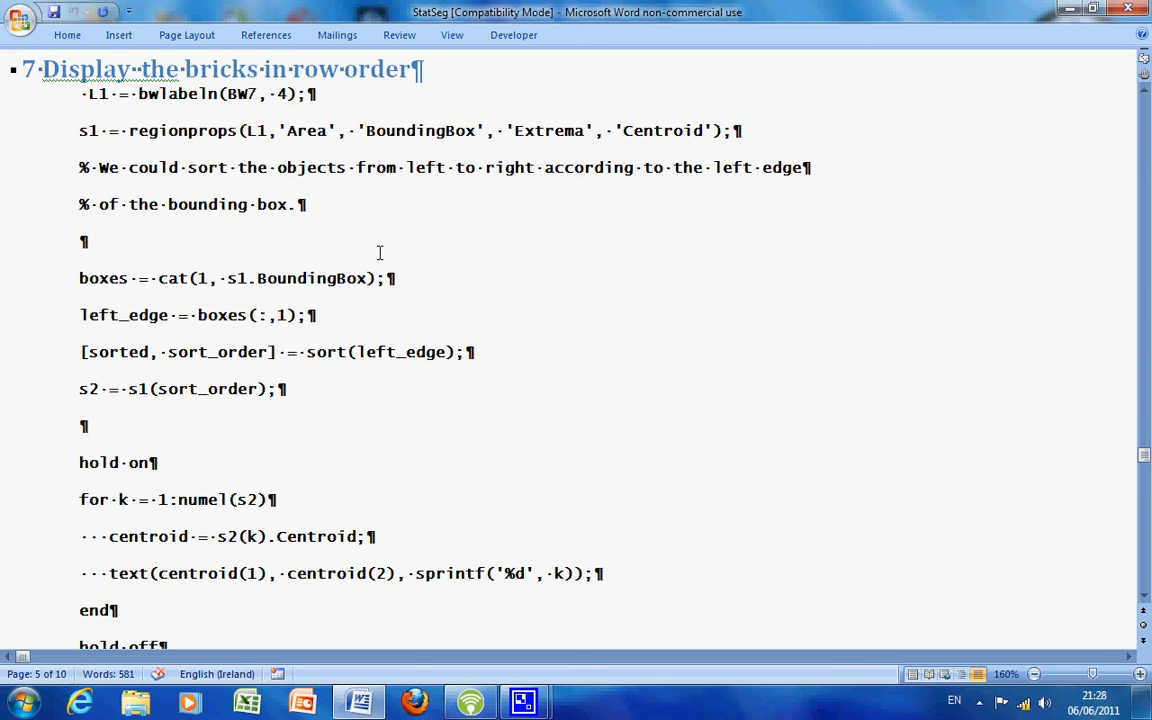
# Step: Scroll past the section 7 code to the figure of dilated bricks numbered in column order
pyautogui.scroll(-3)
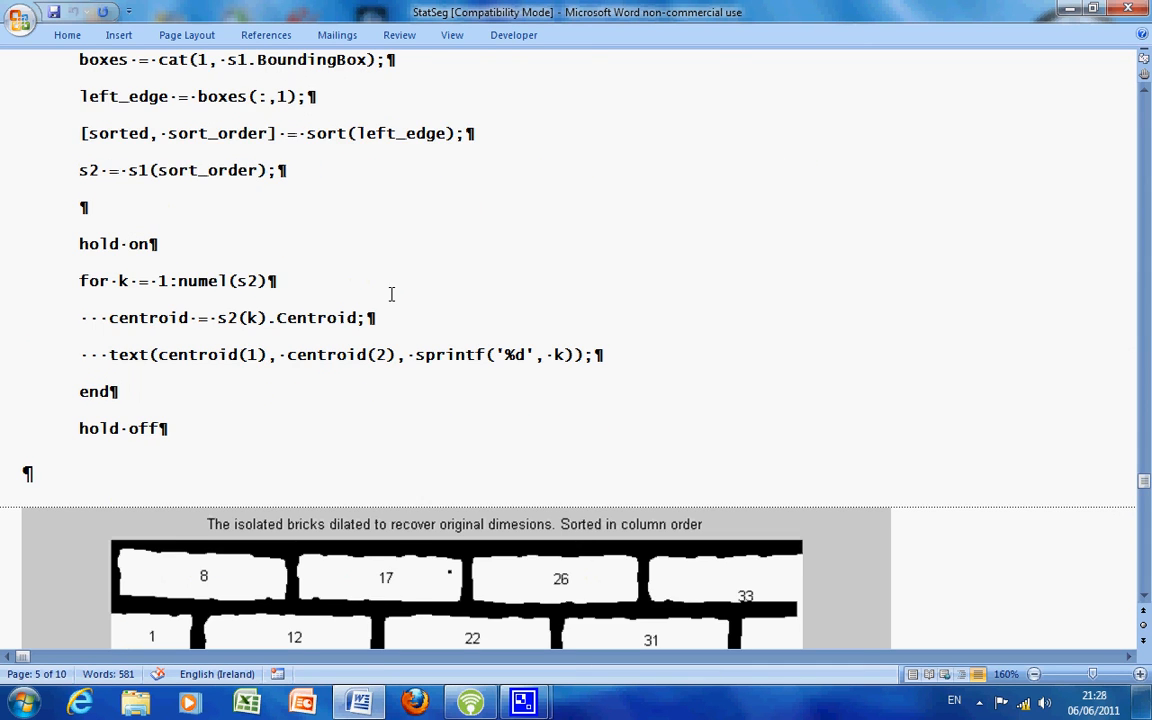
pyautogui.scroll(-3)
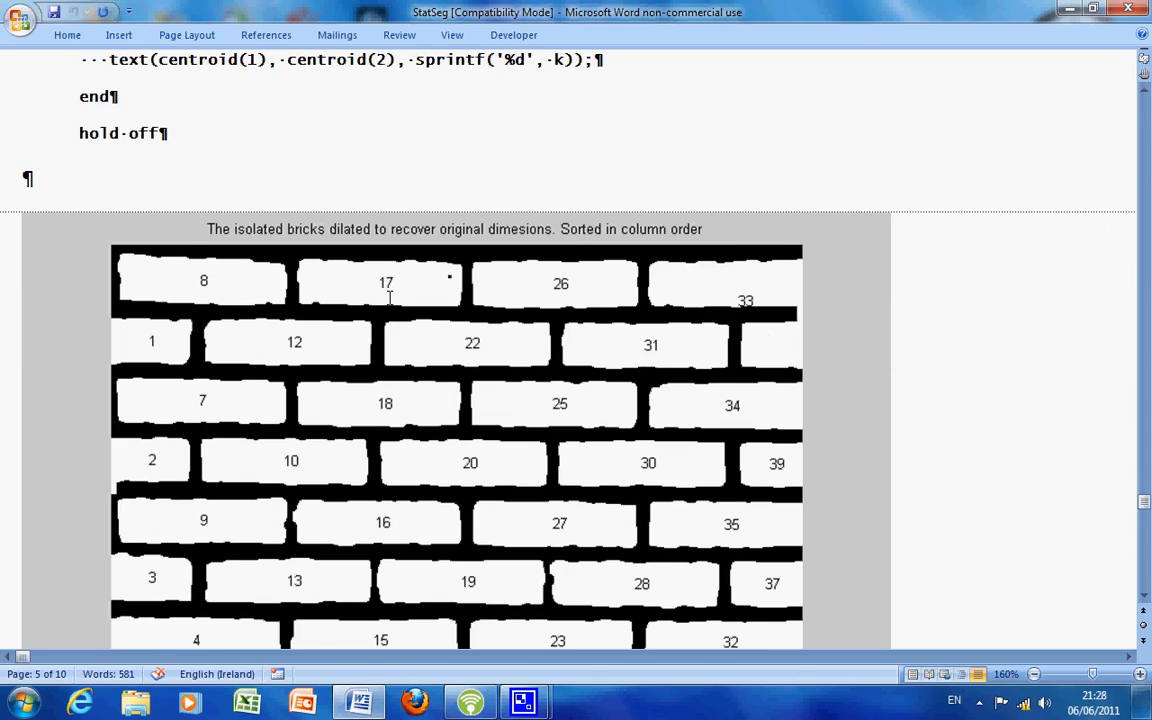
pyautogui.scroll(-3)
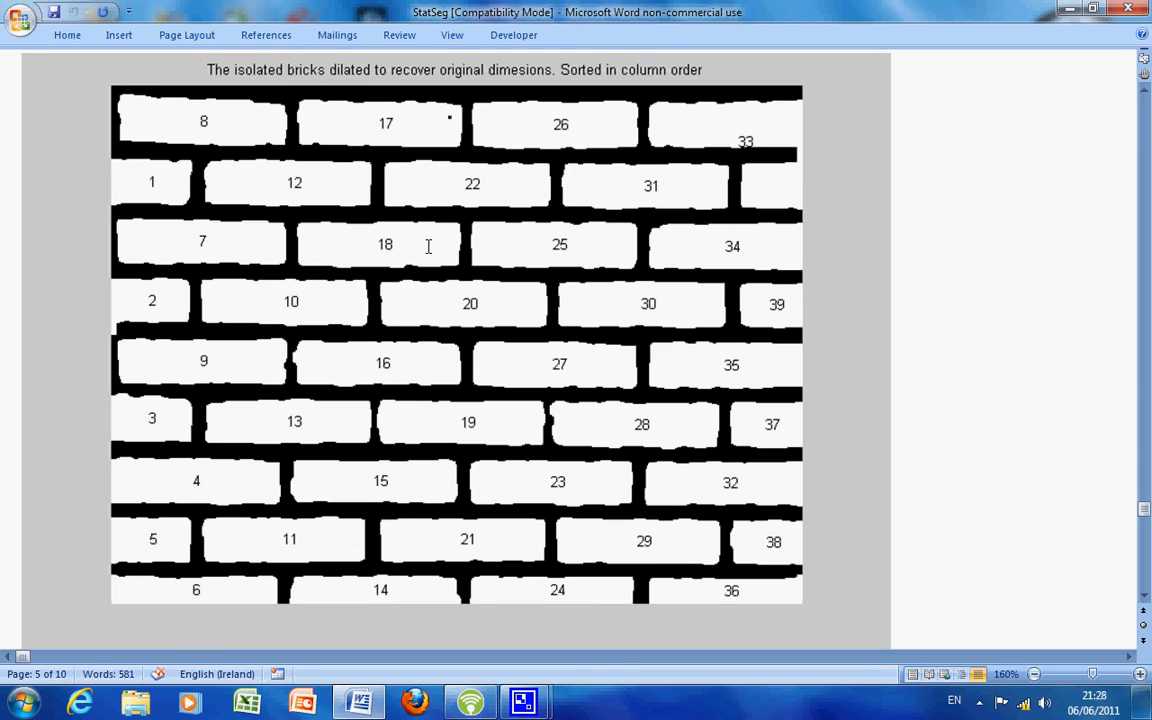
pyautogui.moveTo(400, 168)
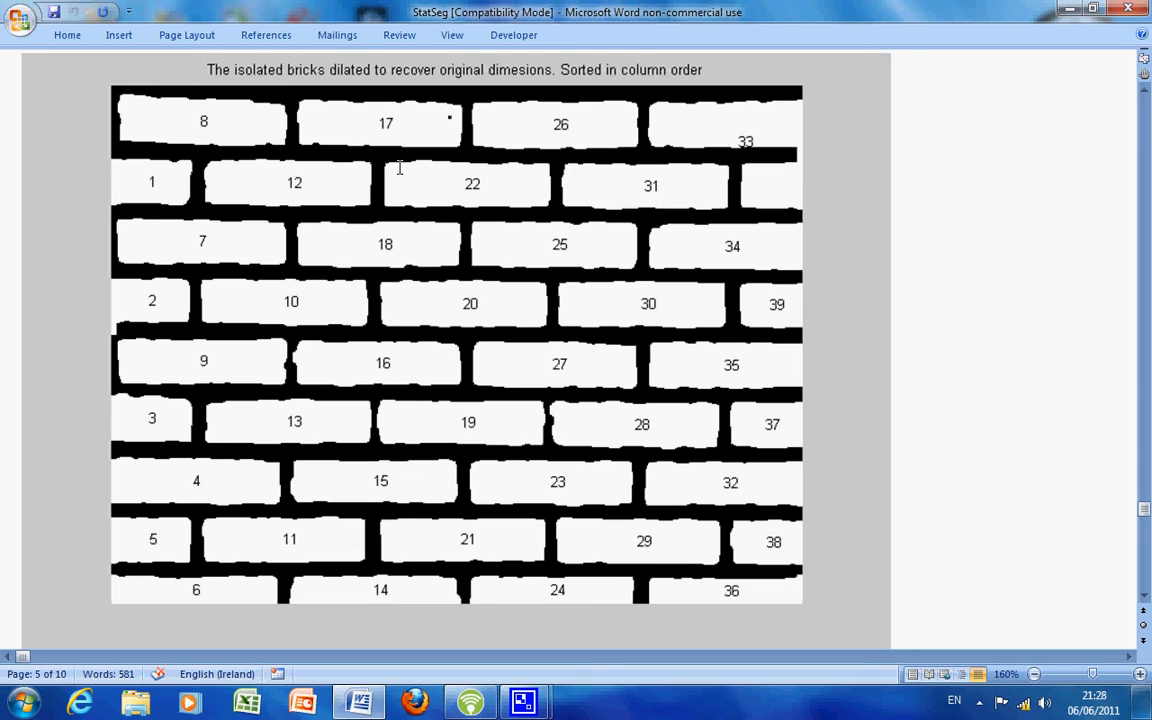
pyautogui.moveTo(392, 190)
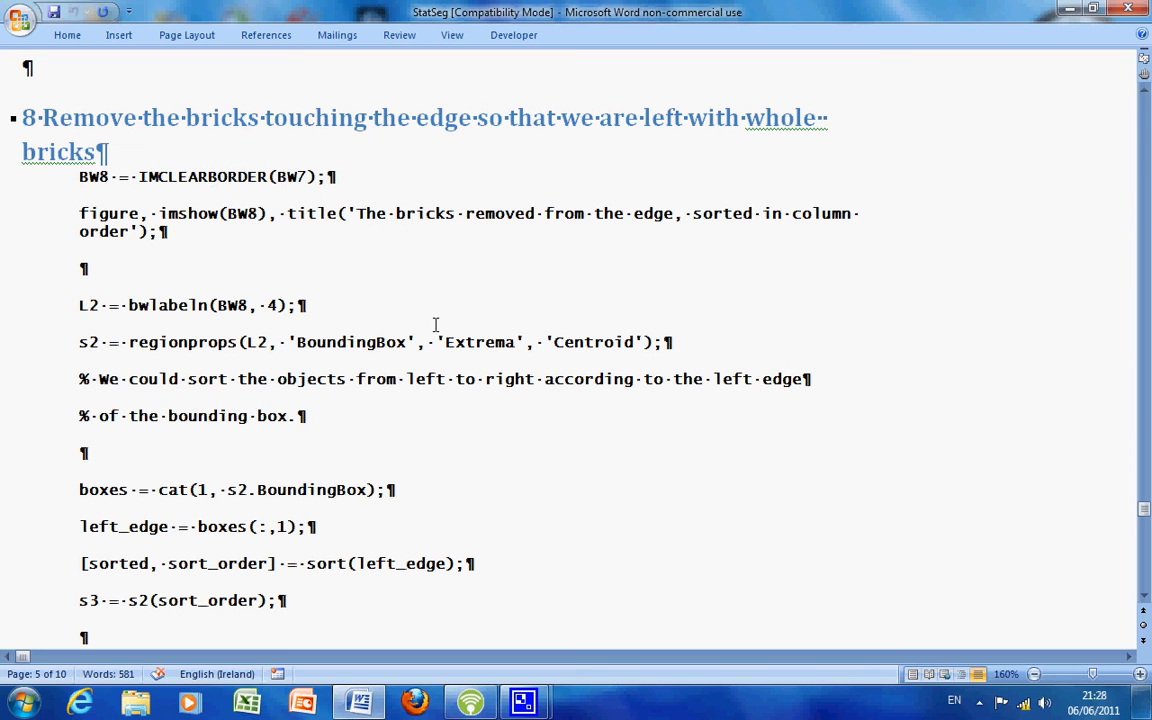
pyautogui.moveTo(184, 304)
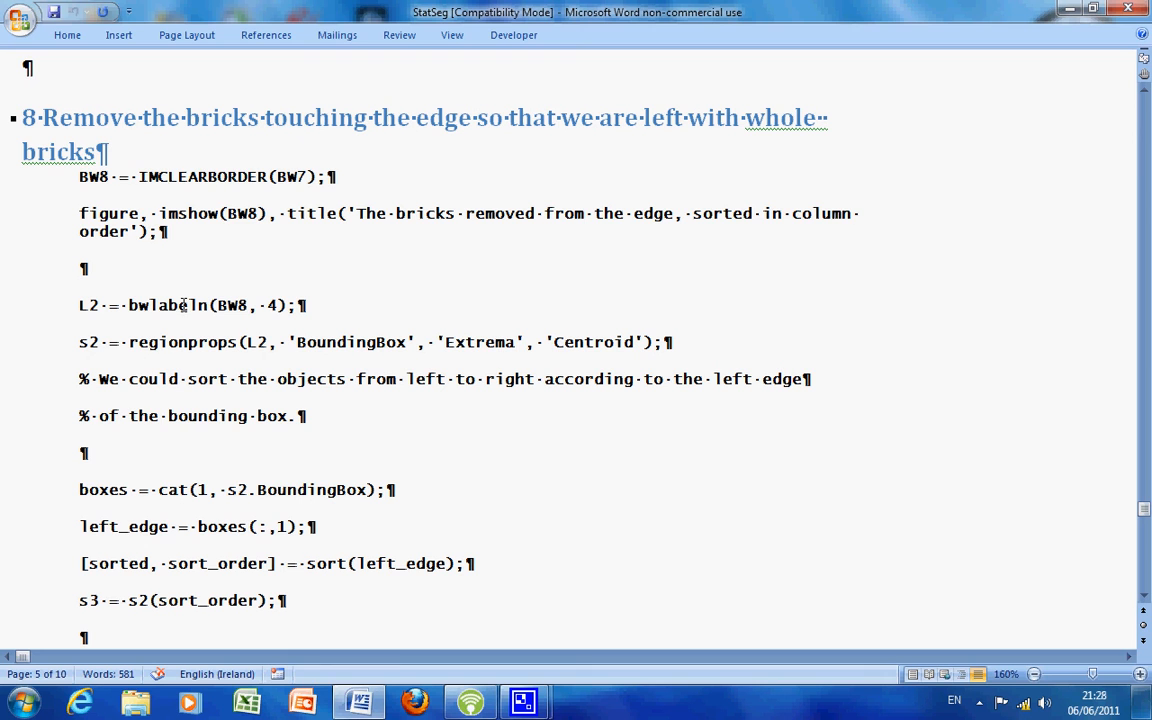
# Step: Select 'regionprops' in the section 8 code, then reach the edge-removed numbered bricks figure
pyautogui.doubleClick(188, 342)
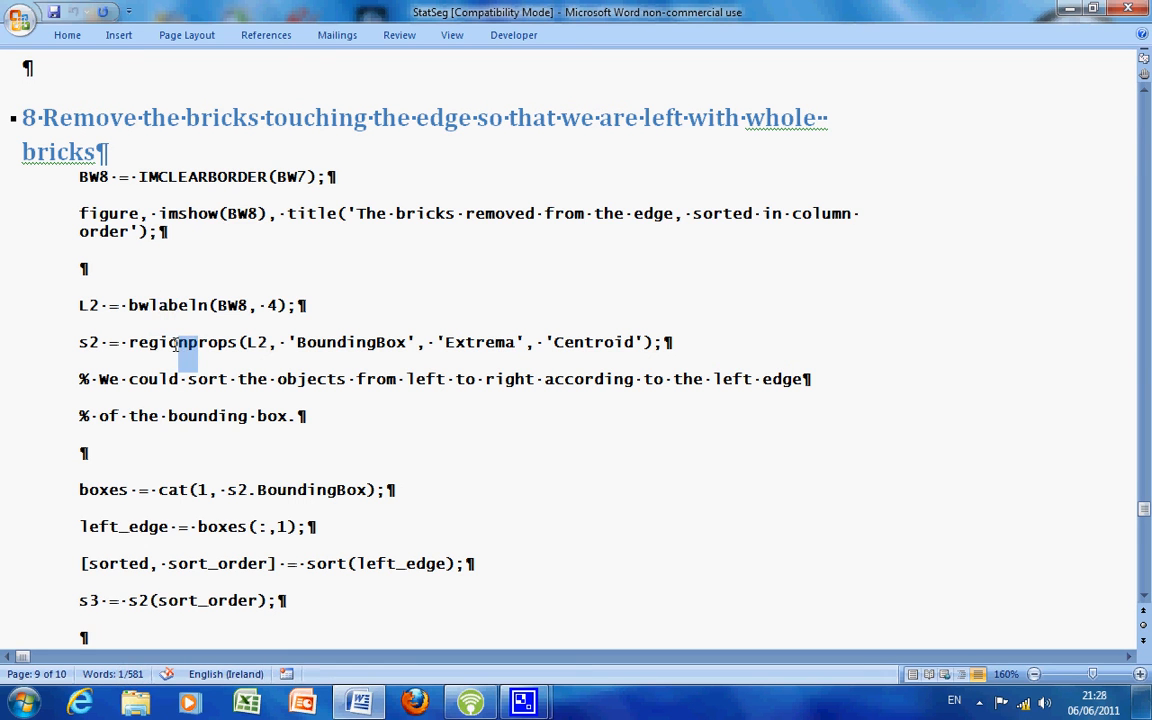
pyautogui.scroll(-3)
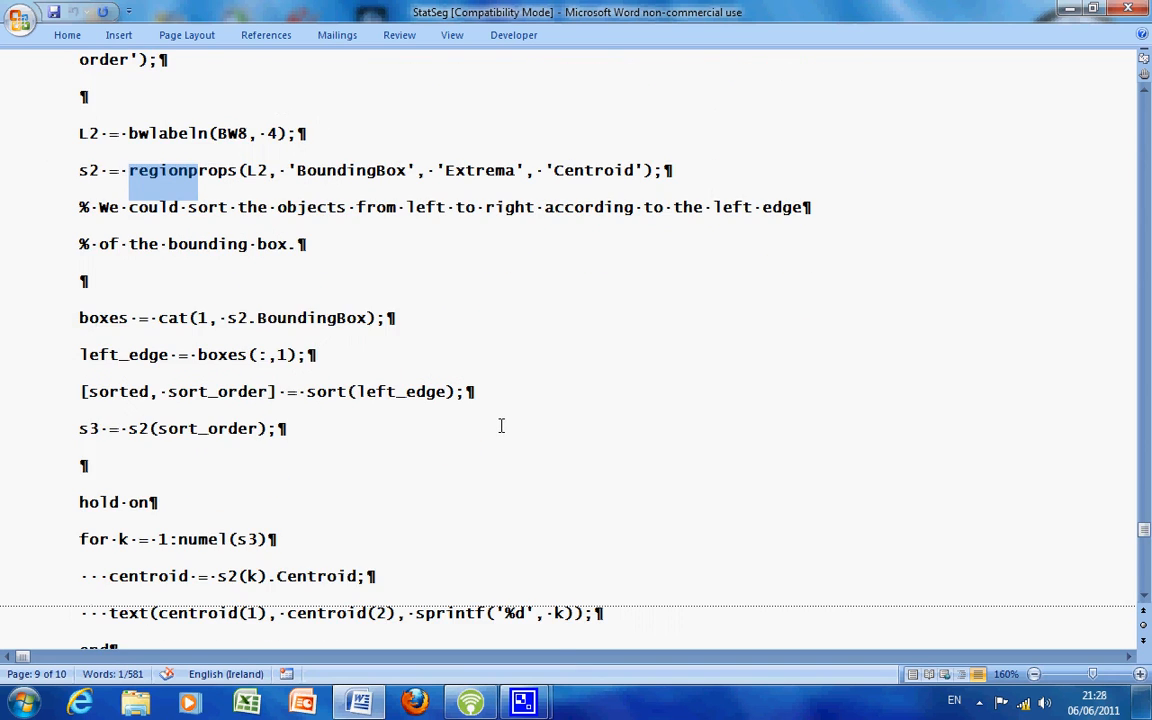
pyautogui.scroll(-3)
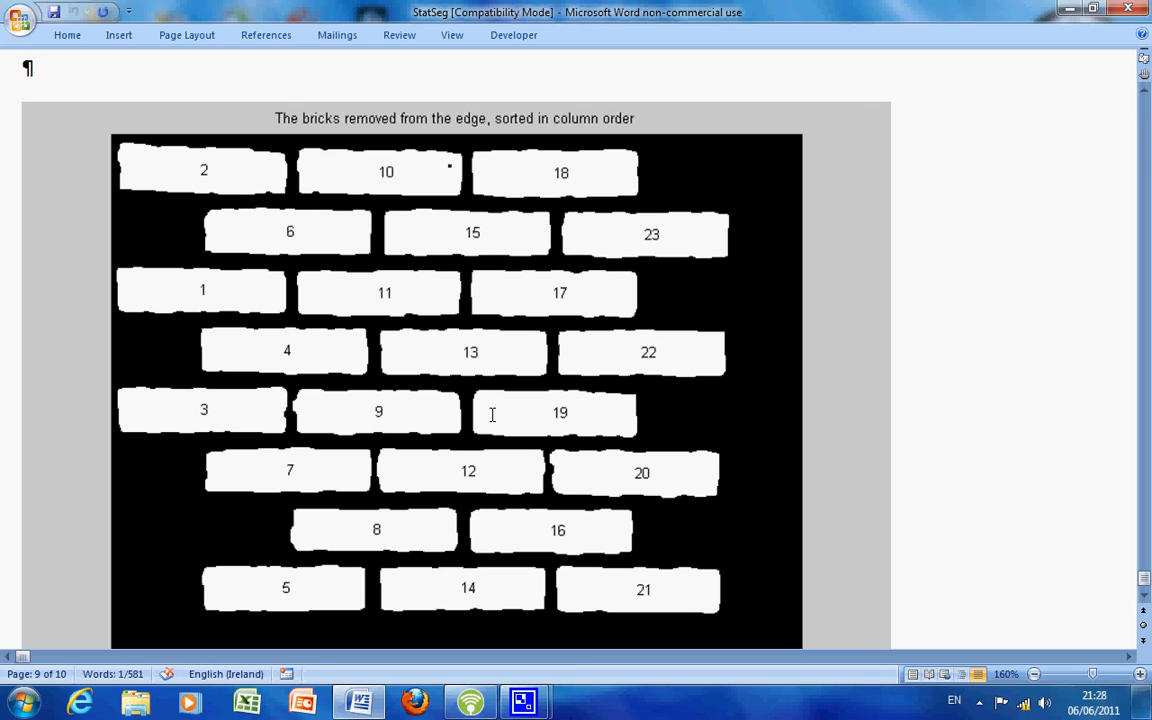
pyautogui.moveTo(476, 422)
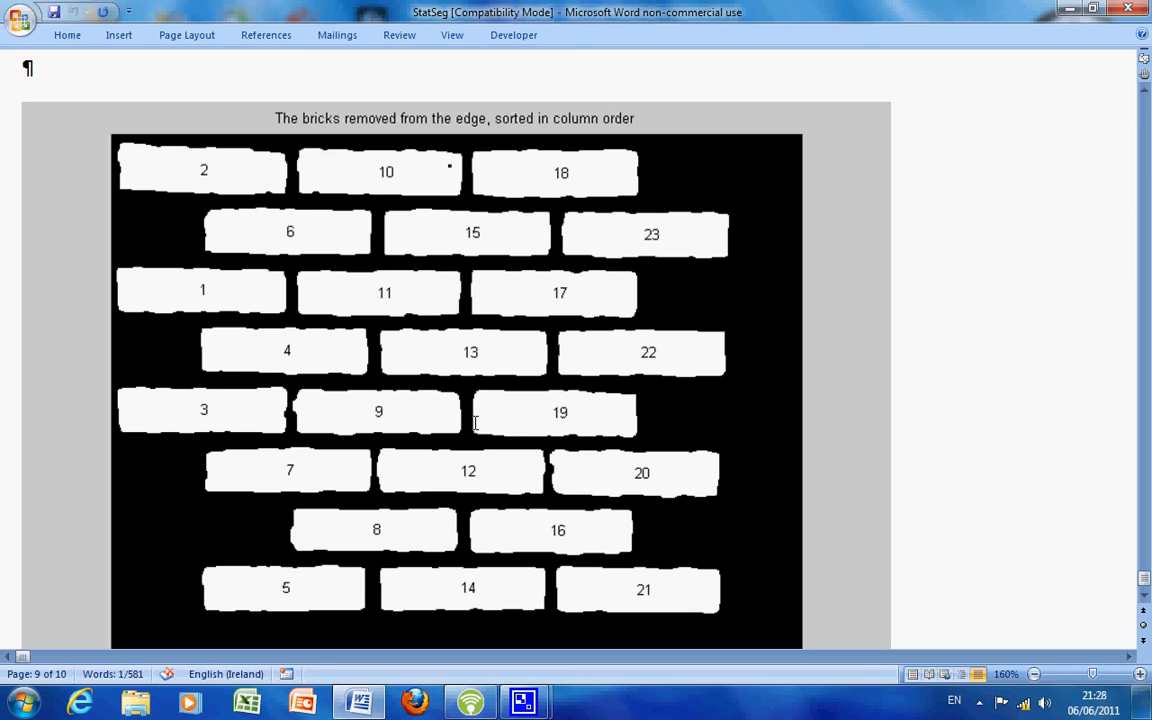